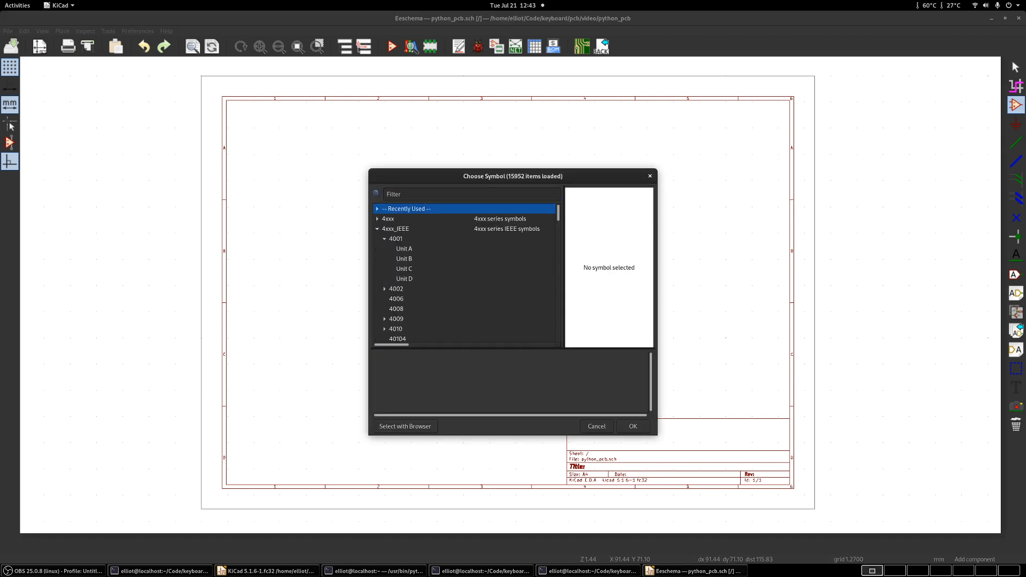
# Place the 14528 Unit A monostable, wire it from the 4001 output, then open Pcbnew
pyautogui.click(631, 426)
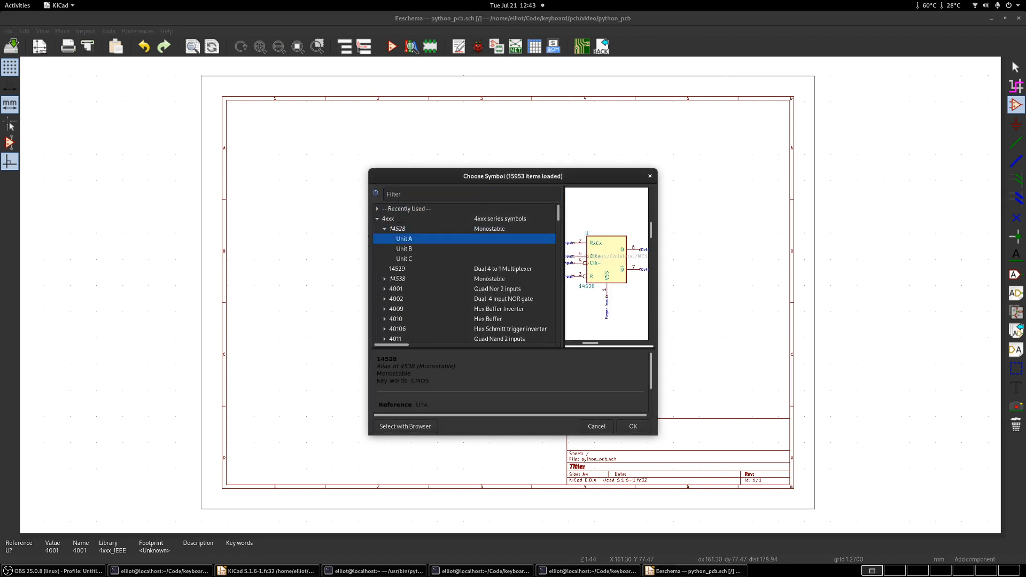
pyautogui.click(630, 425)
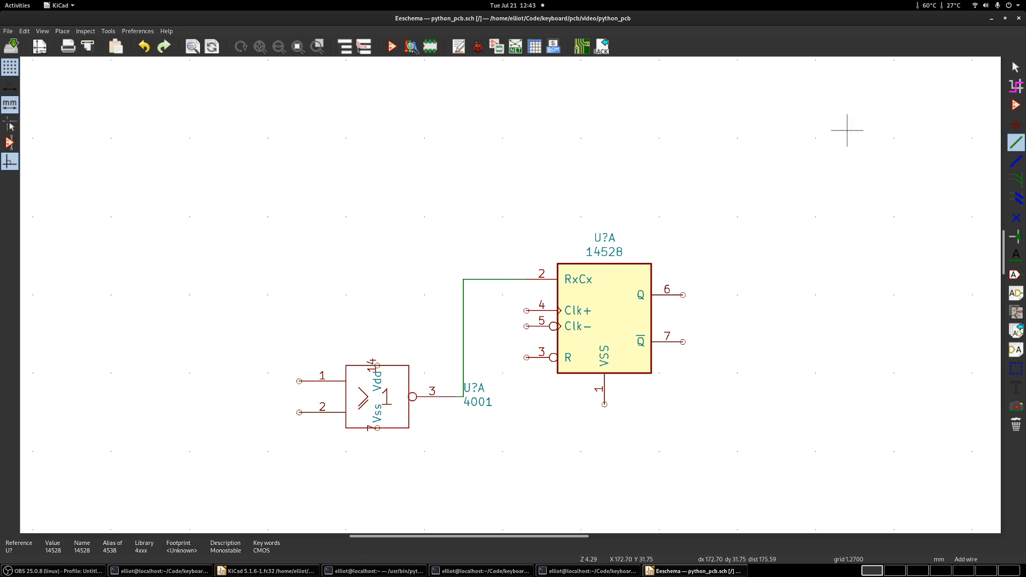
pyautogui.moveTo(549, 107)
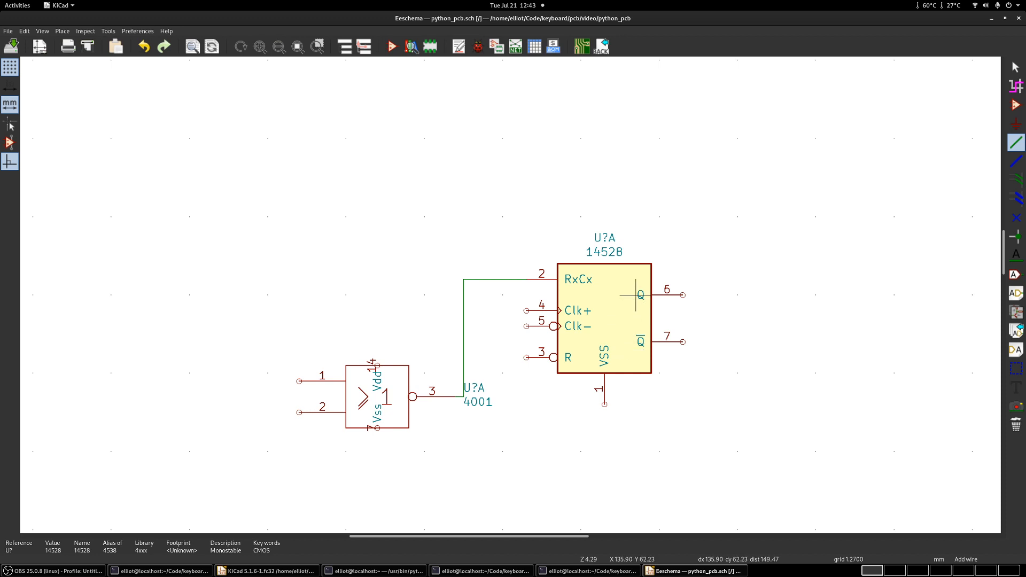
pyautogui.moveTo(935, 84)
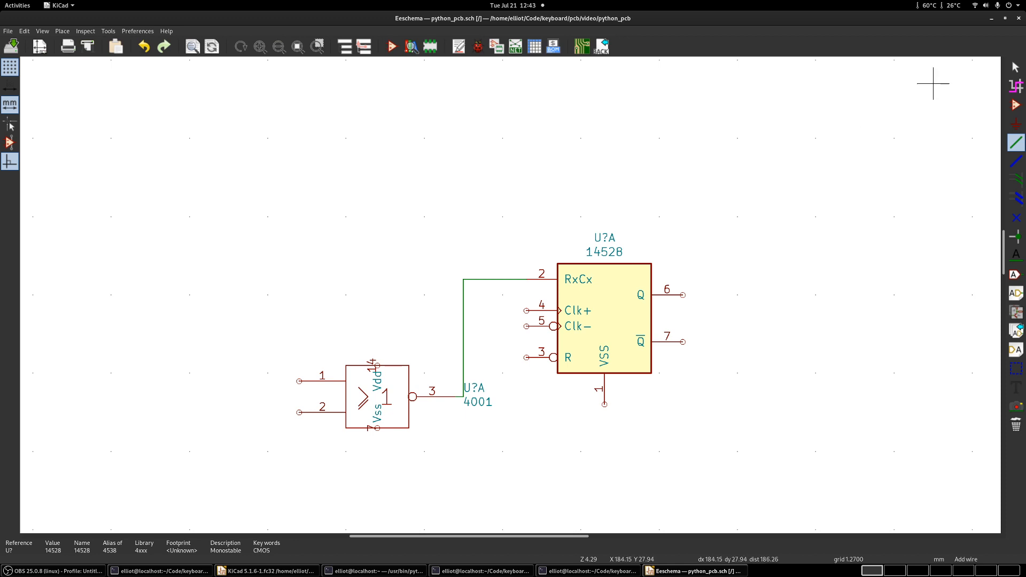
pyautogui.click(266, 571)
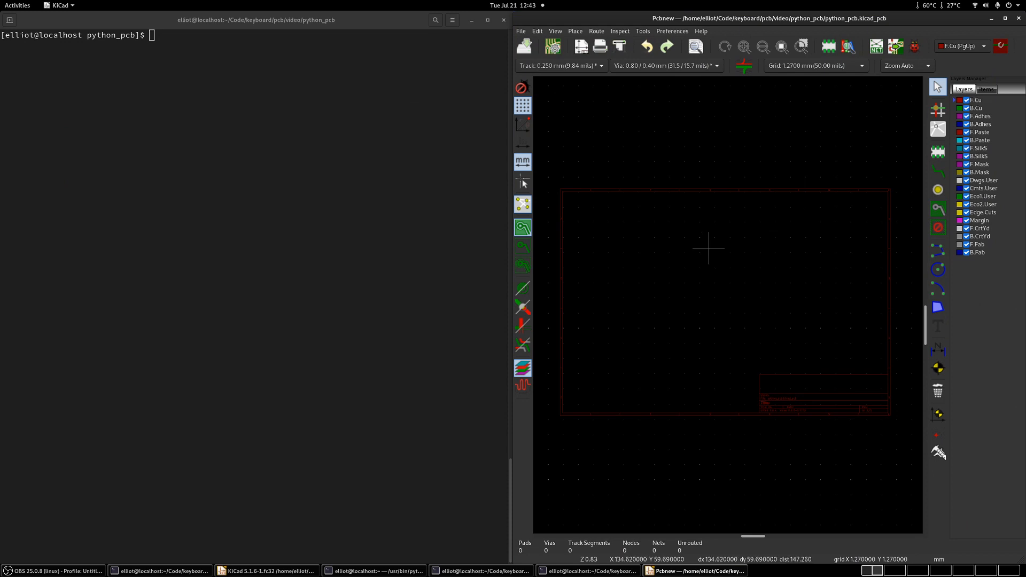
pyautogui.moveTo(719, 230)
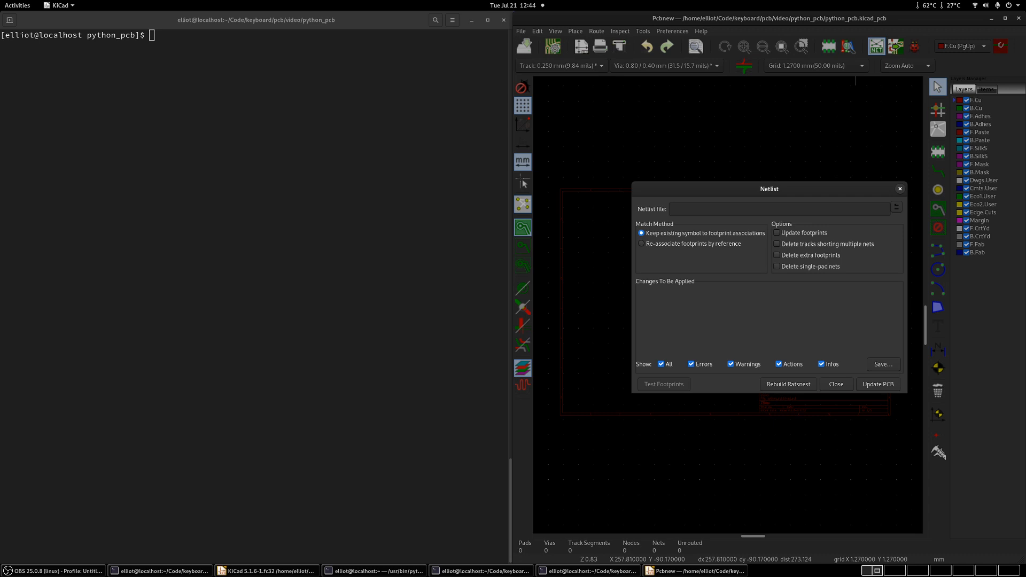
# Close the Load Netlist dialog and Pcbnew, then open a second terminal
pyautogui.click(834, 384)
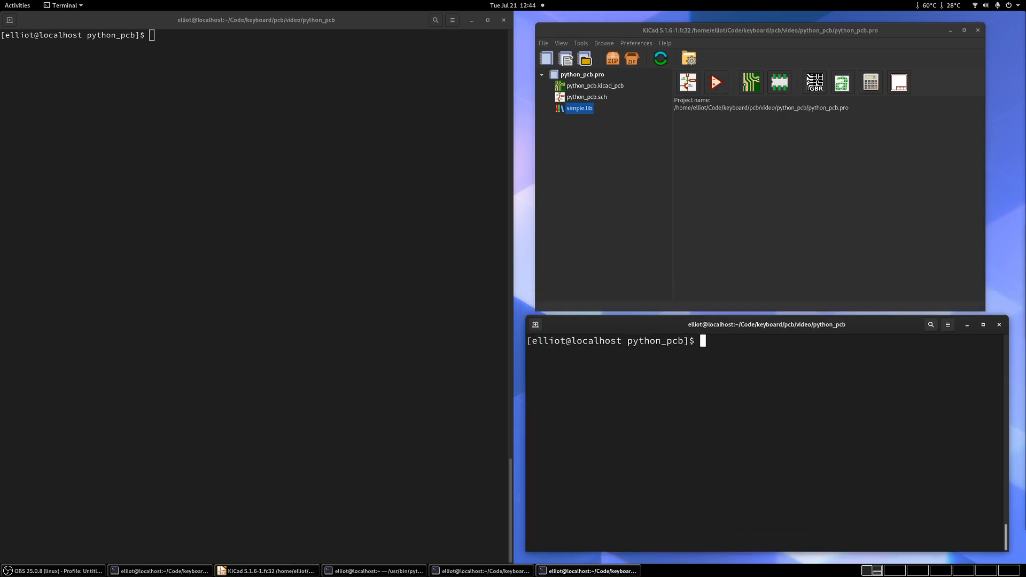
# Install skidl with pip, then run vim pcb.py to start a new script
pyautogui.write('skidl')
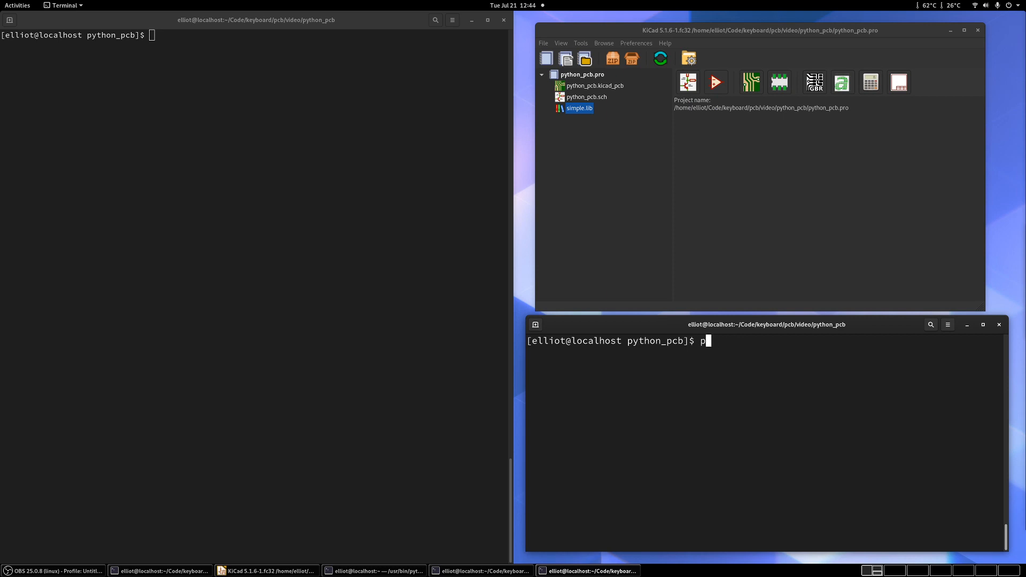
pyautogui.write('ip install skidl')
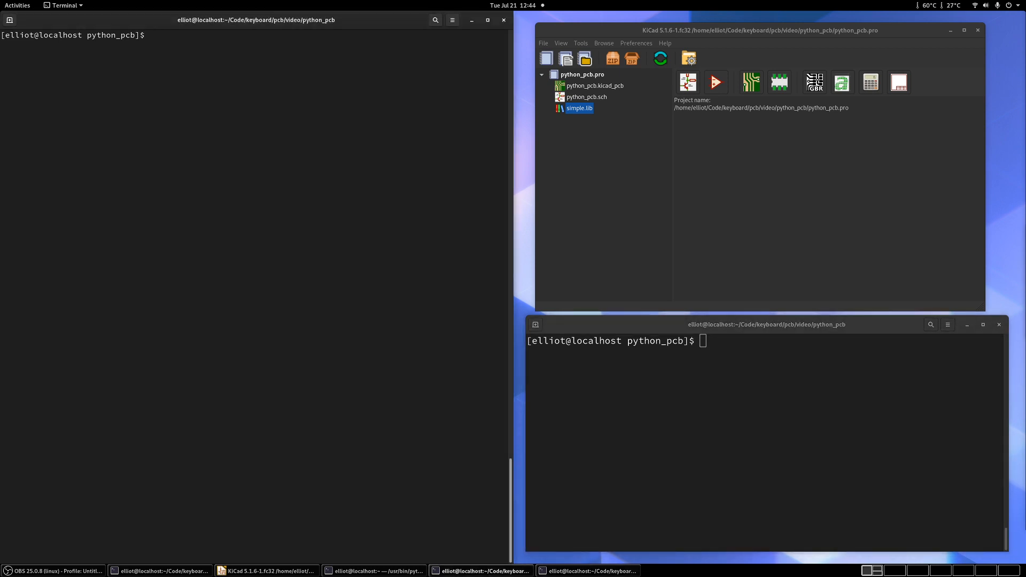
pyautogui.write('vim pcb.py')
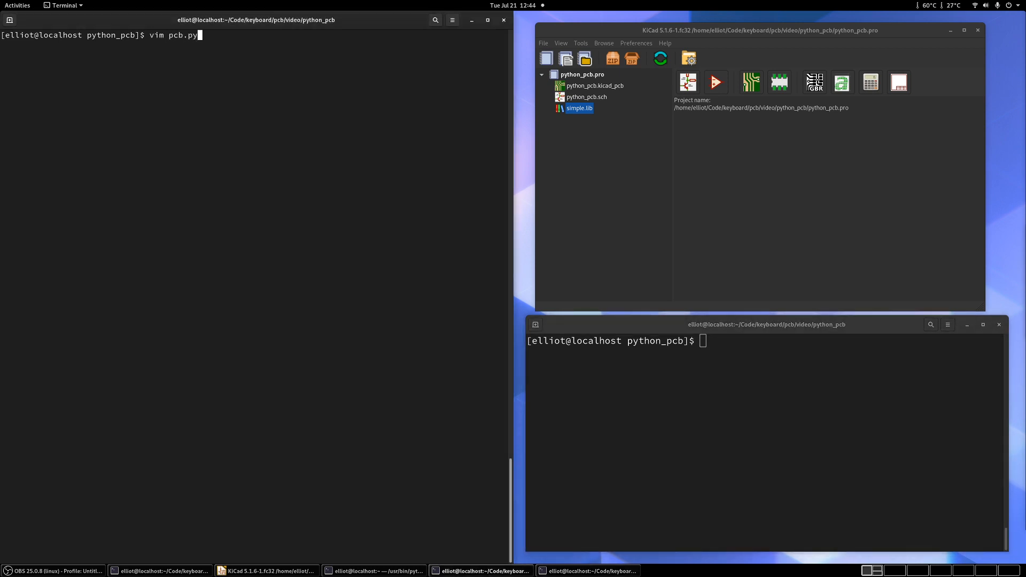
pyautogui.press('Return')
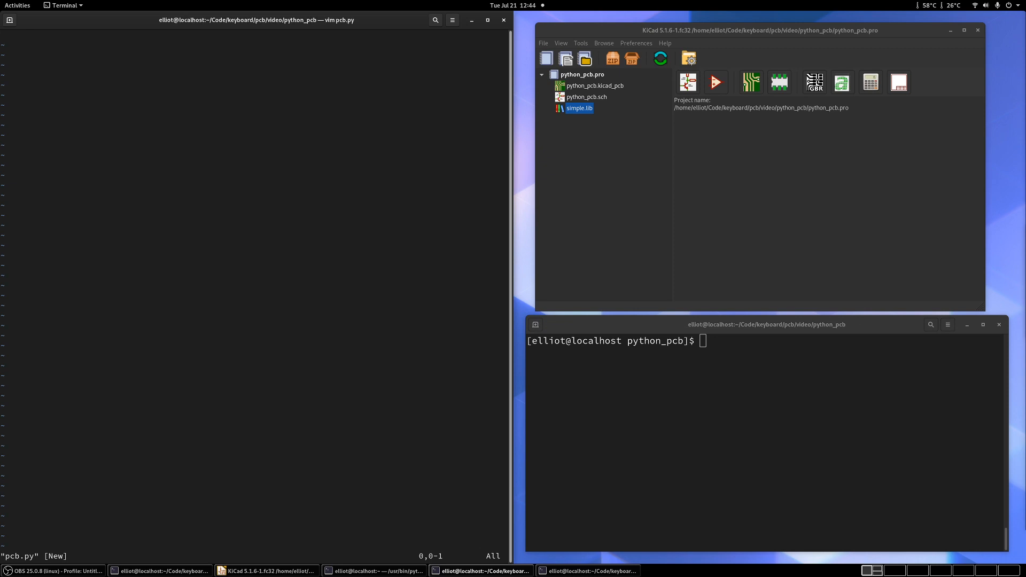
# Write 'from skidl import *' as the first line of pcb.py
pyautogui.write('import')
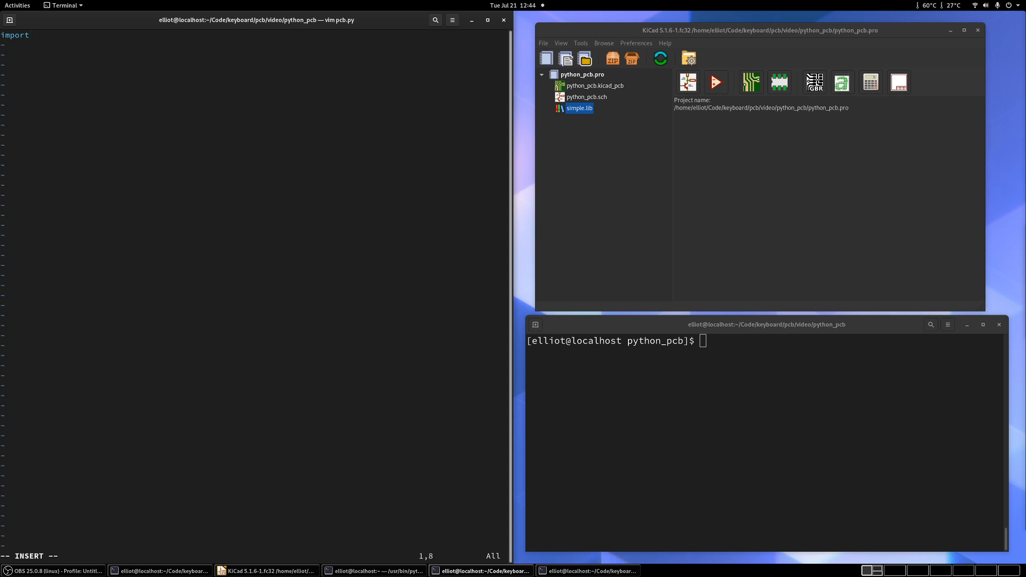
pyautogui.write('skidl')
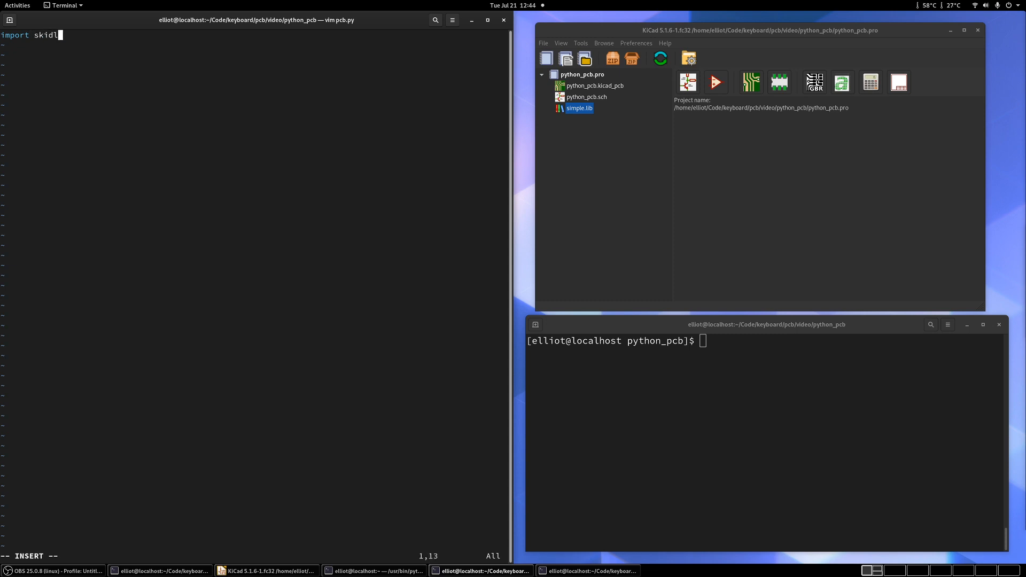
pyautogui.write('from')
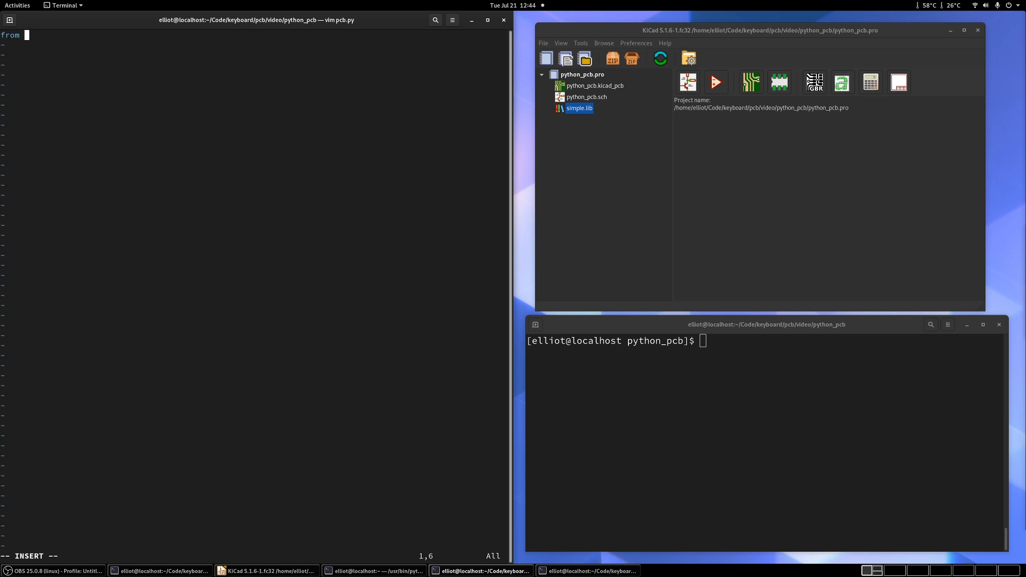
pyautogui.write('skidl impo')
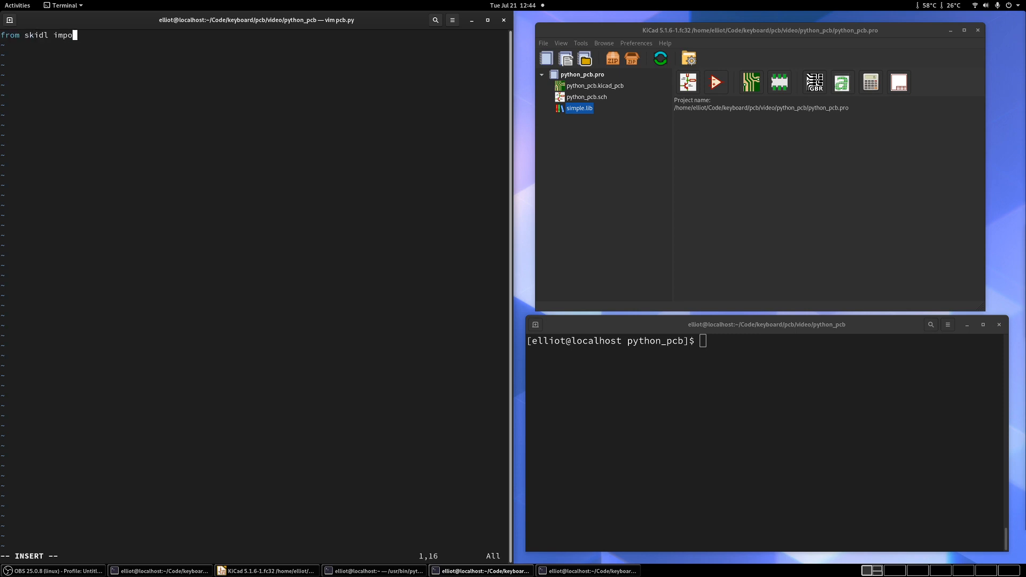
pyautogui.write('rt *')
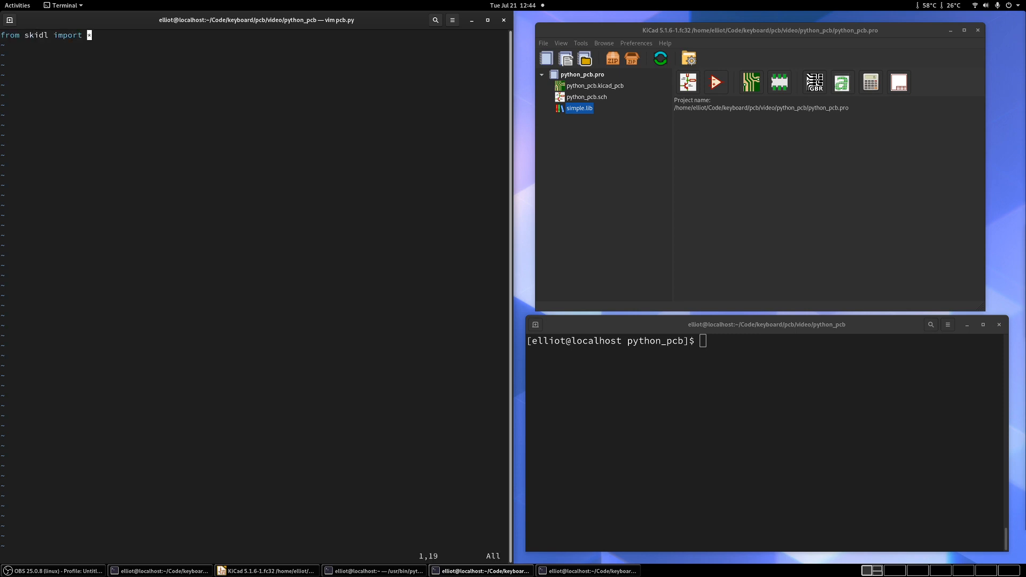
pyautogui.press('Return')
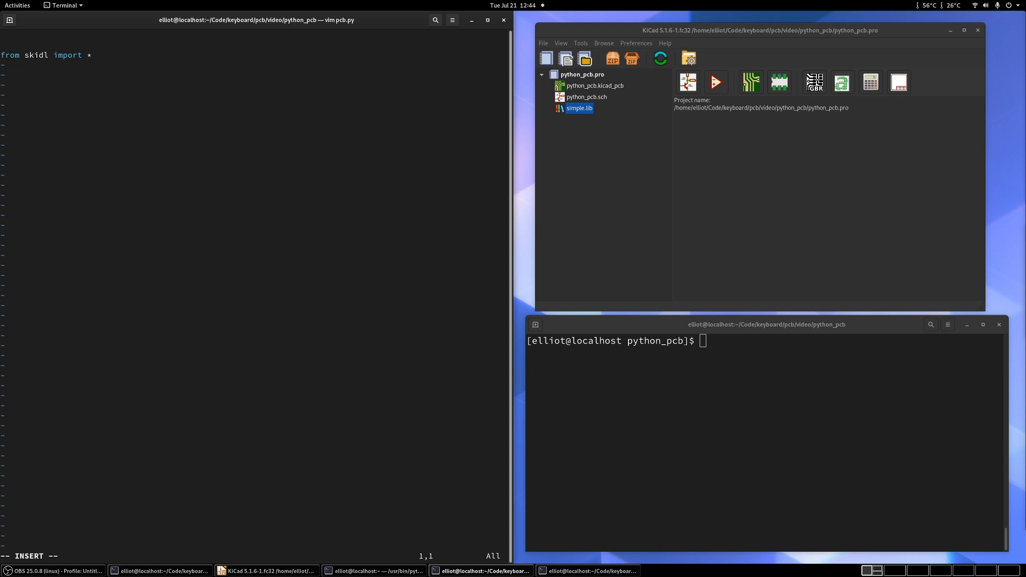
# Import os and begin the os.environ['KICAD_SYMBOL_DIR'] assignment
pyautogui.write('import')
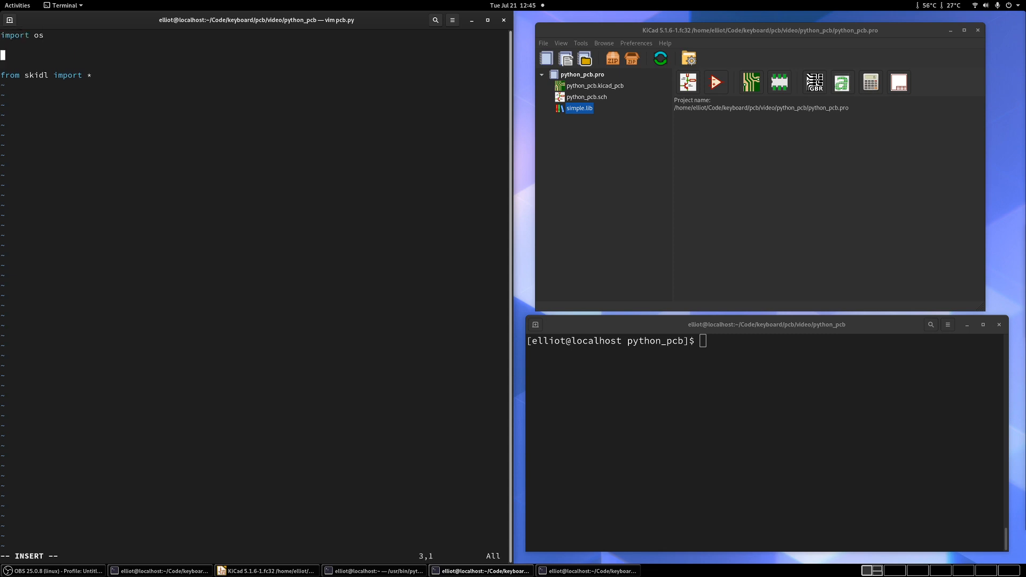
pyautogui.write('os.en')
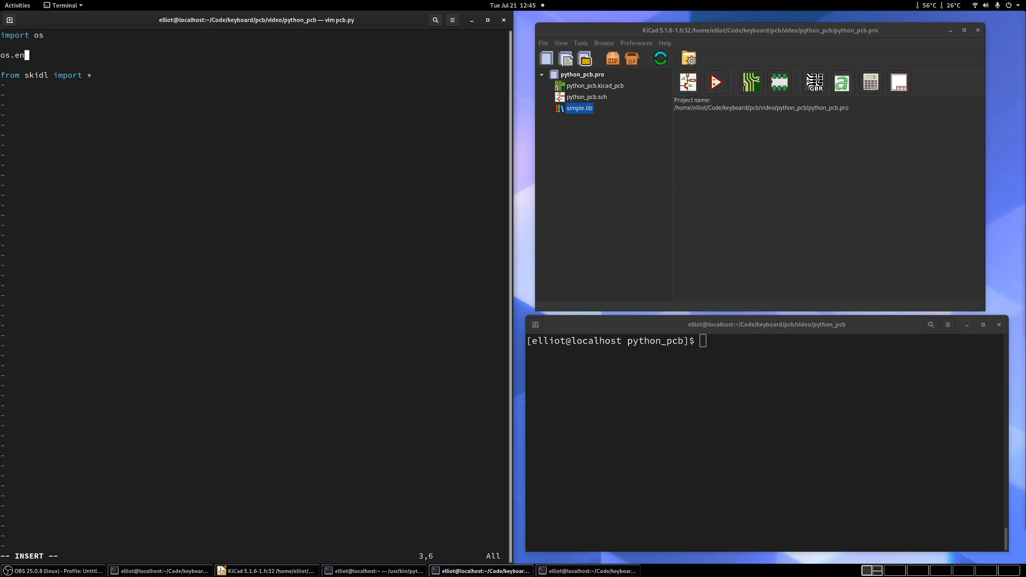
pyautogui.write('viron')
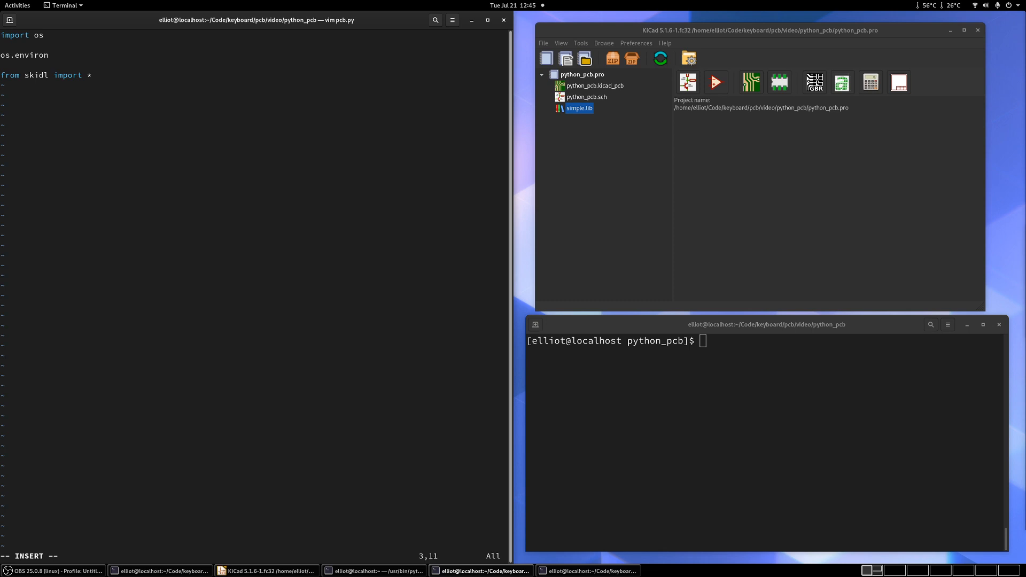
pyautogui.write("['K")
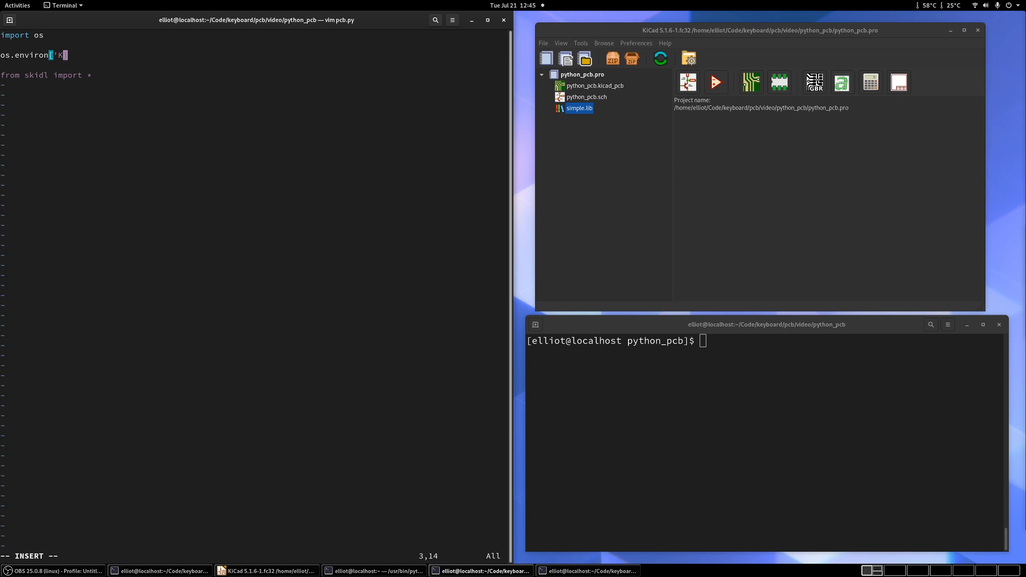
pyautogui.write('ICAD')
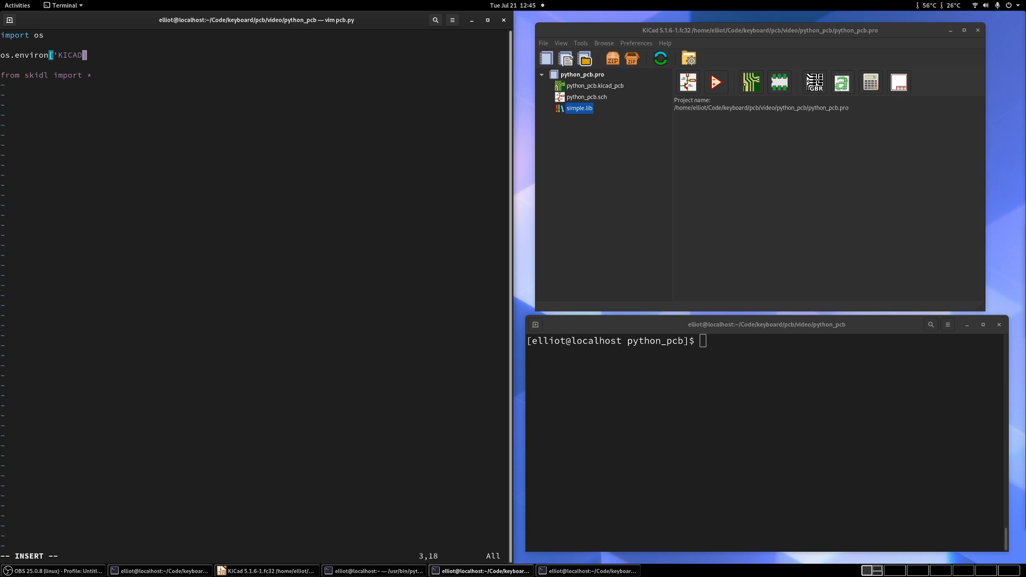
pyautogui.write('_')
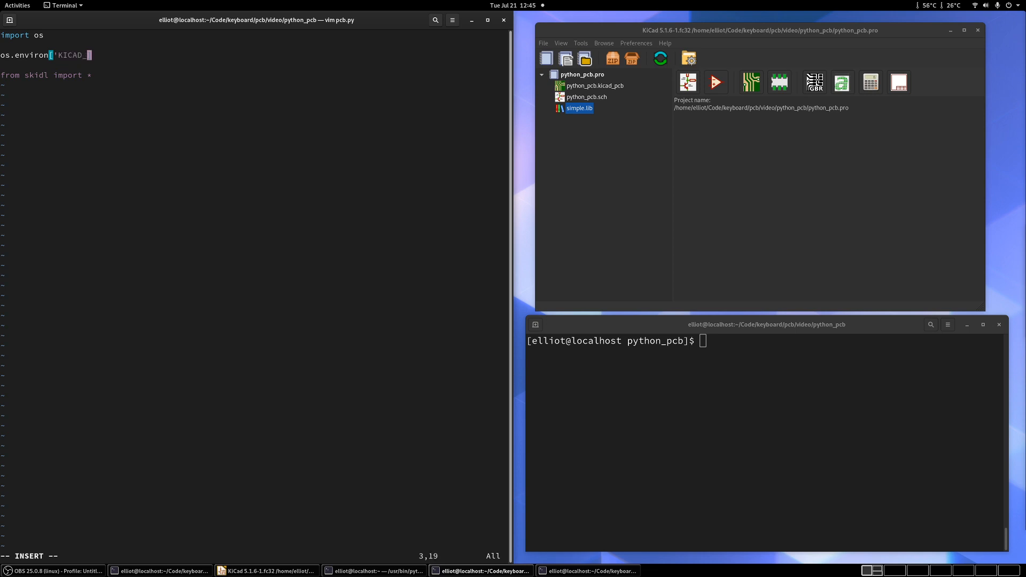
pyautogui.write('SYMBOL_DIR')
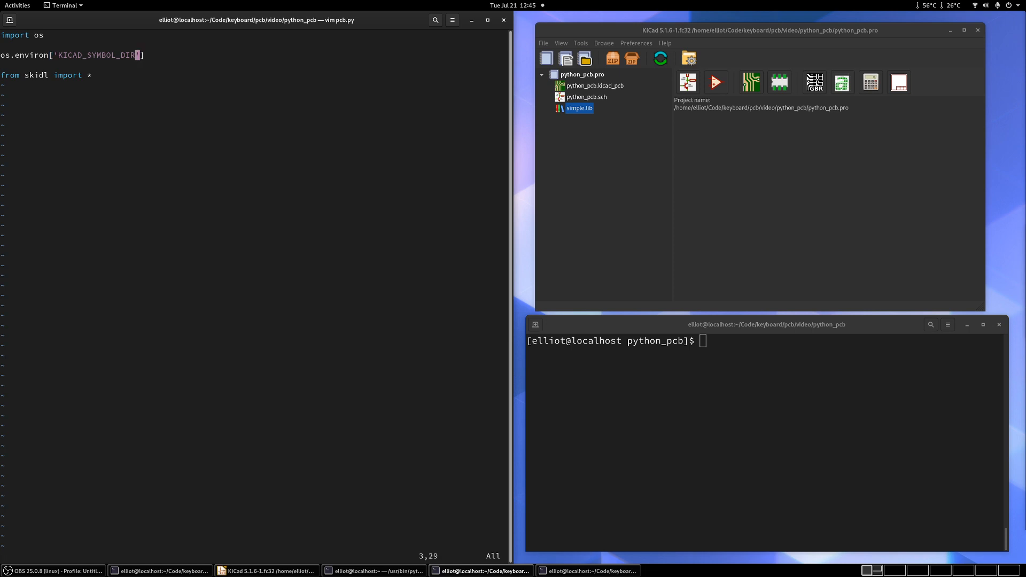
# Assign '/usr/share/kicad/library' to KICAD_SYMBOL_DIR and open a new blank line
pyautogui.press('i')
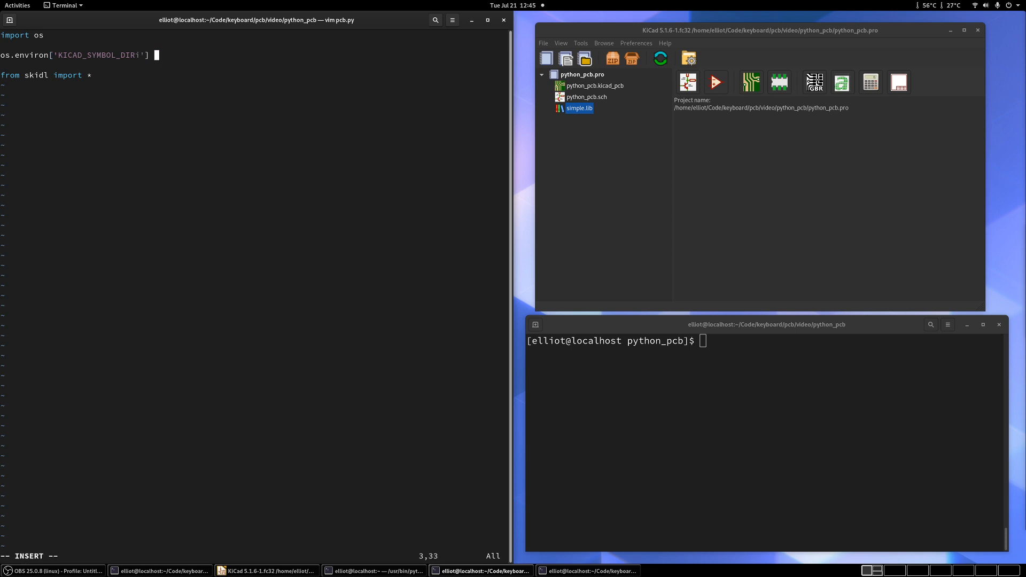
pyautogui.write("= '/u")
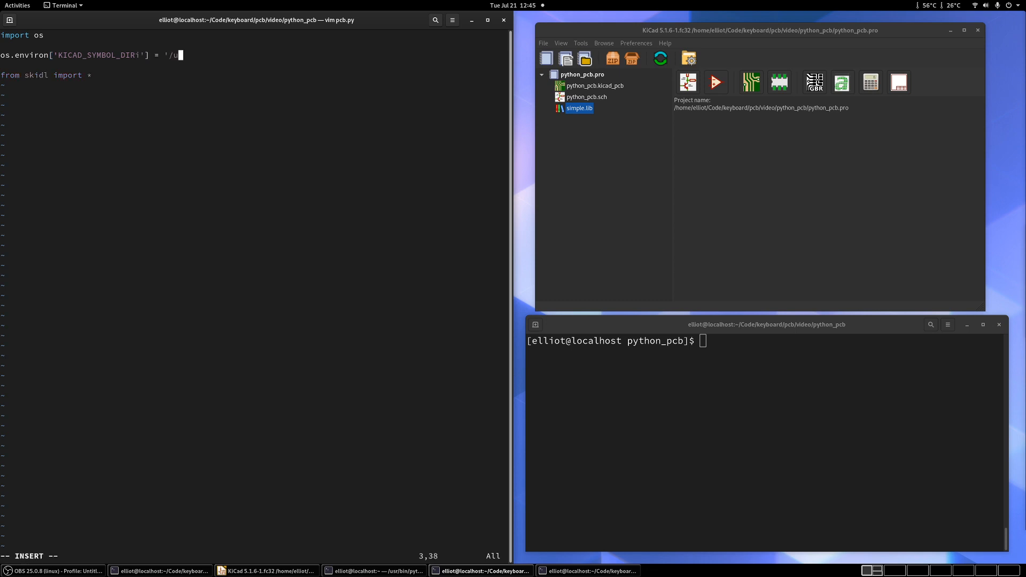
pyautogui.write('sr/share/k')
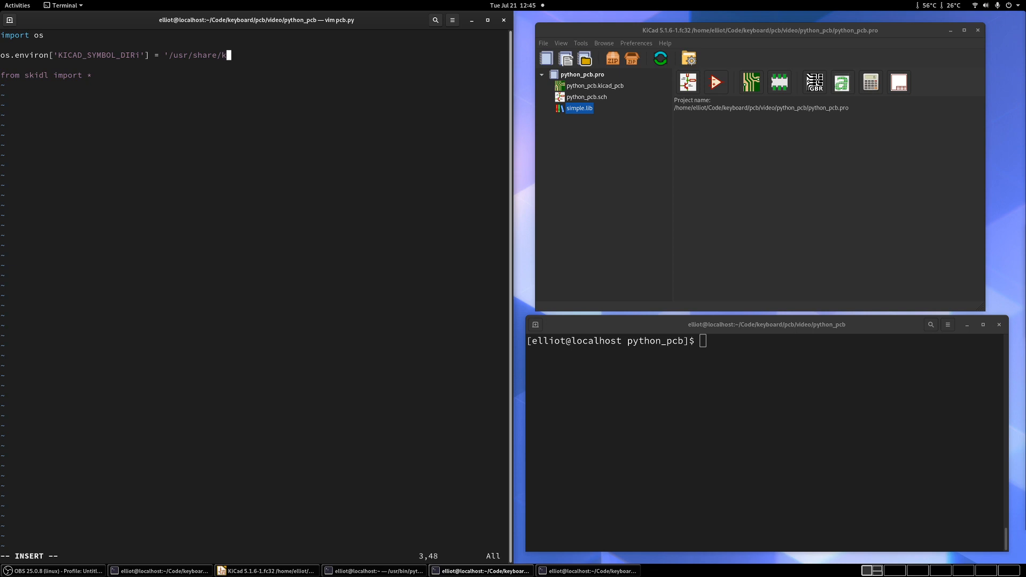
pyautogui.write('icad/lib')
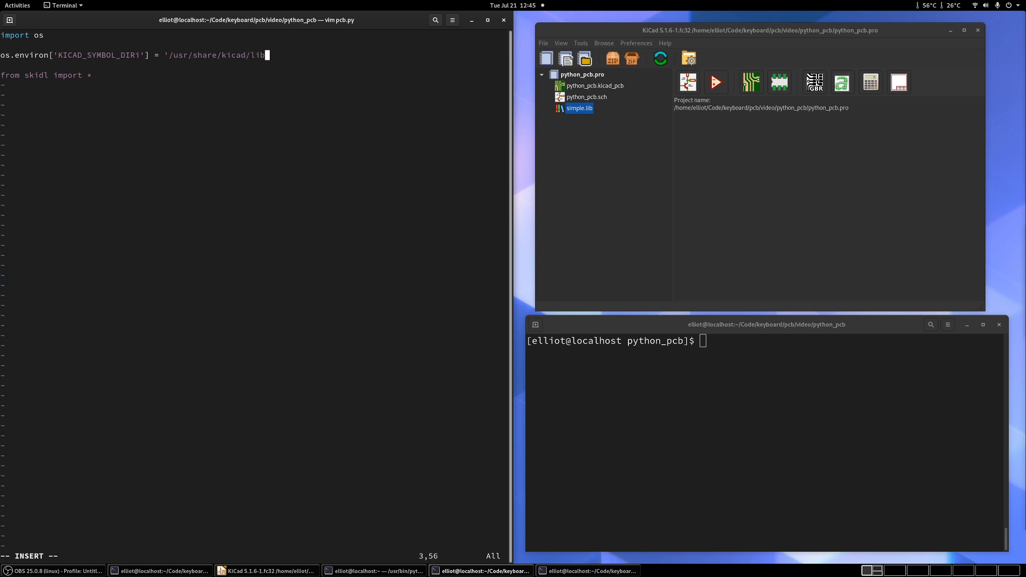
pyautogui.write('ary')
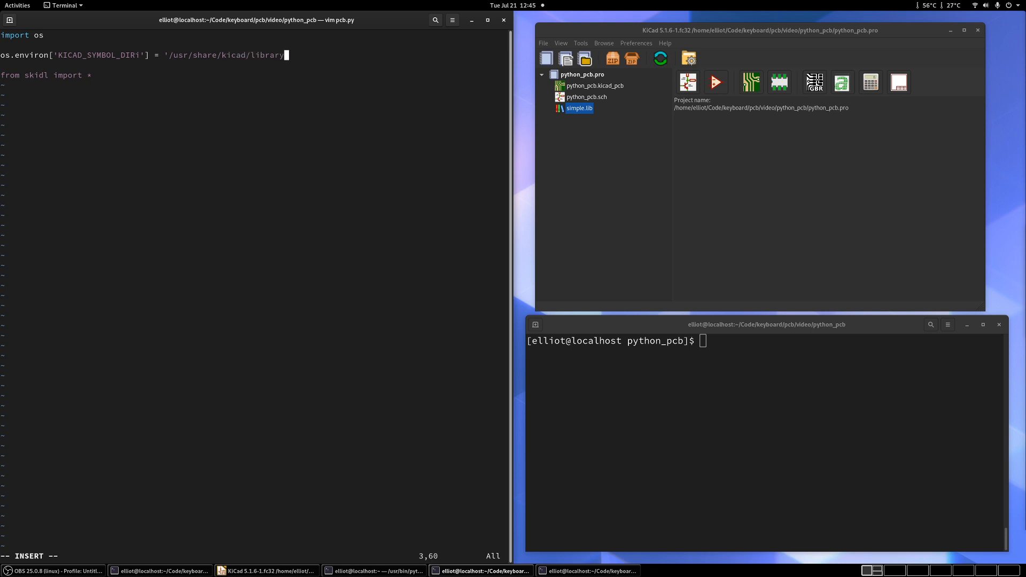
pyautogui.write("'")
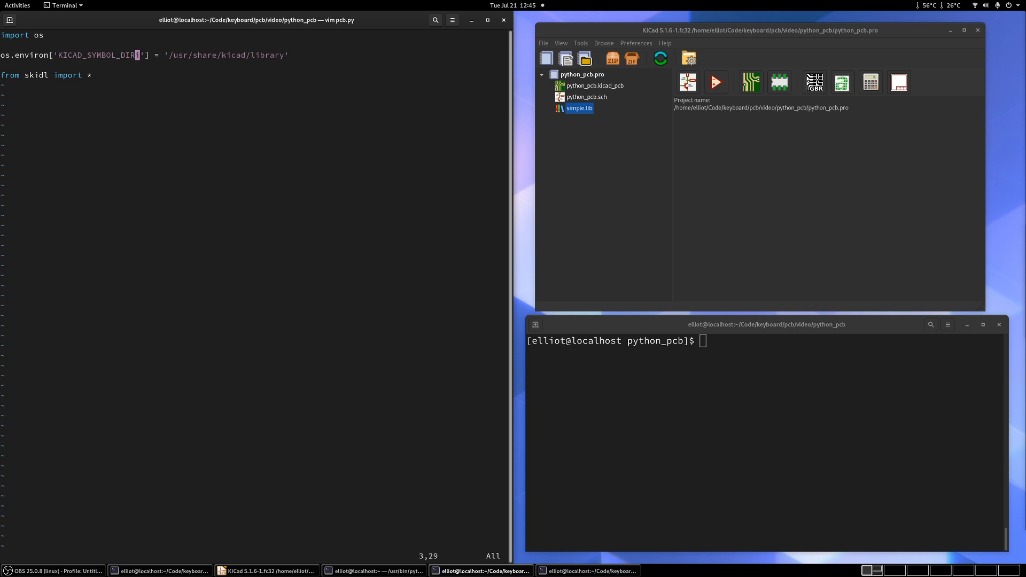
pyautogui.press('i')
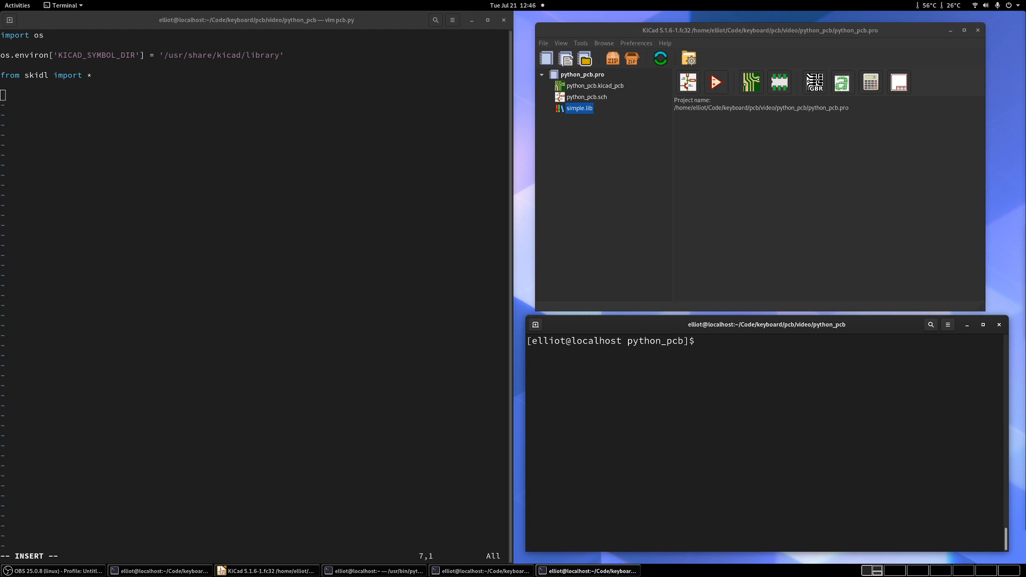
# Open simple.lib in Vim in the lower terminal to view the resistor symbol
pyautogui.write('vim si')
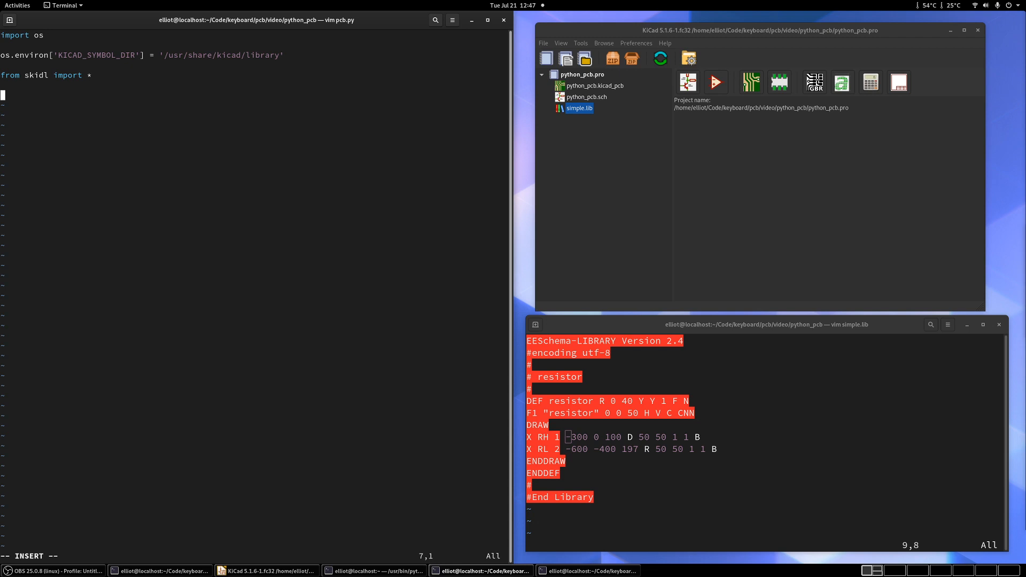
# Begin the test_resistor_0 = 1 * Part( line and set active_lib to "simple"
pyautogui.write('test_resistor_0')
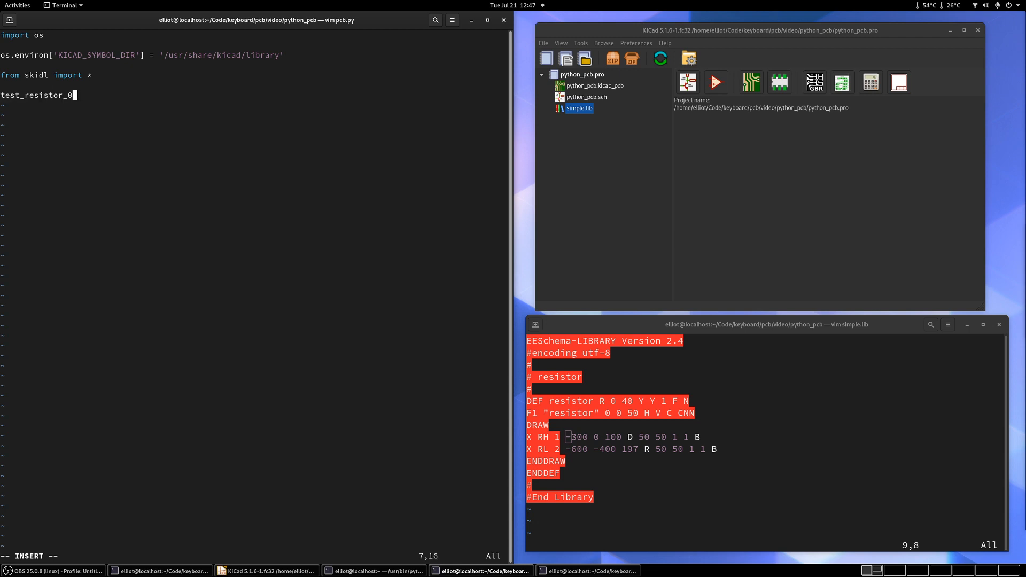
pyautogui.write(', =')
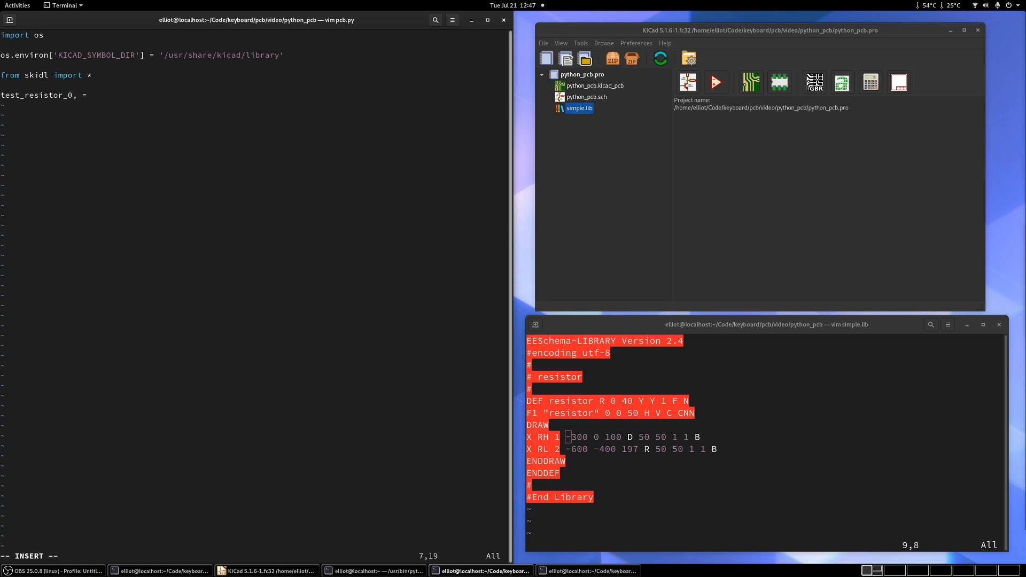
pyautogui.write('1 *')
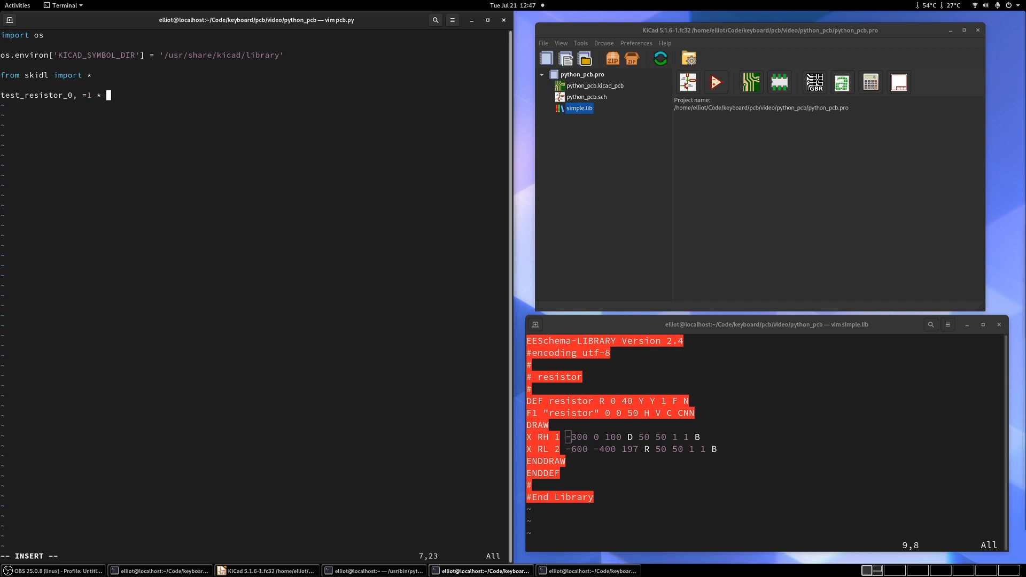
pyautogui.write('Part(')
pyautogui.write('active_lib = "')
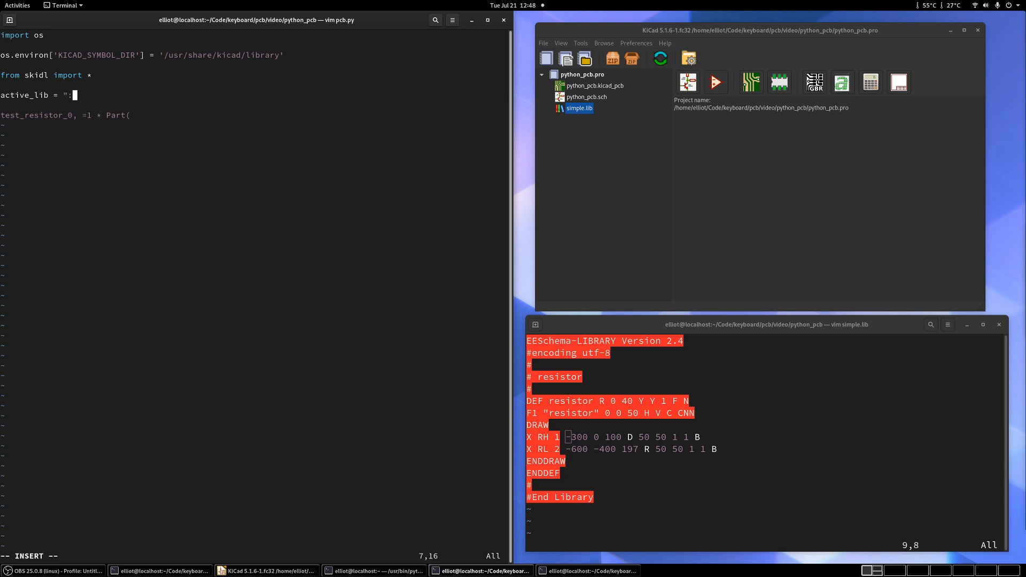
pyautogui.write('simple"')
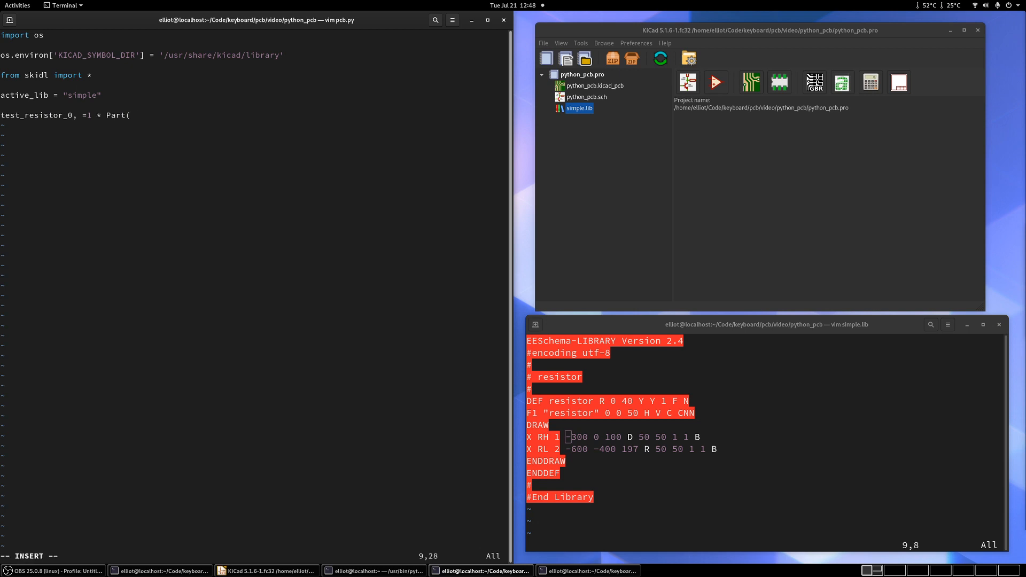
# Pass active_lib, 'resistor', TEMPLATE and an empty footprint= argument to Part
pyautogui.write('active')
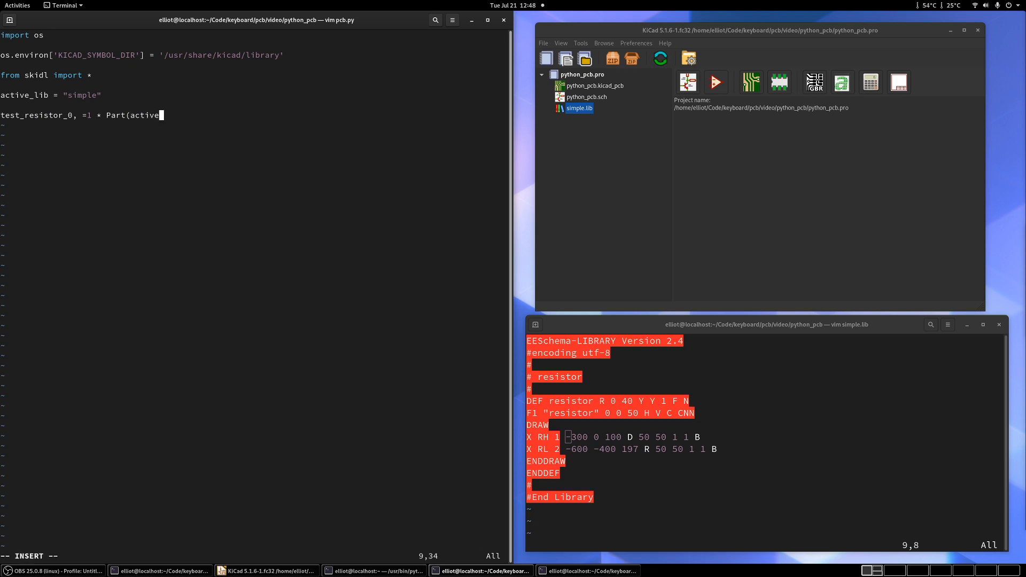
pyautogui.write('_lib')
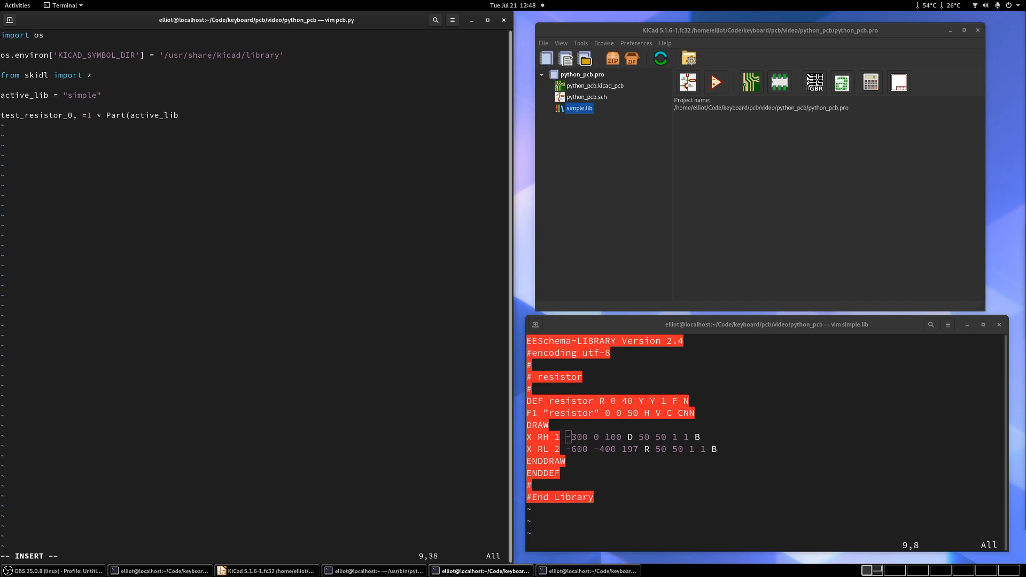
pyautogui.write(',')
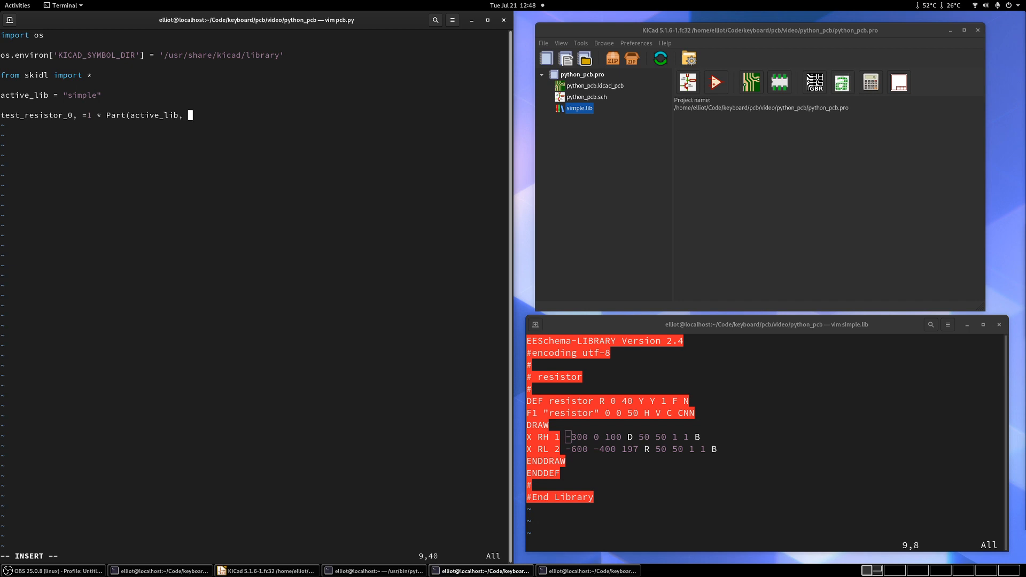
pyautogui.write("'re")
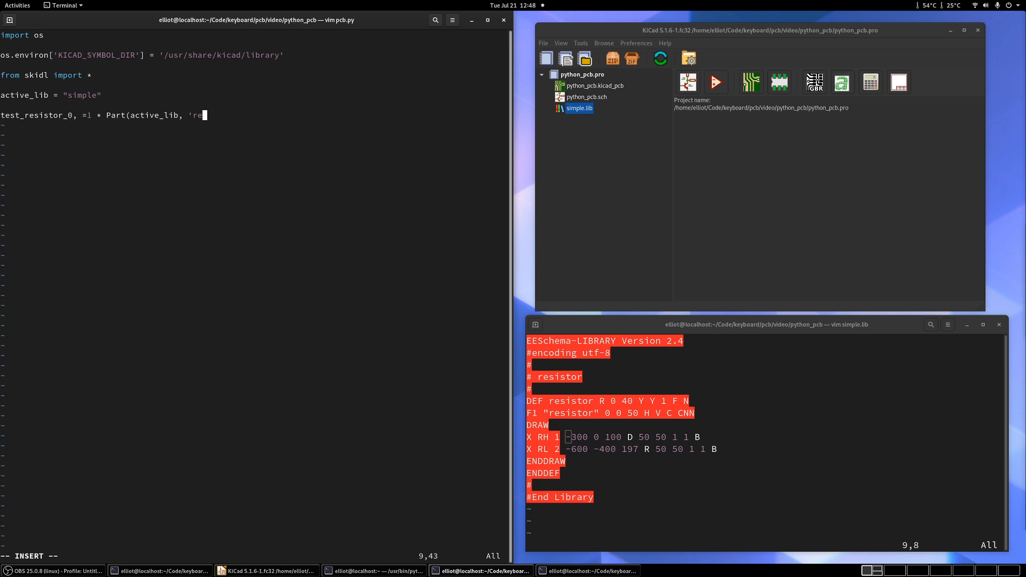
pyautogui.write('sistor')
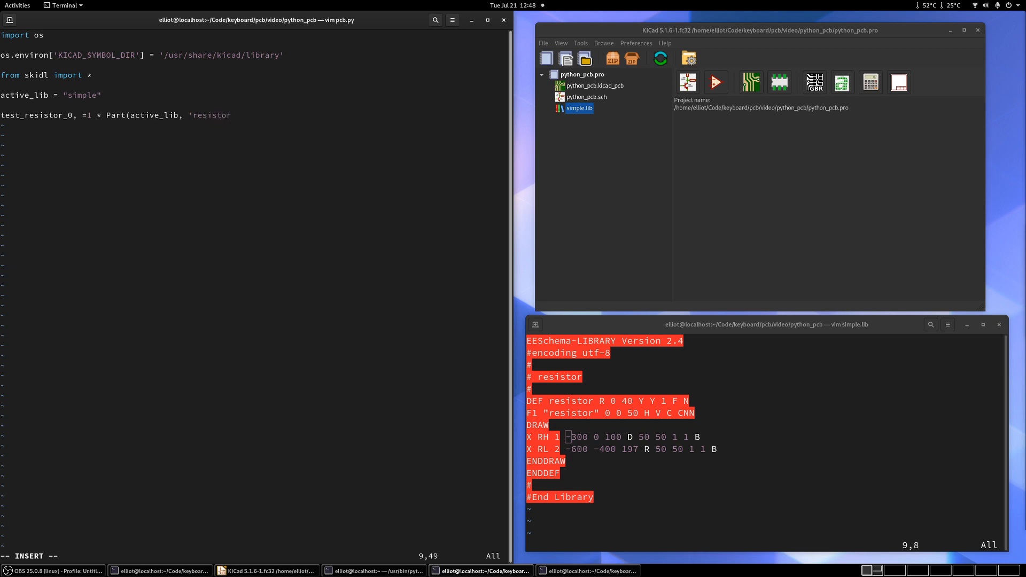
pyautogui.write("',")
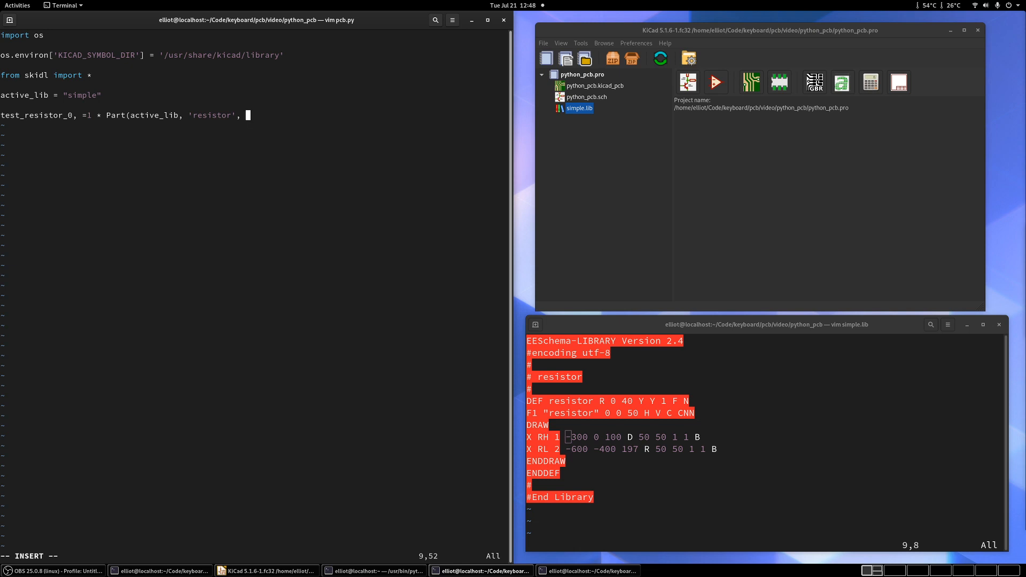
pyautogui.write('TEMPLATE')
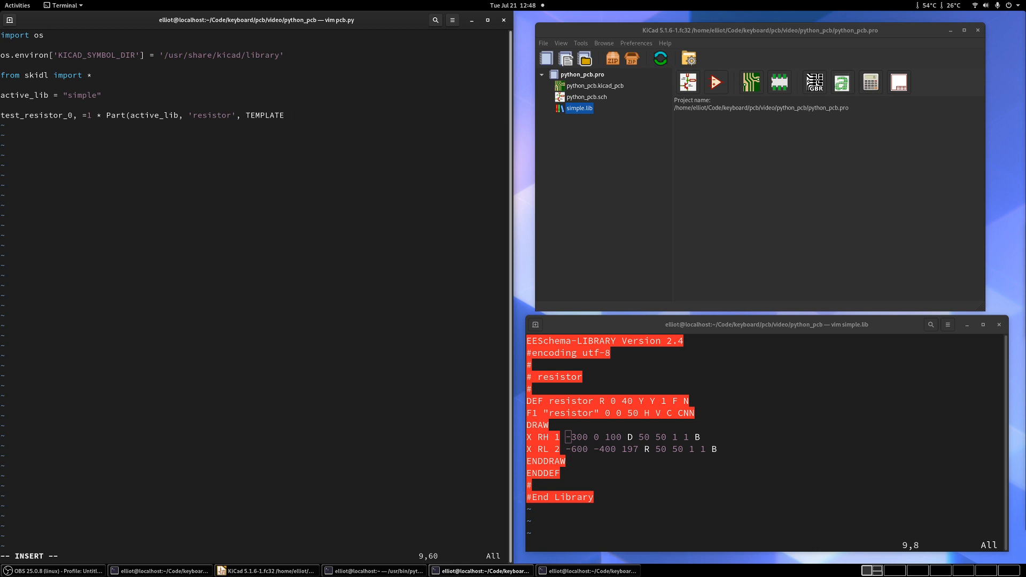
pyautogui.write(',')
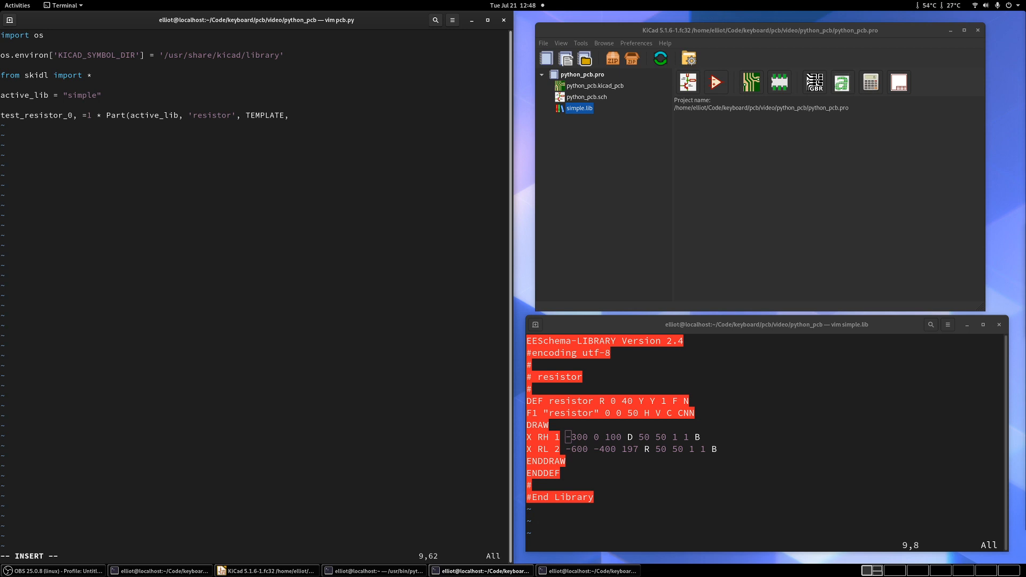
pyautogui.write('footprint')
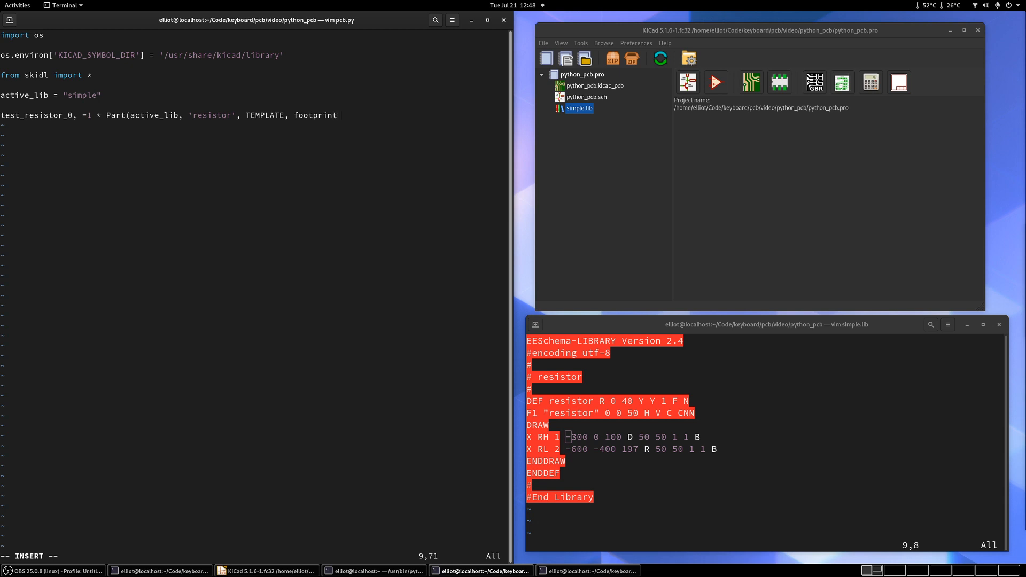
pyautogui.write('=')
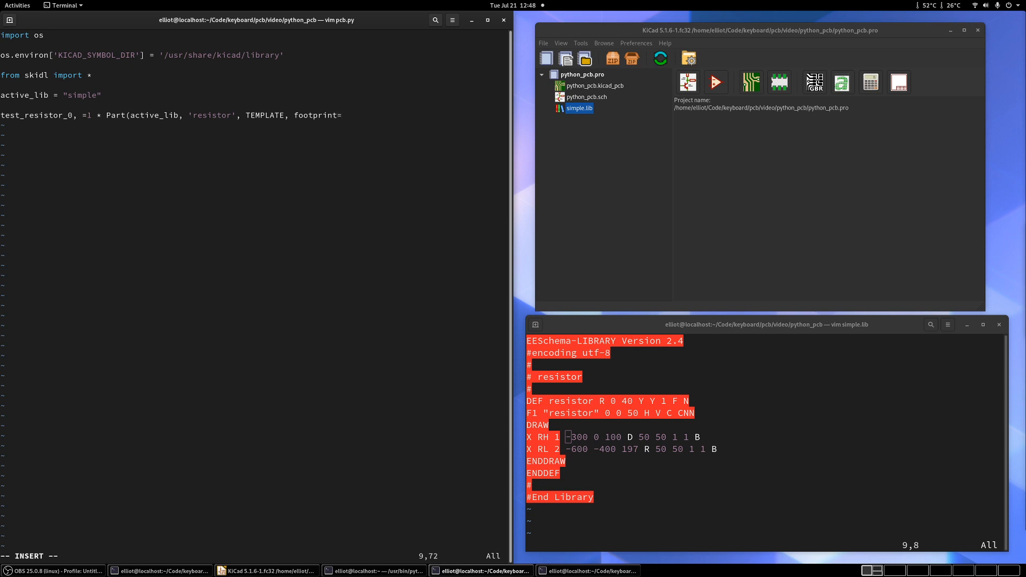
pyautogui.write('"')
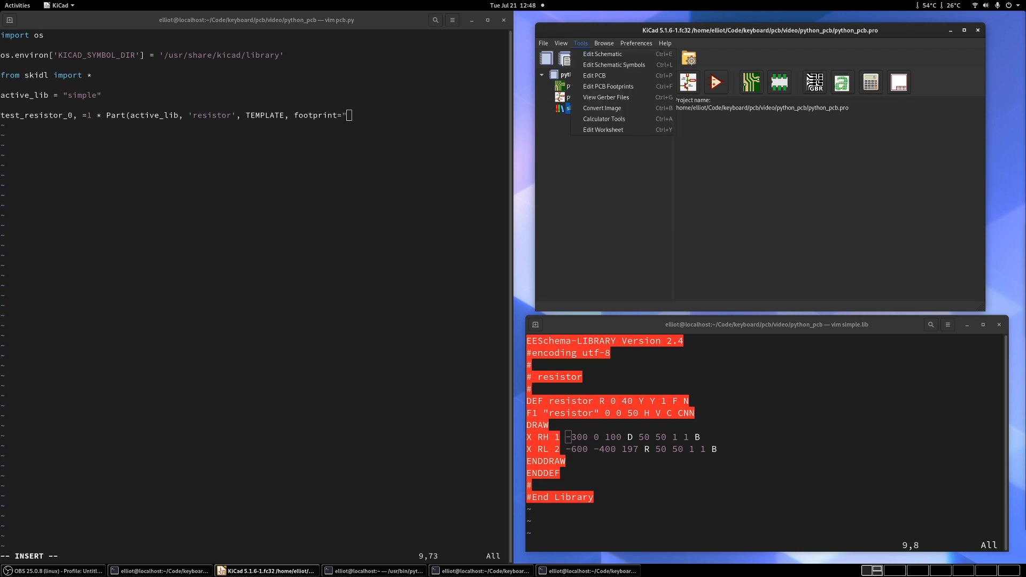
pyautogui.moveTo(601, 53)
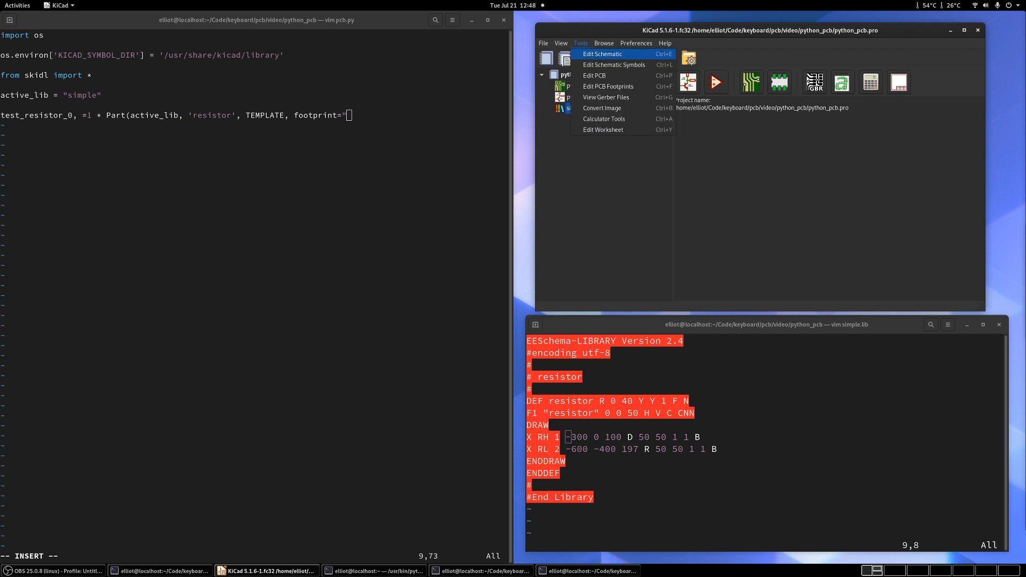
pyautogui.moveTo(608, 85)
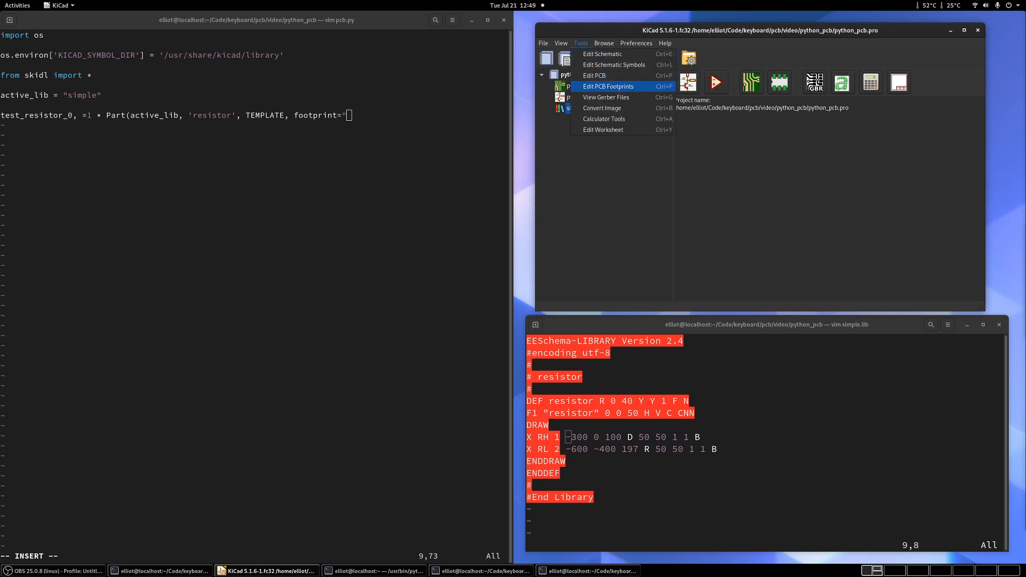
# Open the Footprint Editor, filter libraries by 'resis', and open R_0201_0603Metric
pyautogui.click(607, 85)
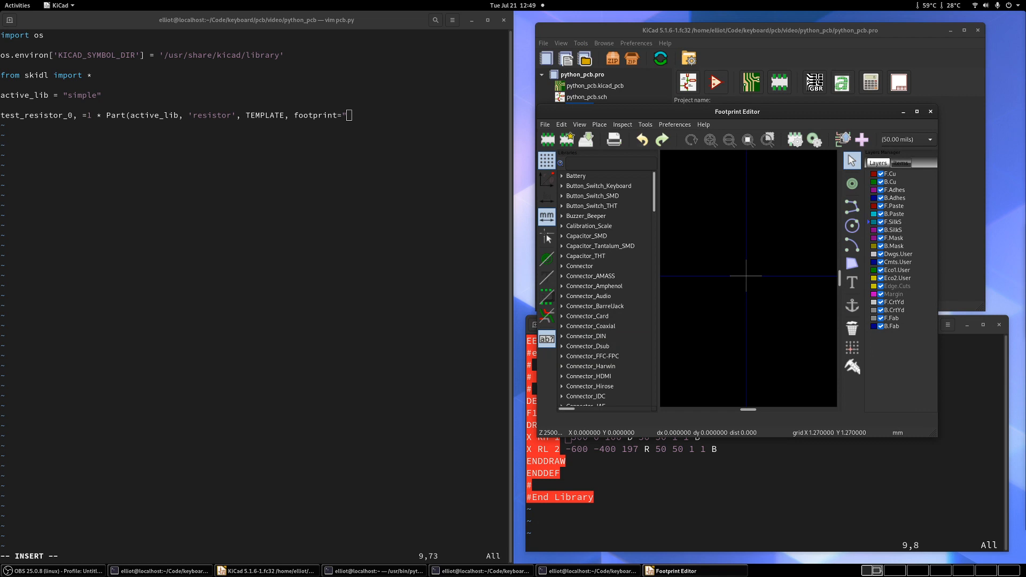
pyautogui.click(610, 163)
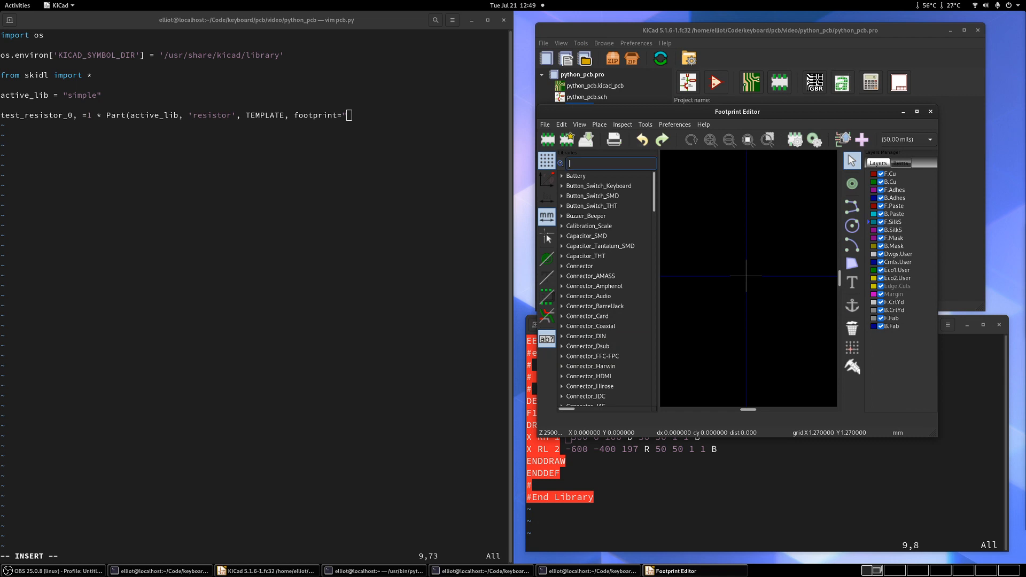
pyautogui.write('resis')
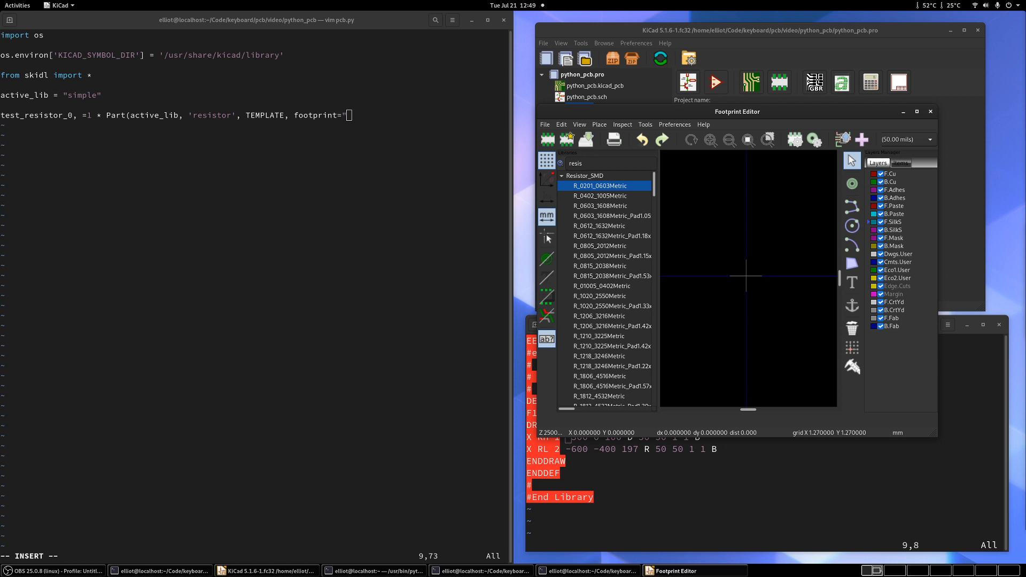
pyautogui.doubleClick(599, 186)
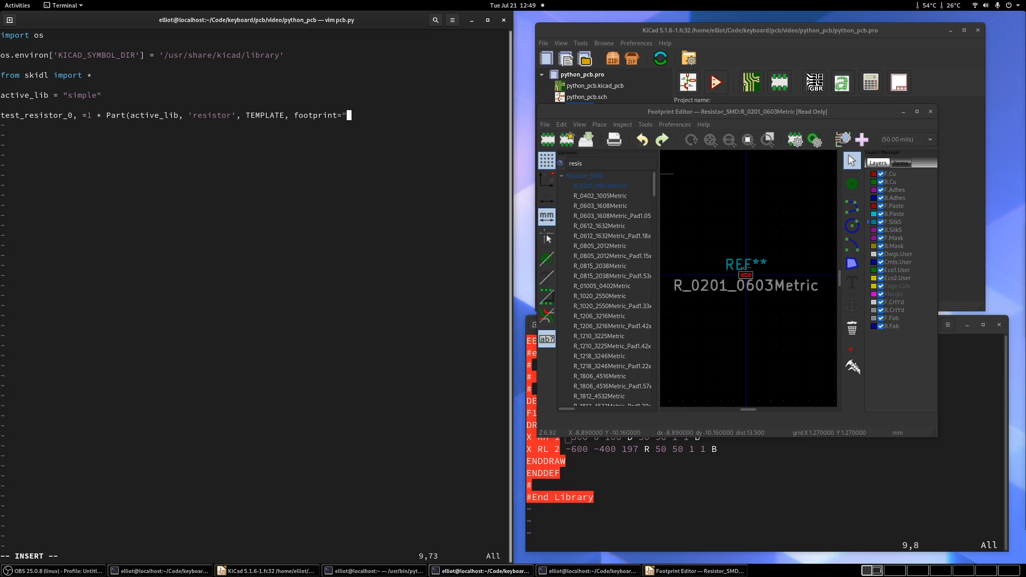
# Fix the quote and type footprint 'Resistor_SMD:R_0201_0603Metric', checking the name in KiCad
pyautogui.press('BackSpace')
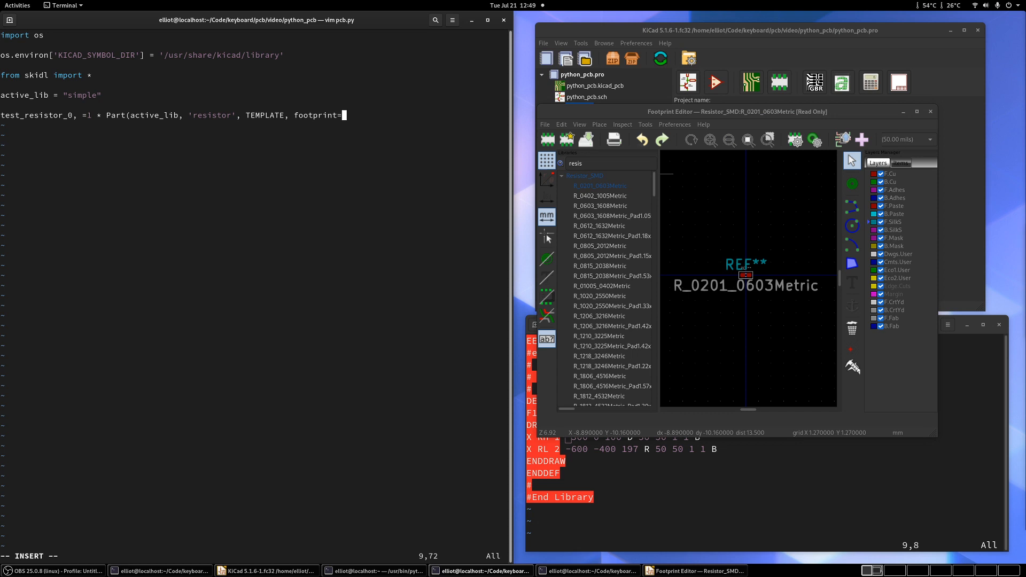
pyautogui.write("'")
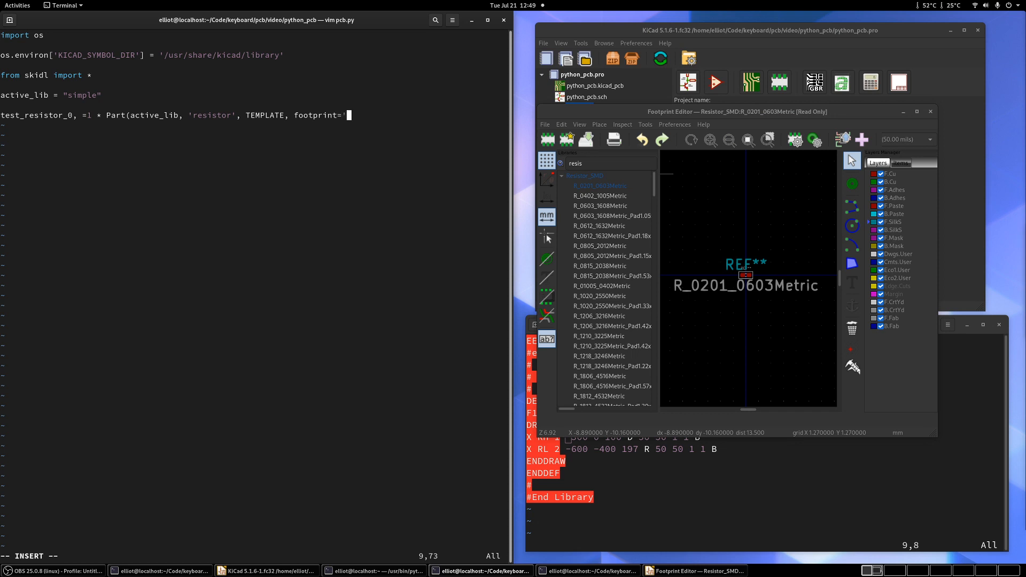
pyautogui.write('Resistor')
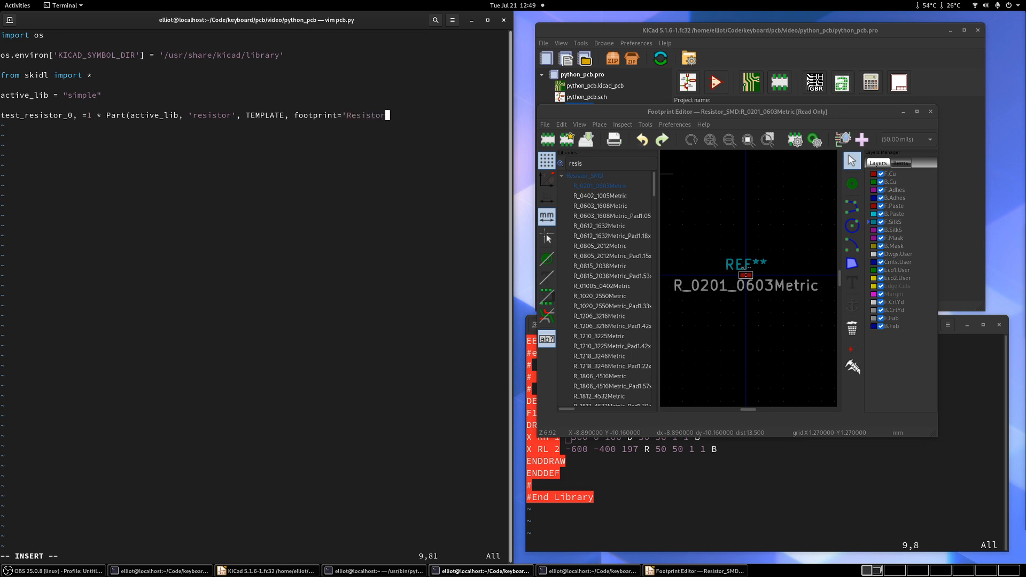
pyautogui.write('_SMD')
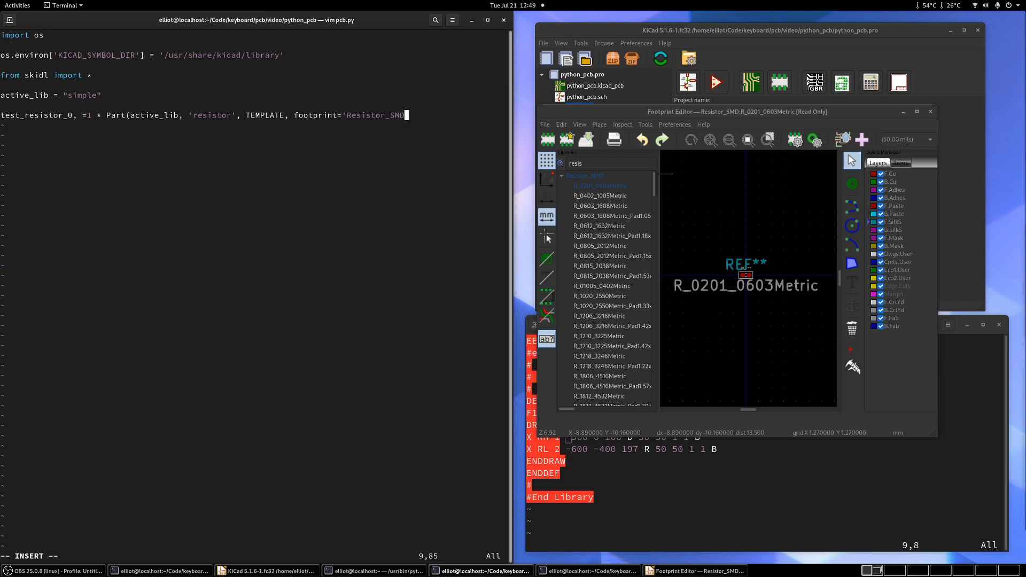
pyautogui.write(':')
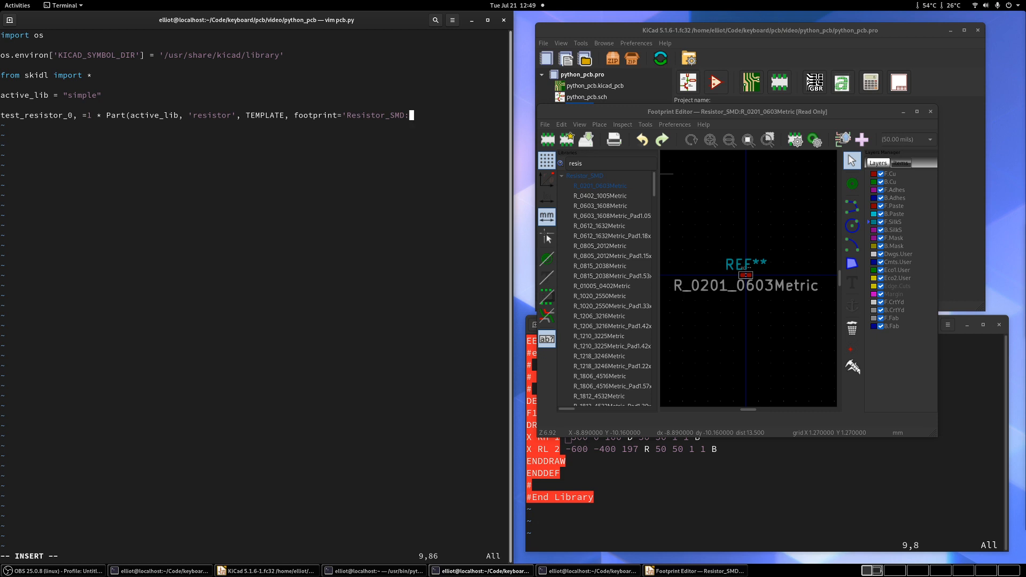
pyautogui.click(599, 186)
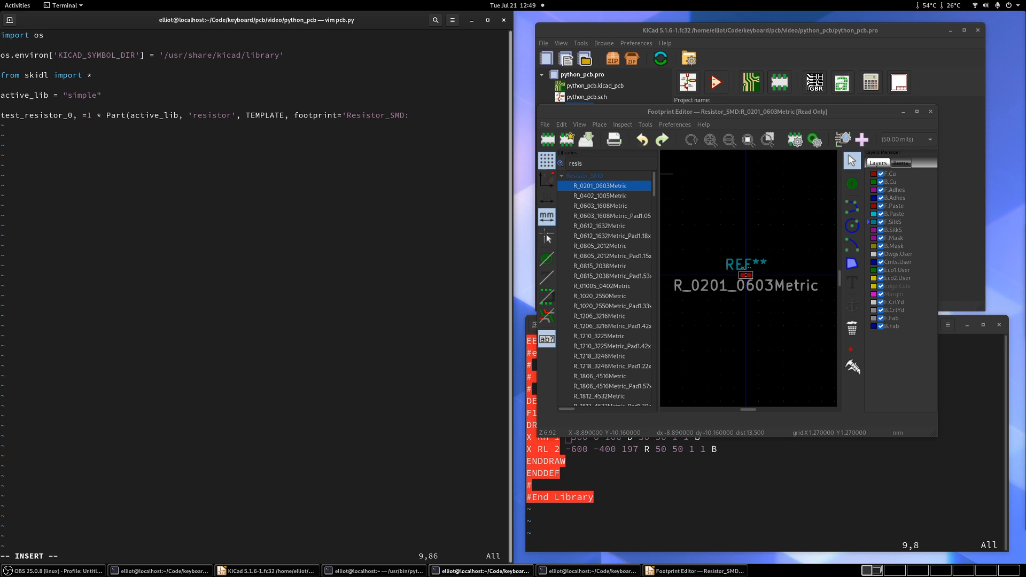
pyautogui.write('R_020')
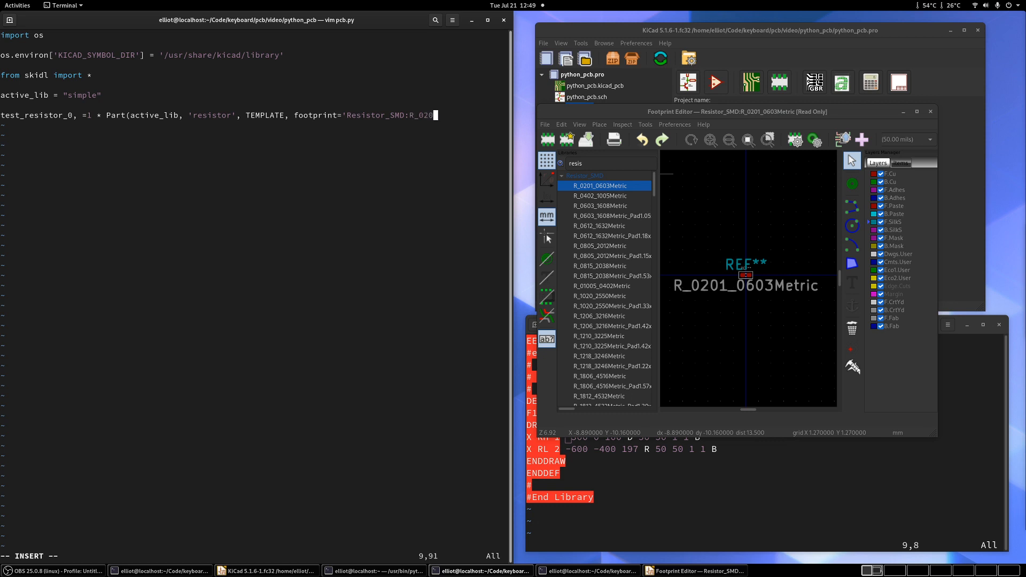
pyautogui.write("_0603Metric')")
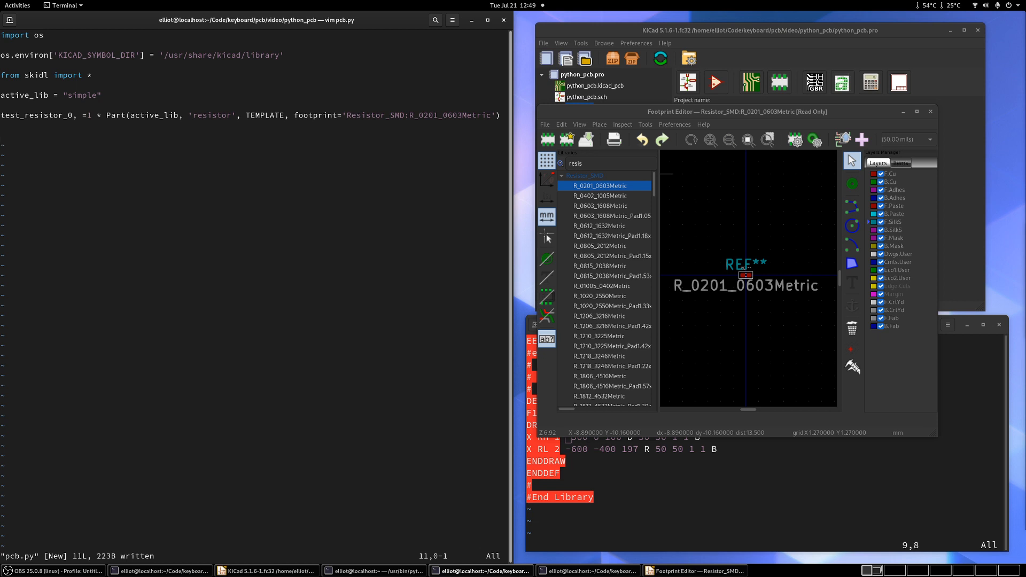
# Type generate_netlist(file_ = 'video.net') on a new line and save pcb.py
pyautogui.write('gene')
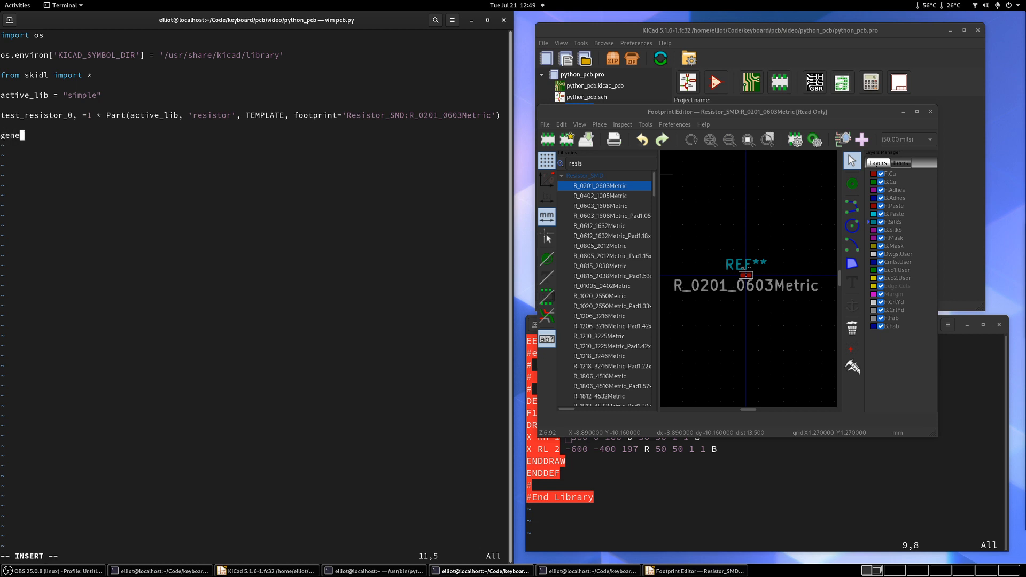
pyautogui.write('rate_netlist(')
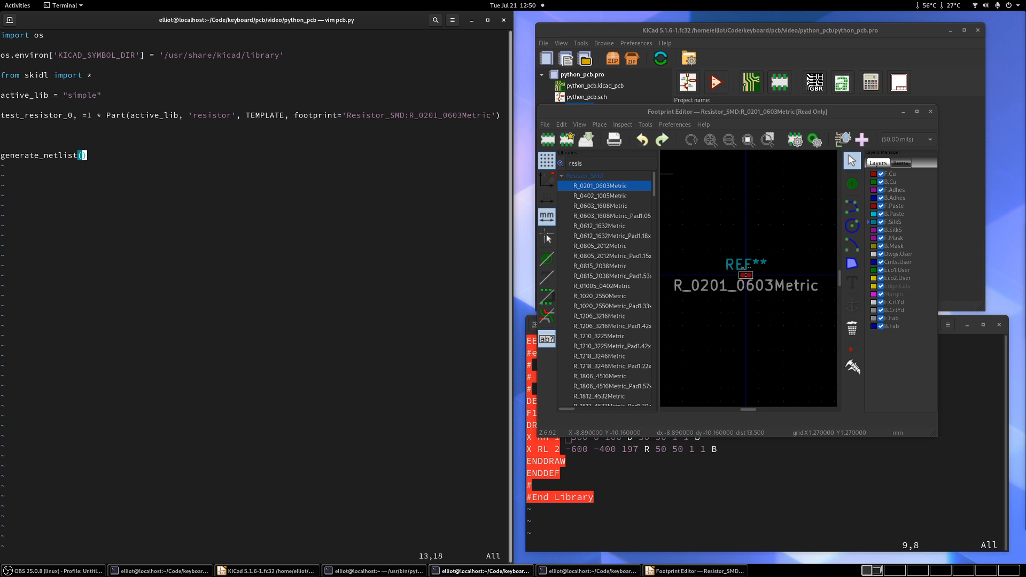
pyautogui.write('file_ =')
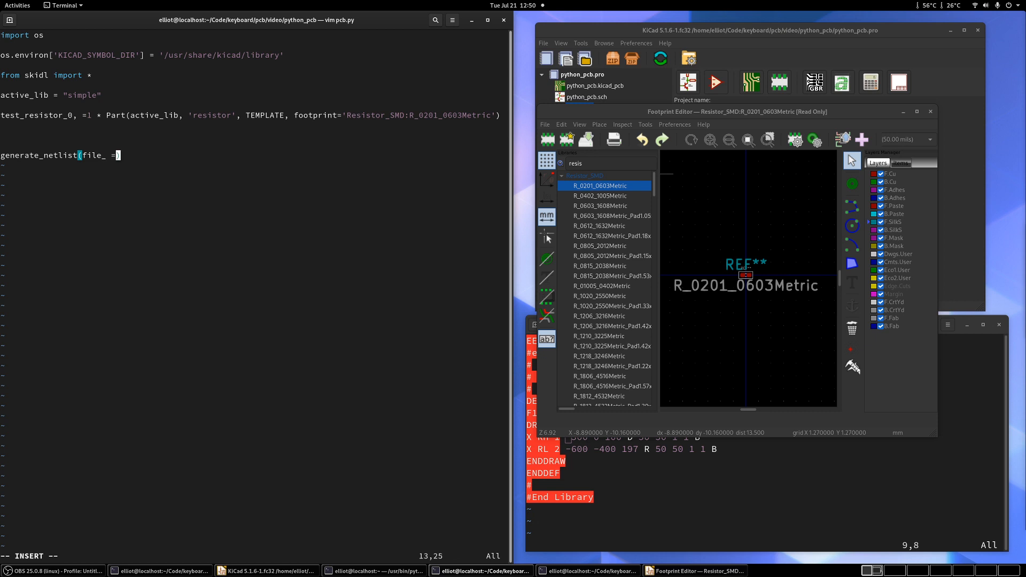
pyautogui.write("'")
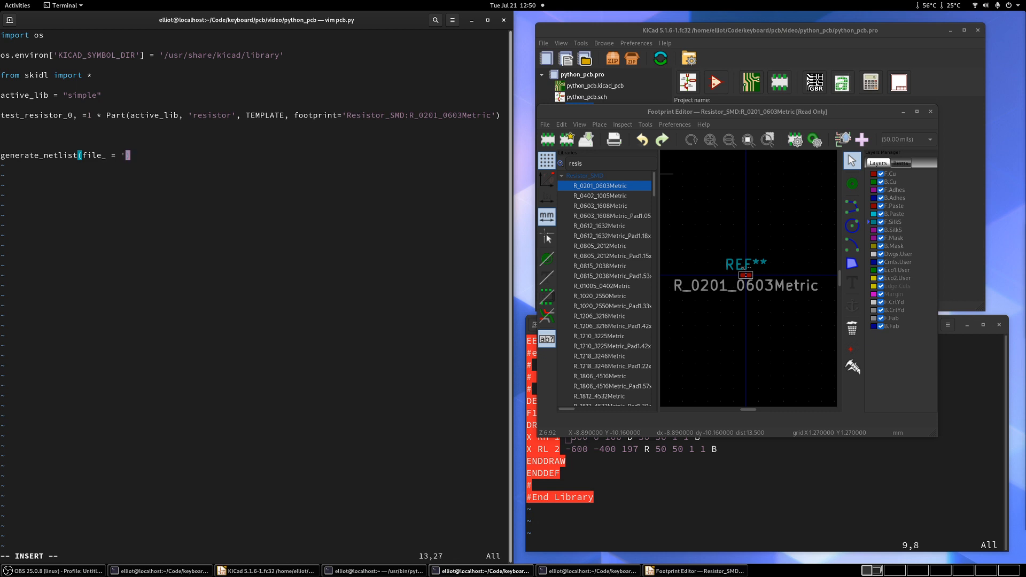
pyautogui.write("video.net')")
pyautogui.write('python')
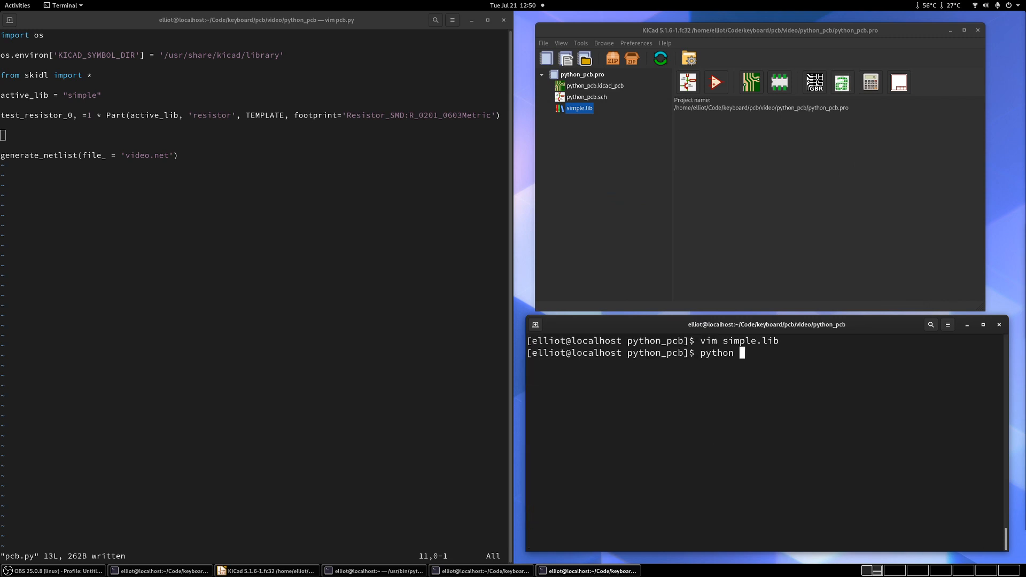
# Run python pcb.py to generate video.net without errors, then launch the Pcbnew board editor
pyautogui.write('pcb.py')
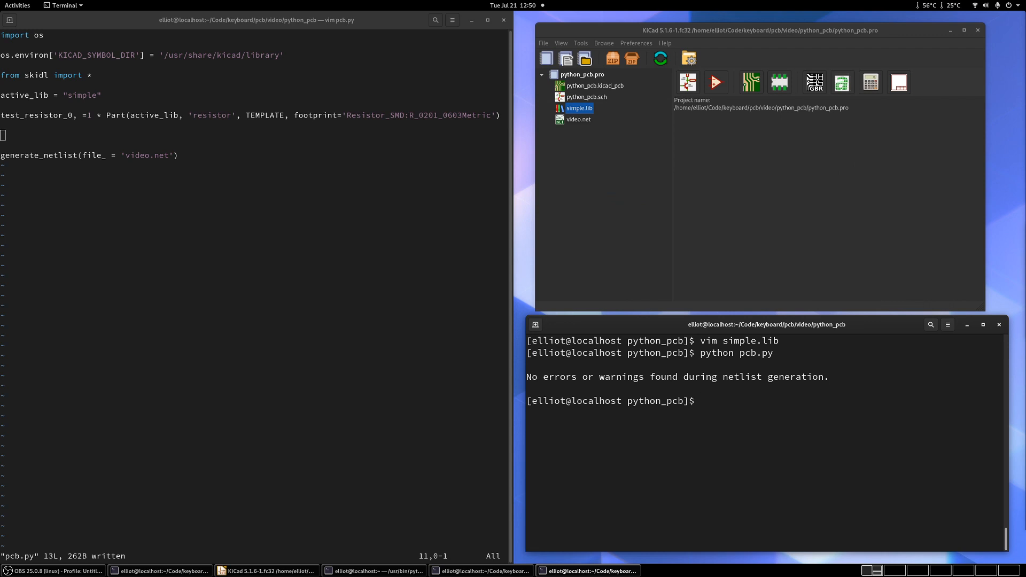
pyautogui.click(578, 119)
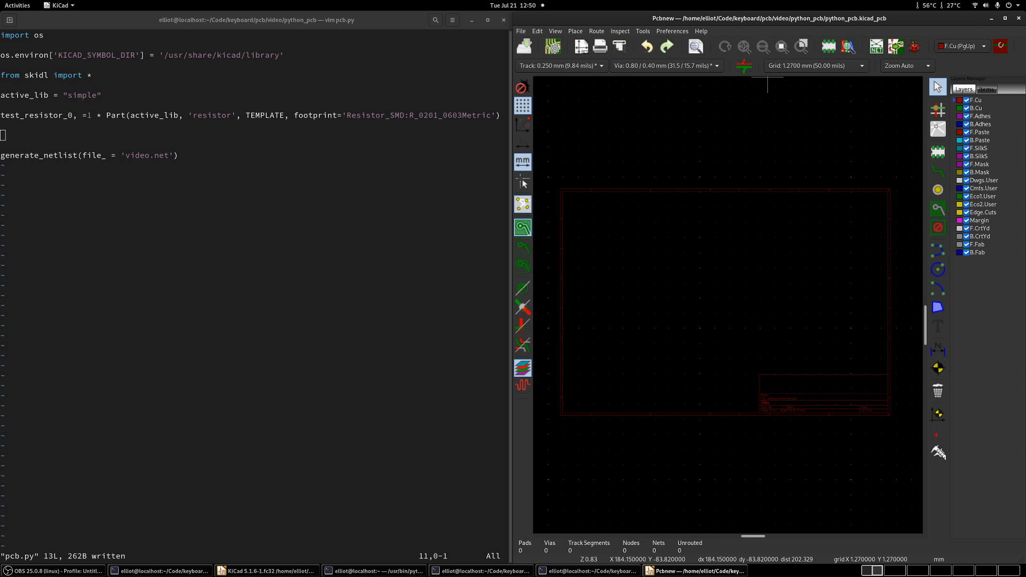
pyautogui.moveTo(839, 101)
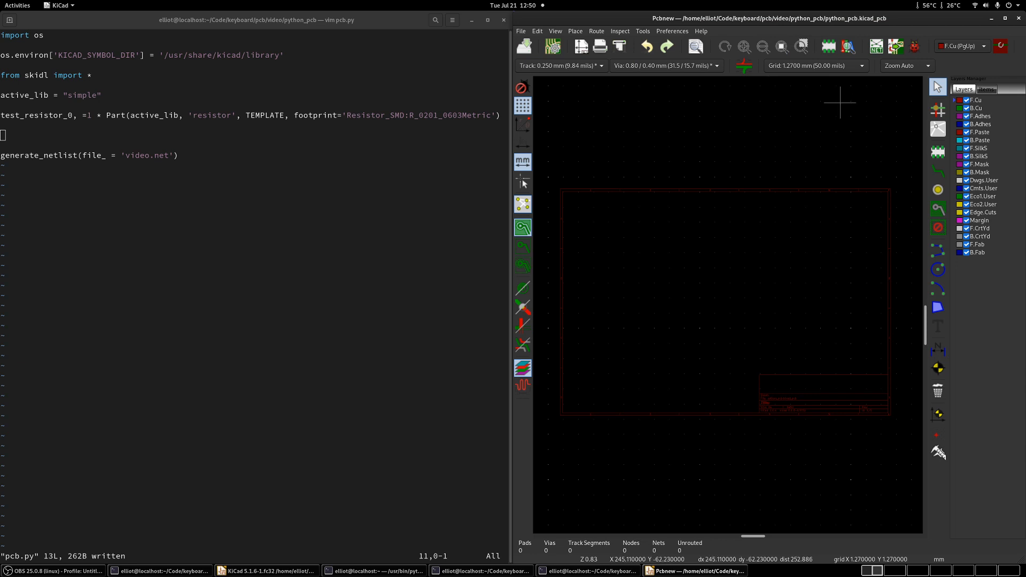
pyautogui.moveTo(805, 139)
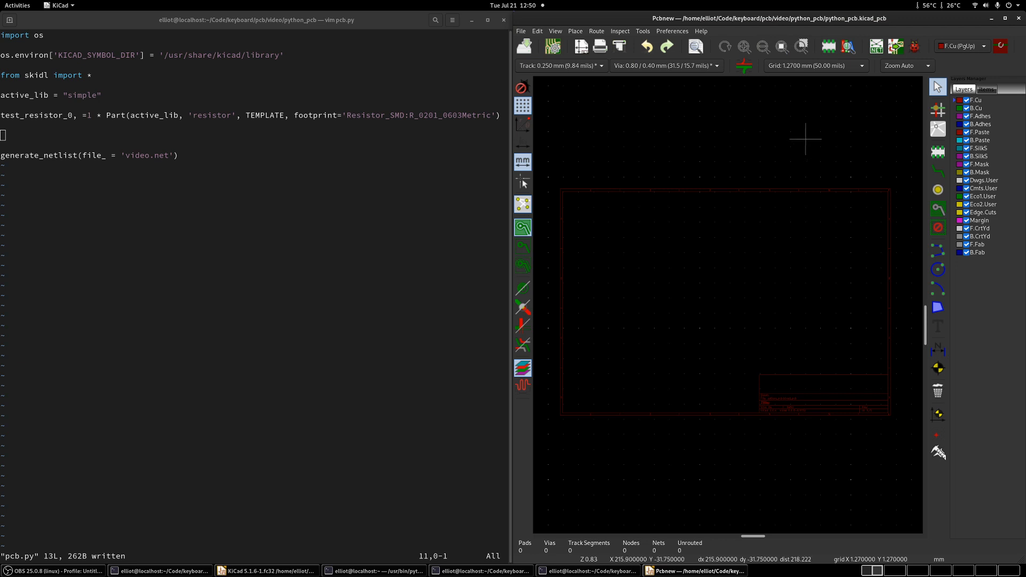
pyautogui.moveTo(876, 46)
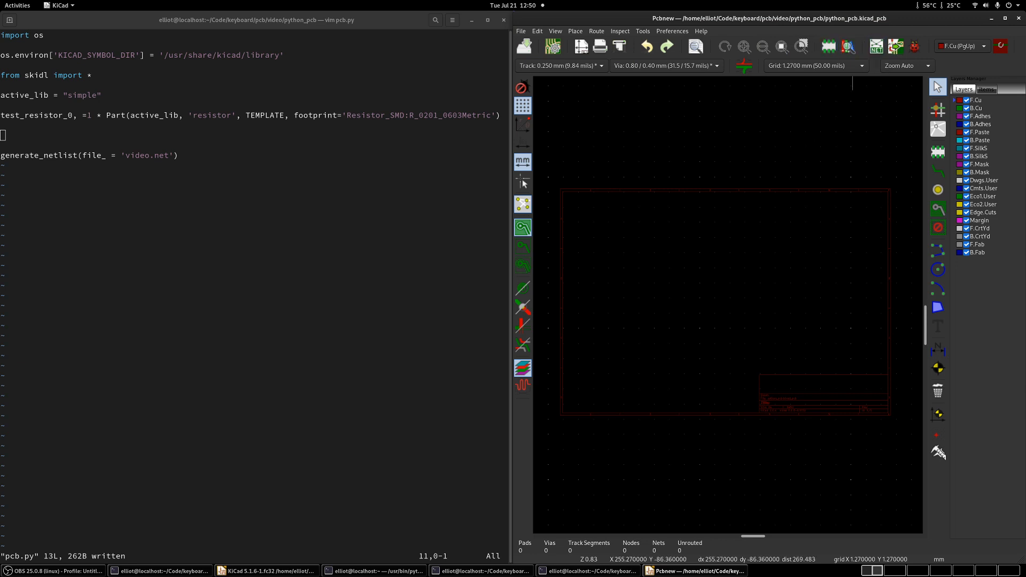
# Load video.net through Tools > Load Netlist and update the PCB to place R1's footprint
pyautogui.click(642, 31)
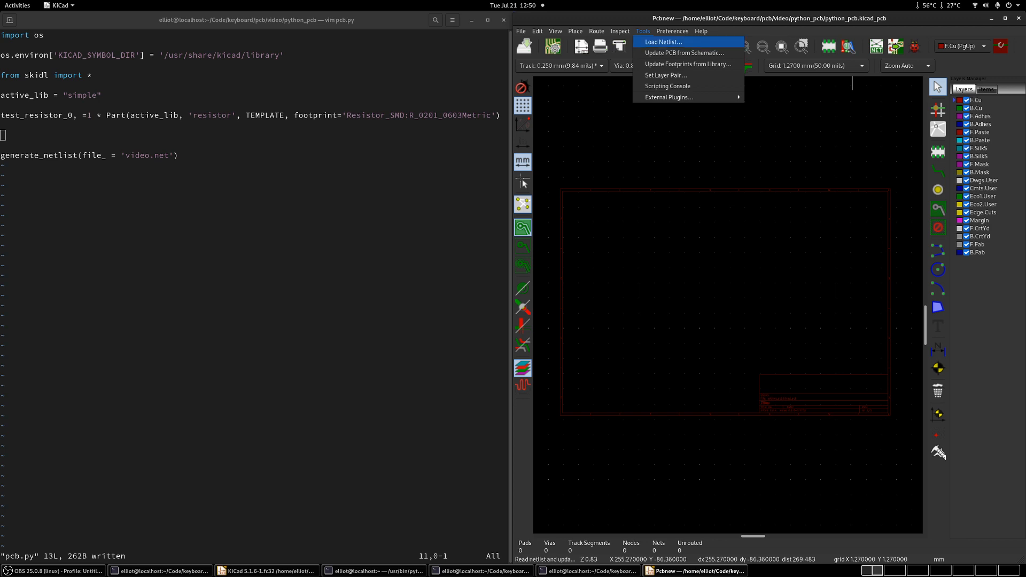
pyautogui.click(662, 41)
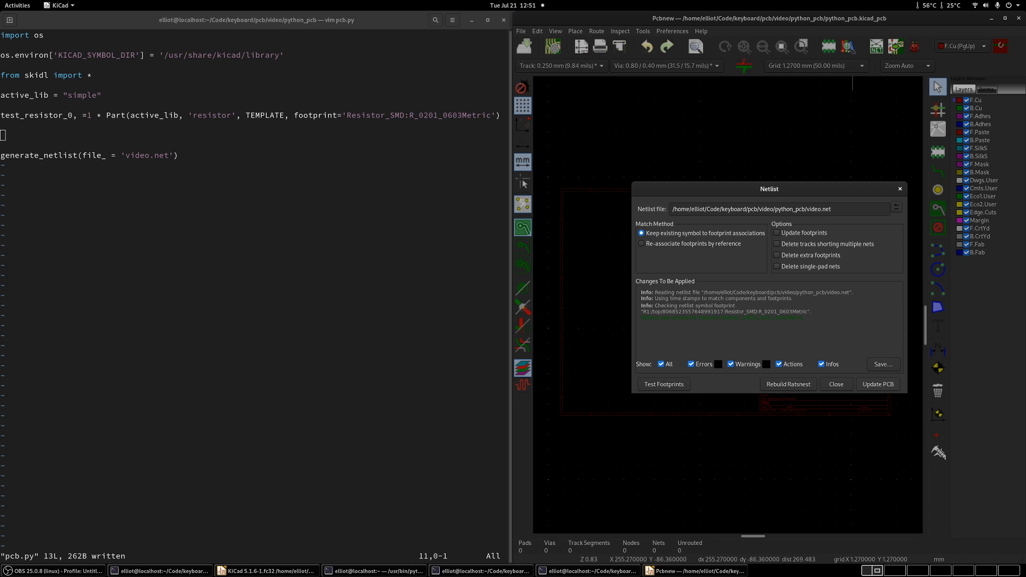
pyautogui.click(876, 384)
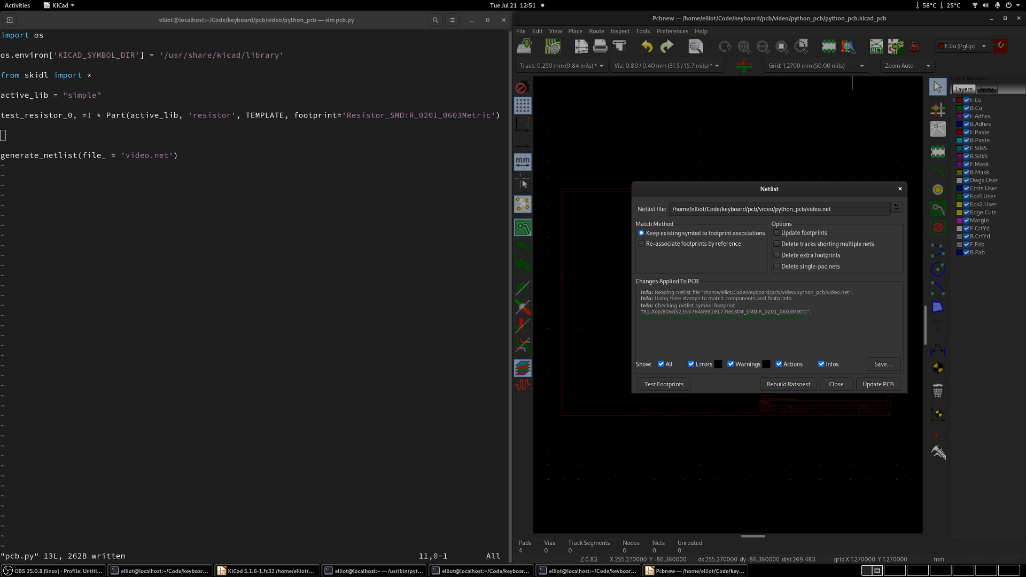
pyautogui.click(834, 385)
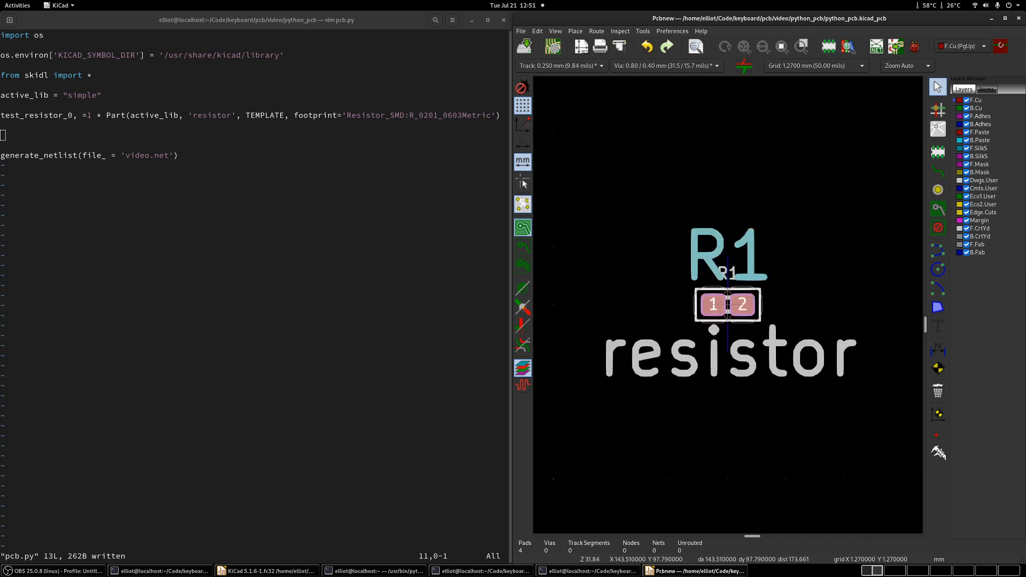
pyautogui.moveTo(610, 189)
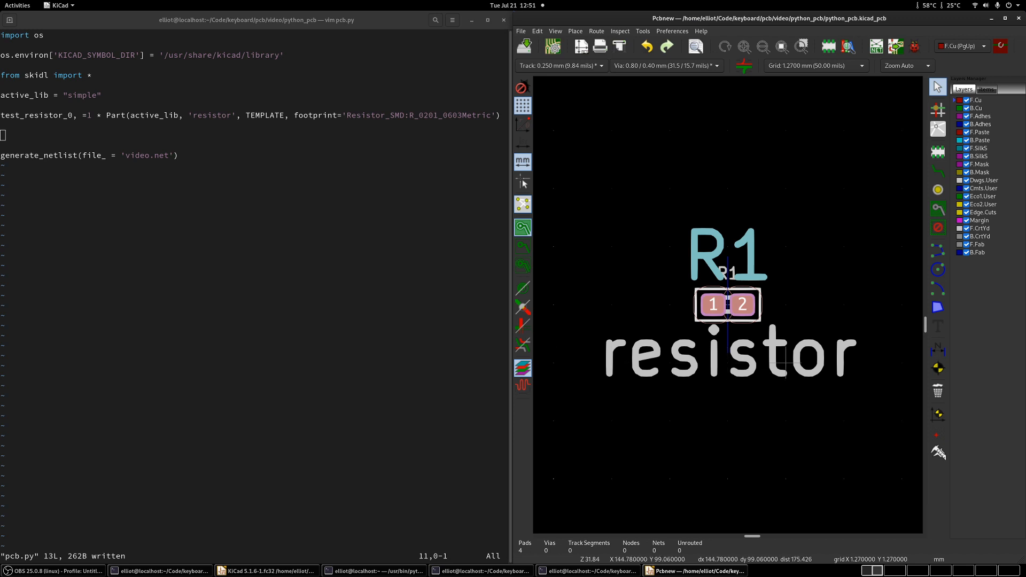
pyautogui.moveTo(785, 363)
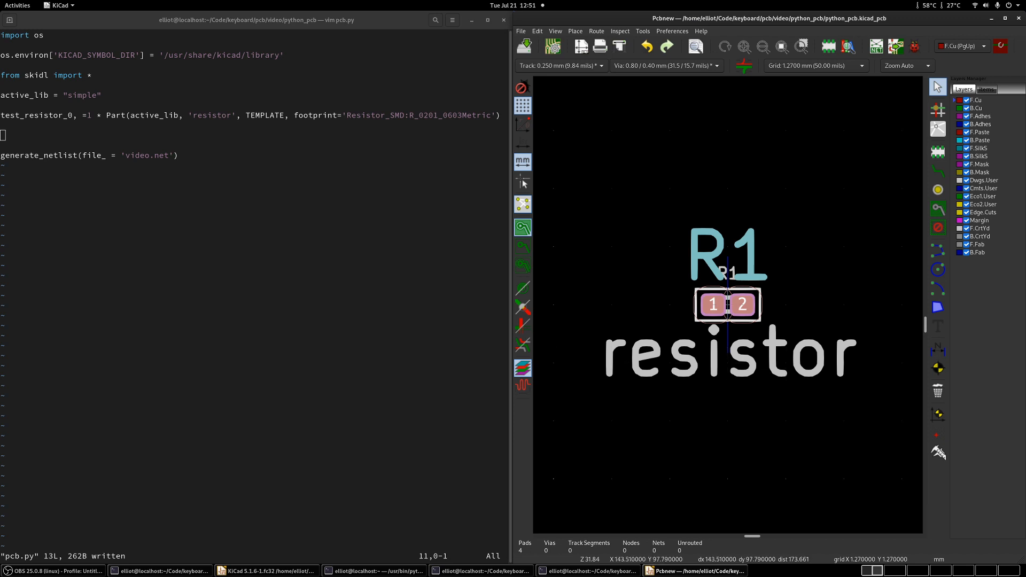
pyautogui.moveTo(726, 362)
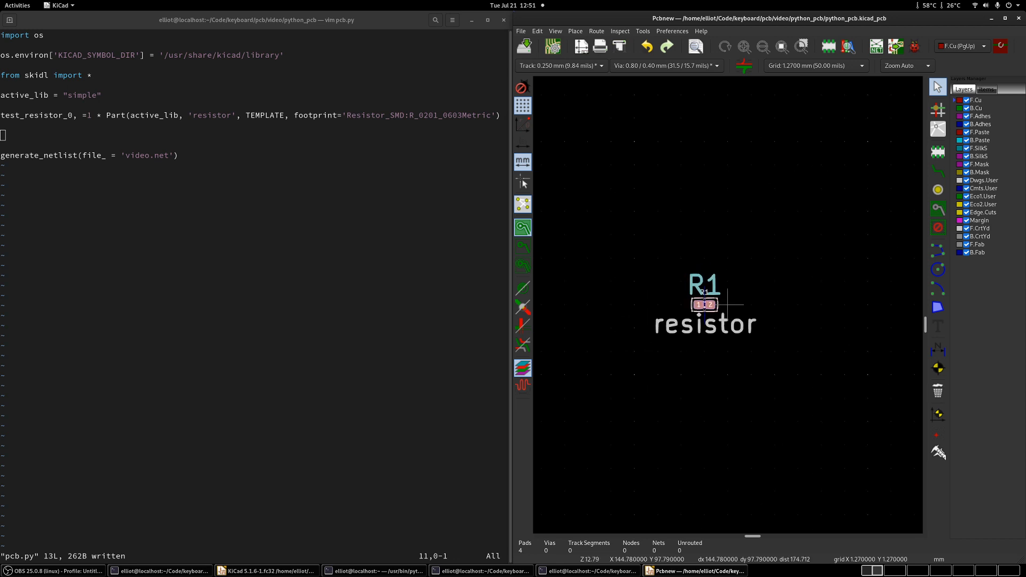
pyautogui.moveTo(704, 252)
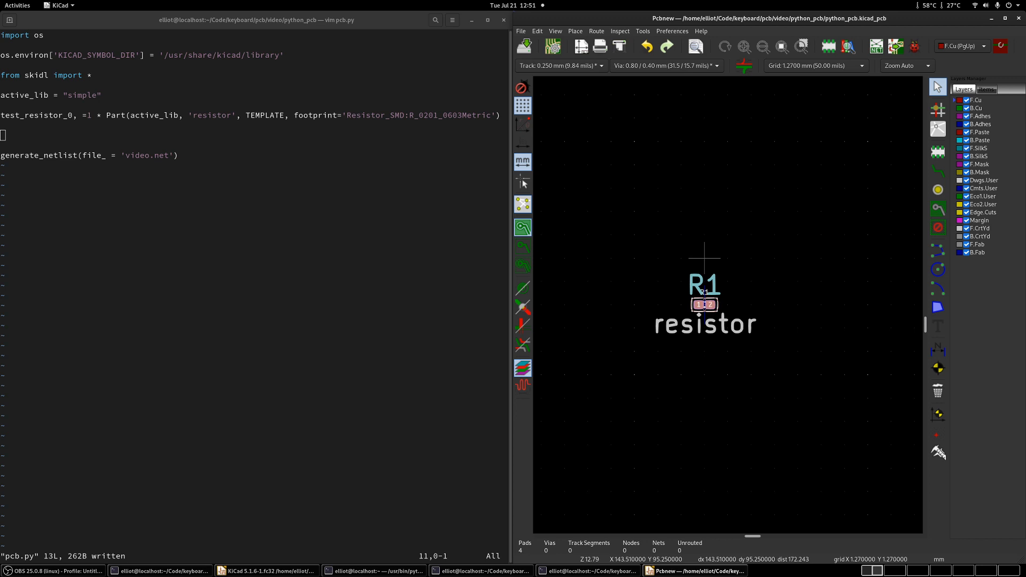
pyautogui.moveTo(634, 232)
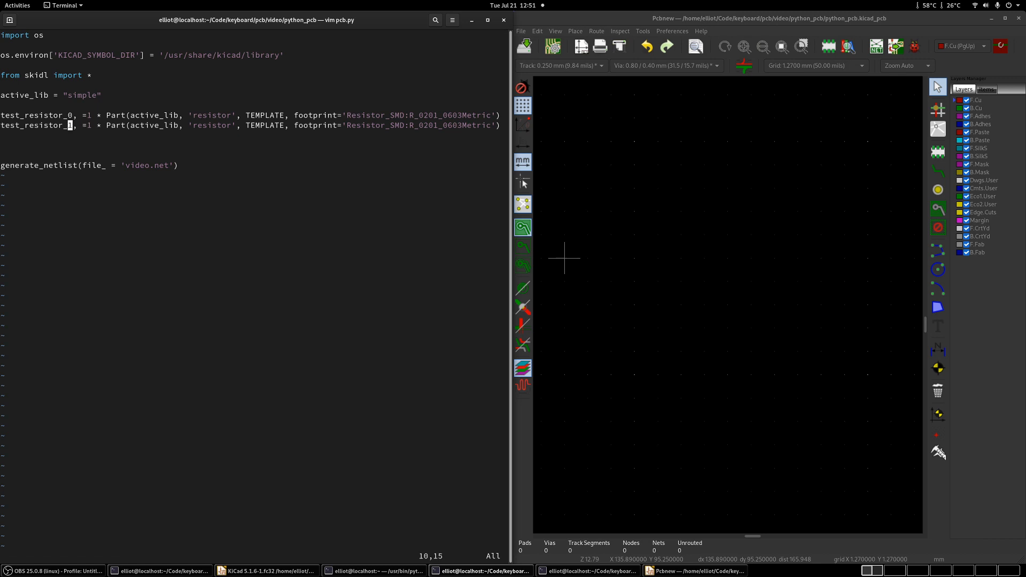
# Rename the second part test_resistor_1 and assign resistor values '100' and '220'
pyautogui.write('1')
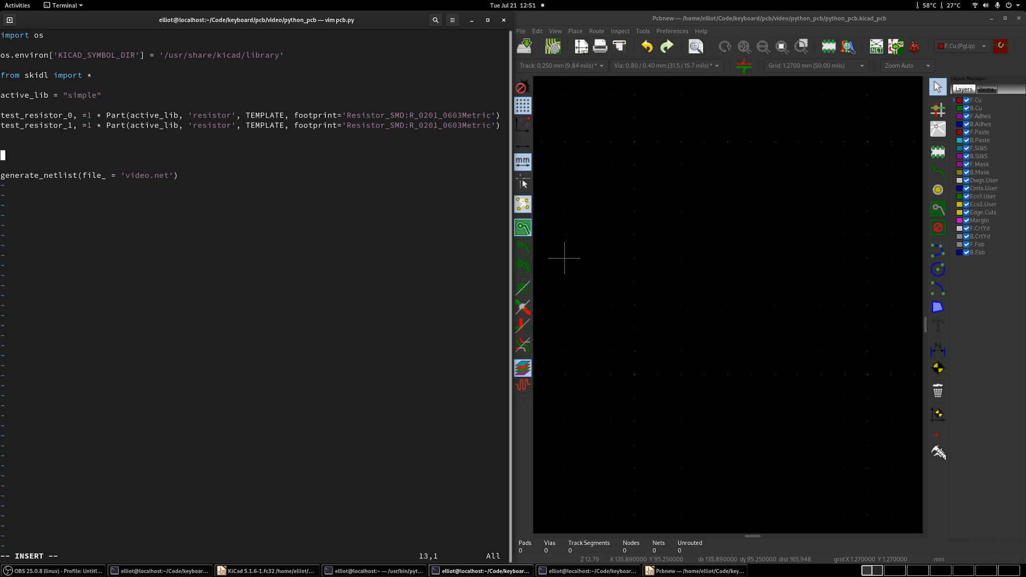
pyautogui.write('test')
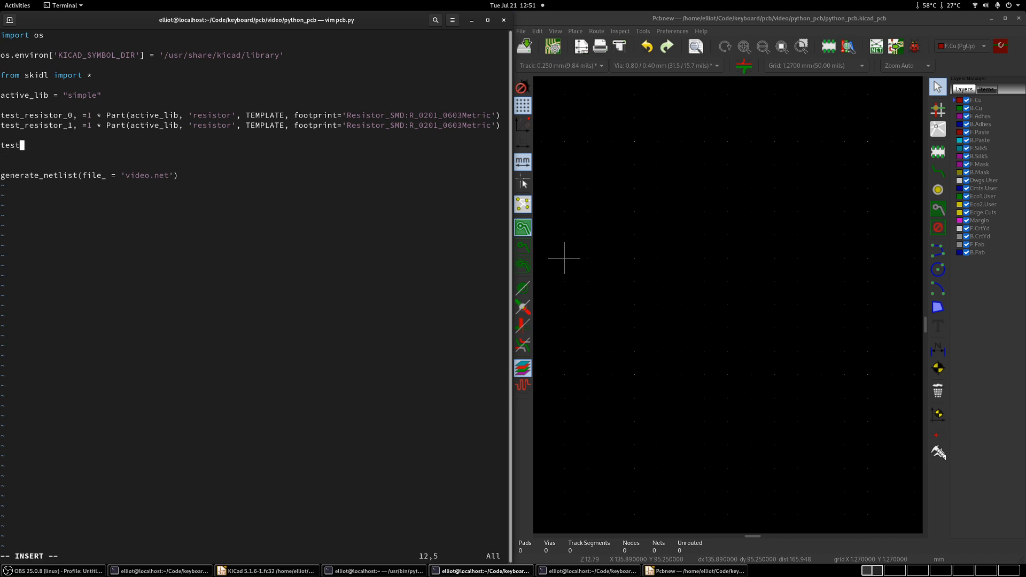
pyautogui.write('_resistor')
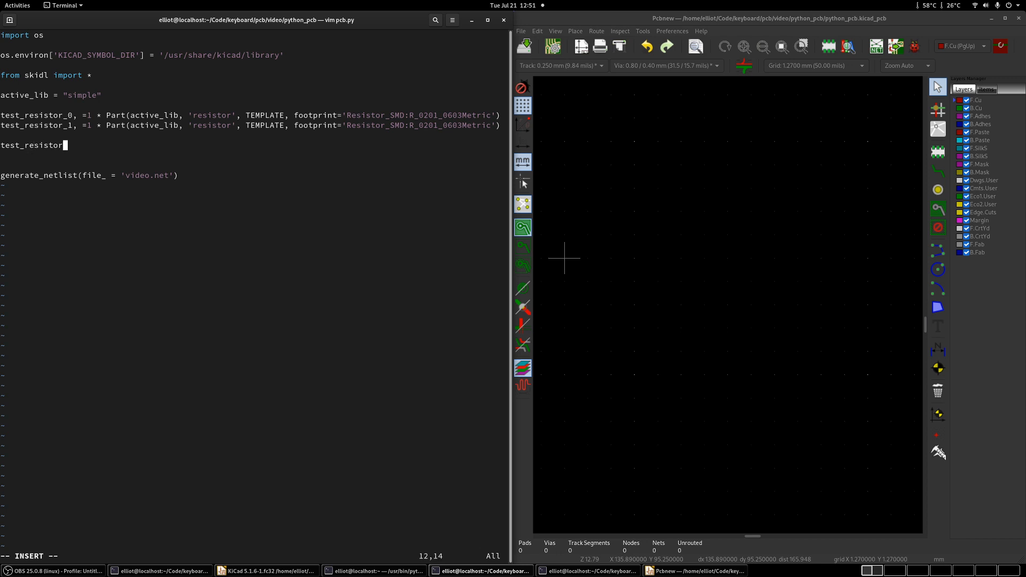
pyautogui.write('_0.val')
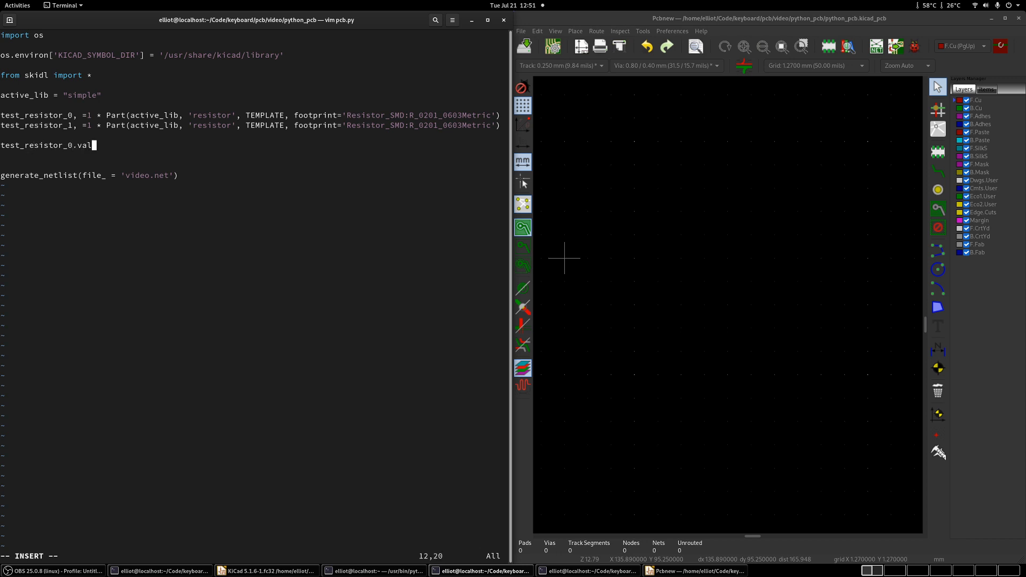
pyautogui.write("ue = '10")
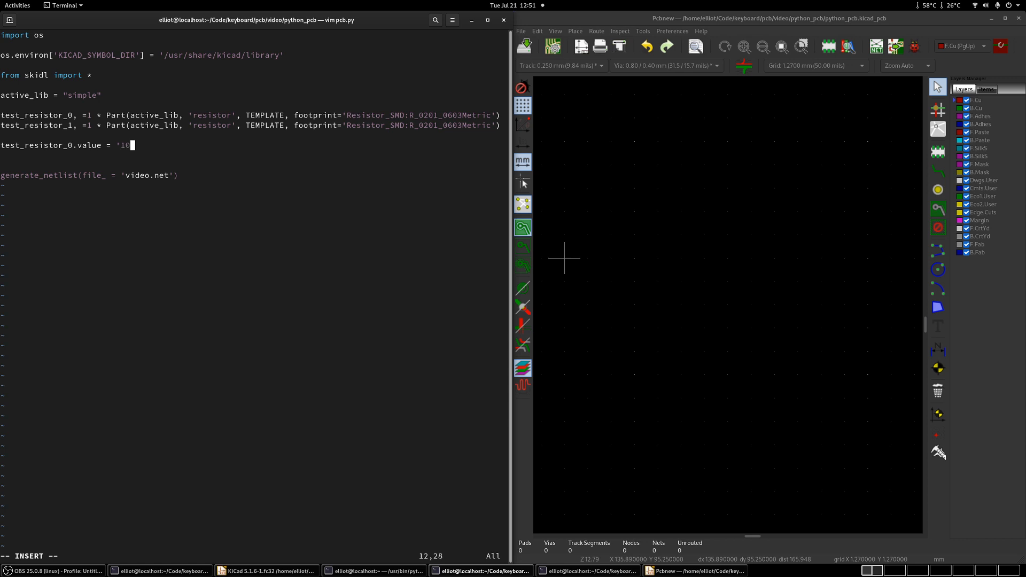
pyautogui.write('0')
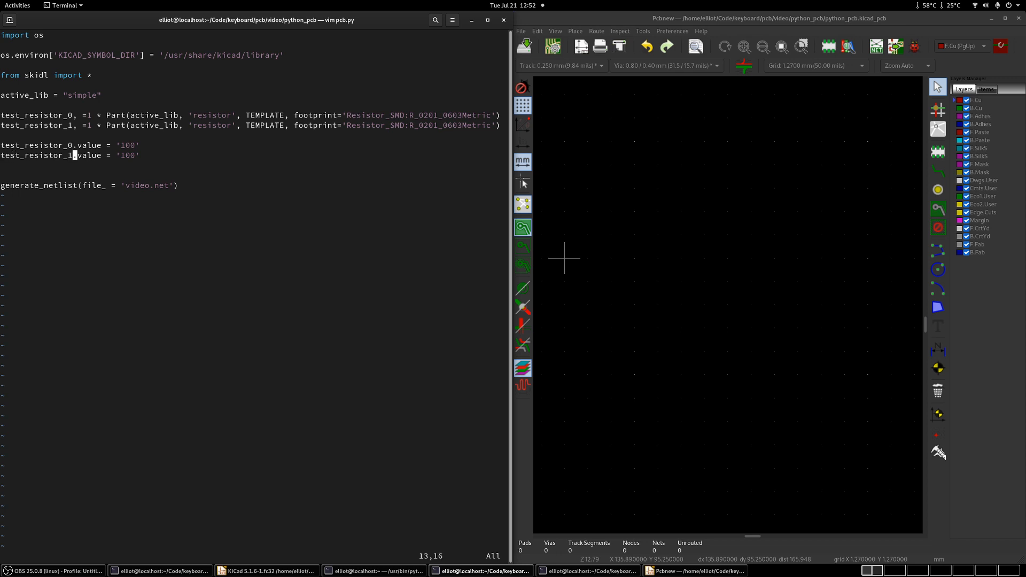
pyautogui.write('220')
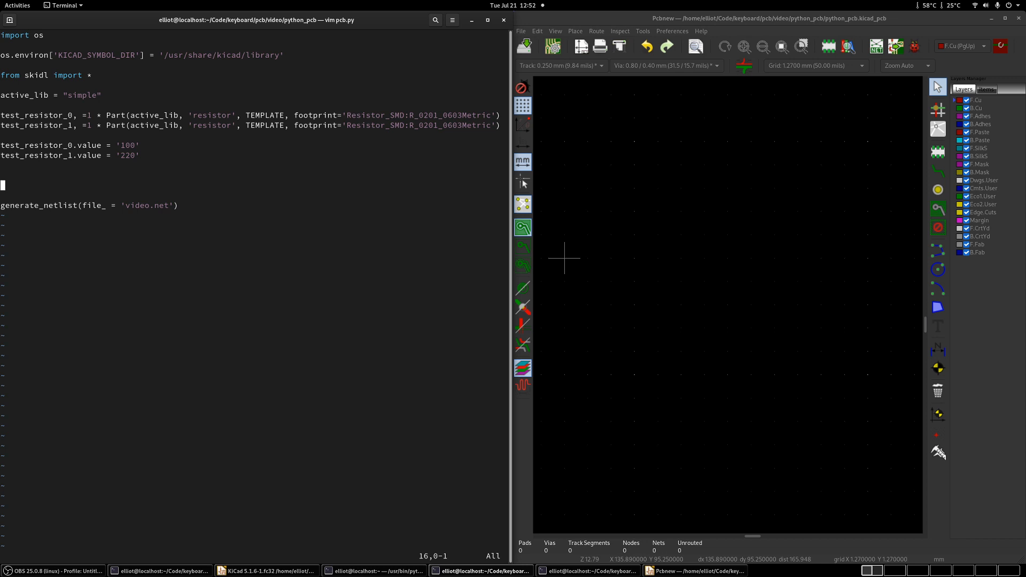
# Add gnd = Net('GND') and vin = Net('VIN') lines, leaving a blank line below
pyautogui.write('dnf')
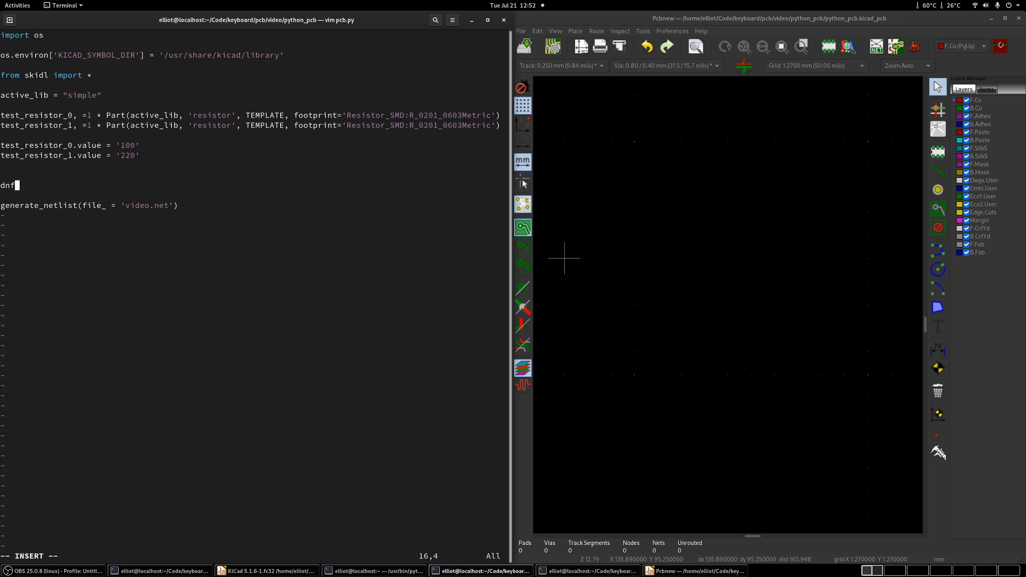
pyautogui.write('gnd =')
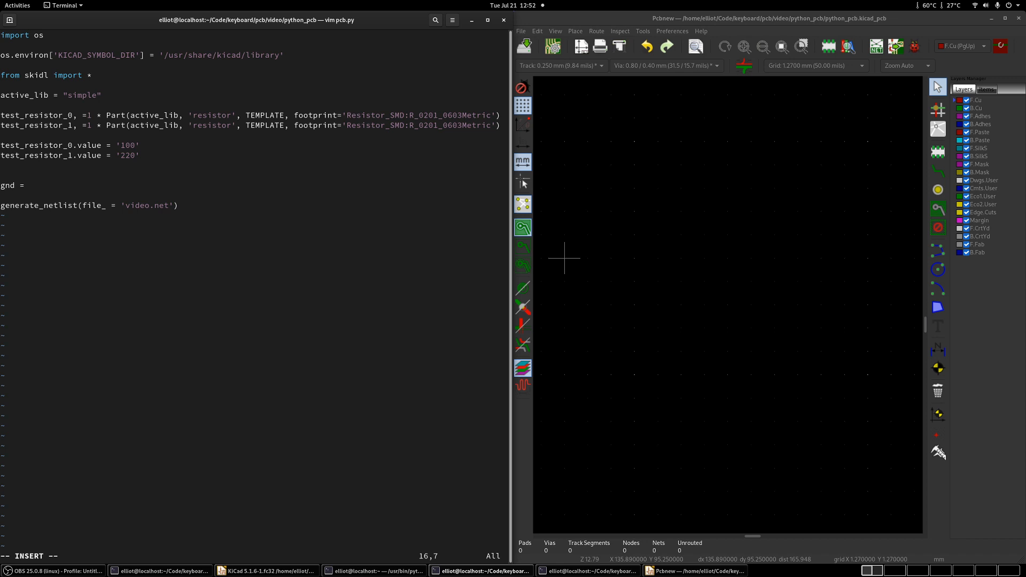
pyautogui.write('Net(')
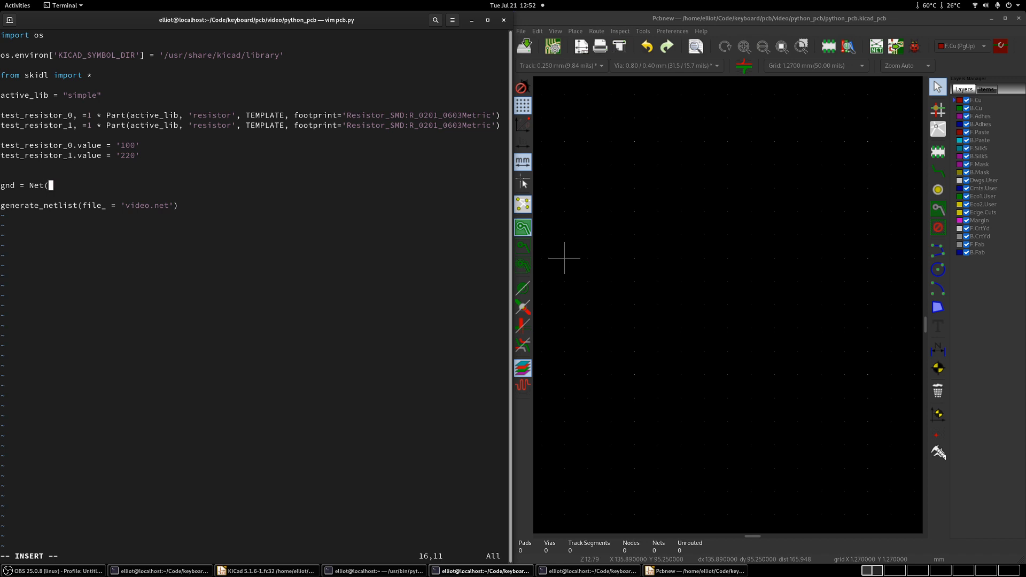
pyautogui.write("''")
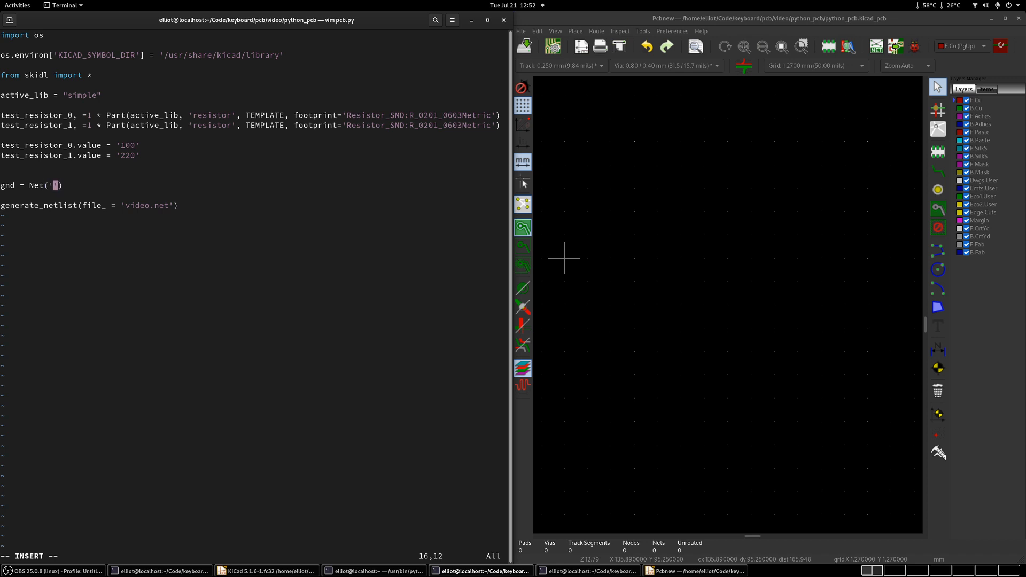
pyautogui.write('GND')
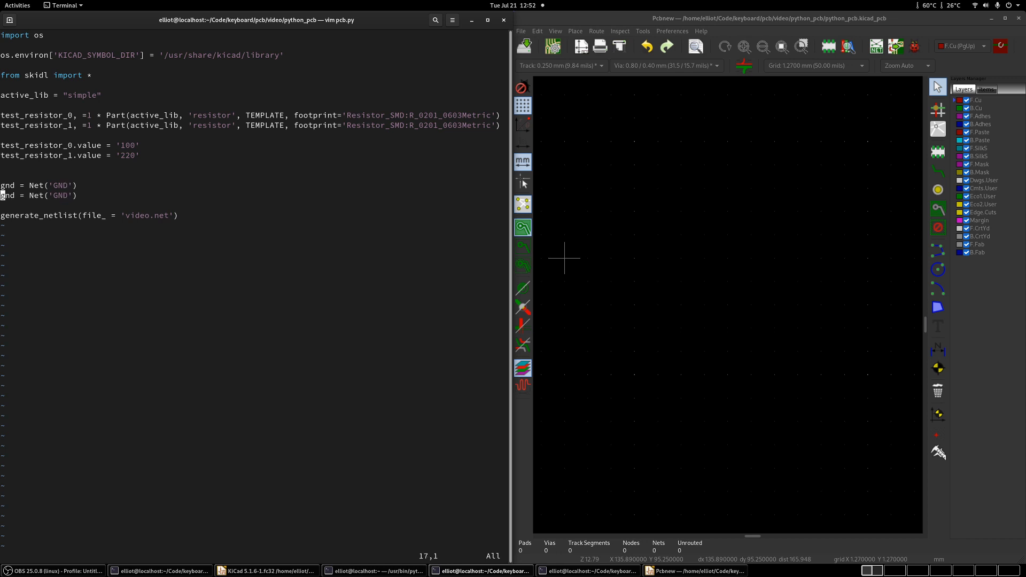
pyautogui.write('vi')
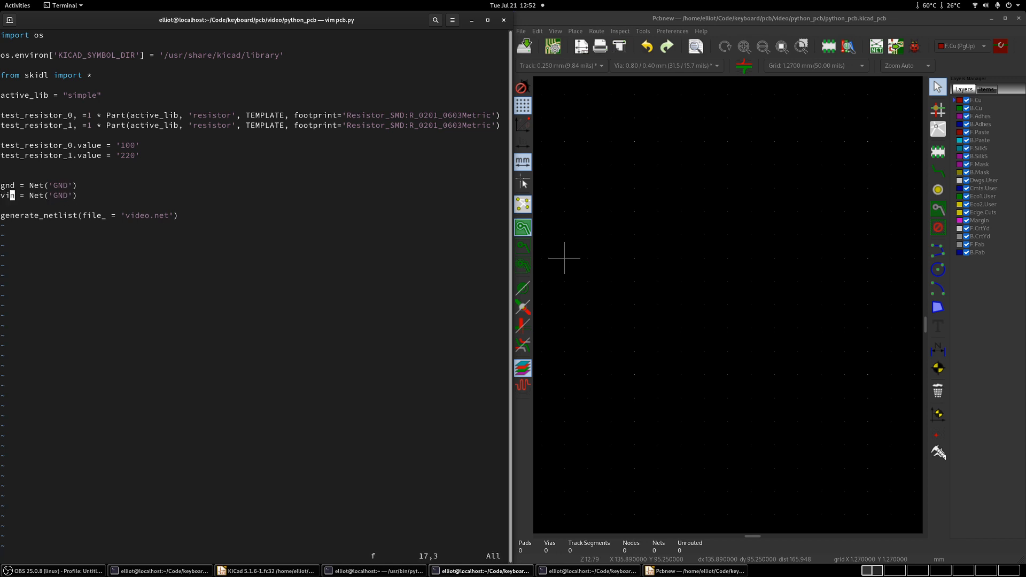
pyautogui.write('VIN')
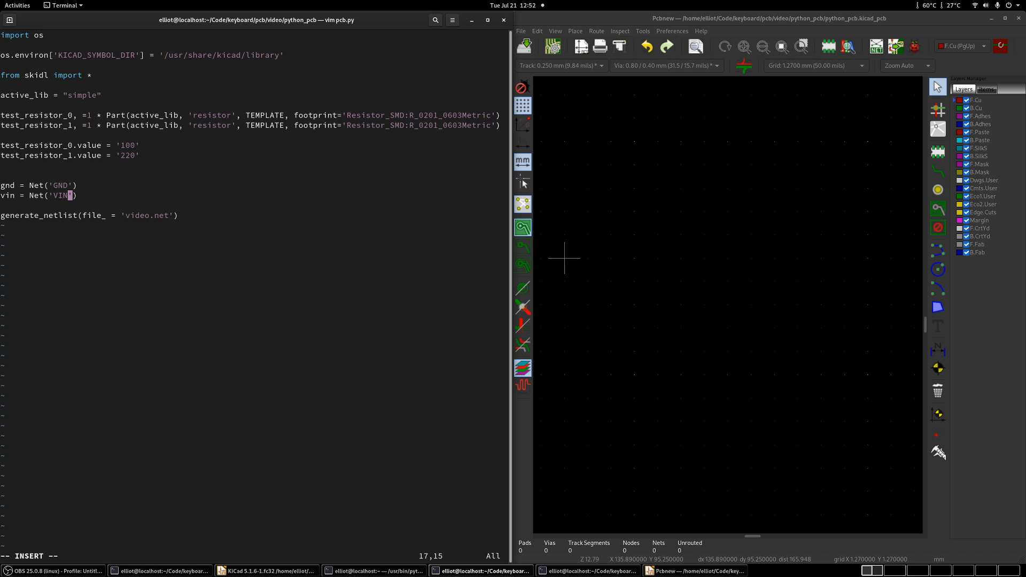
pyautogui.press('Return')
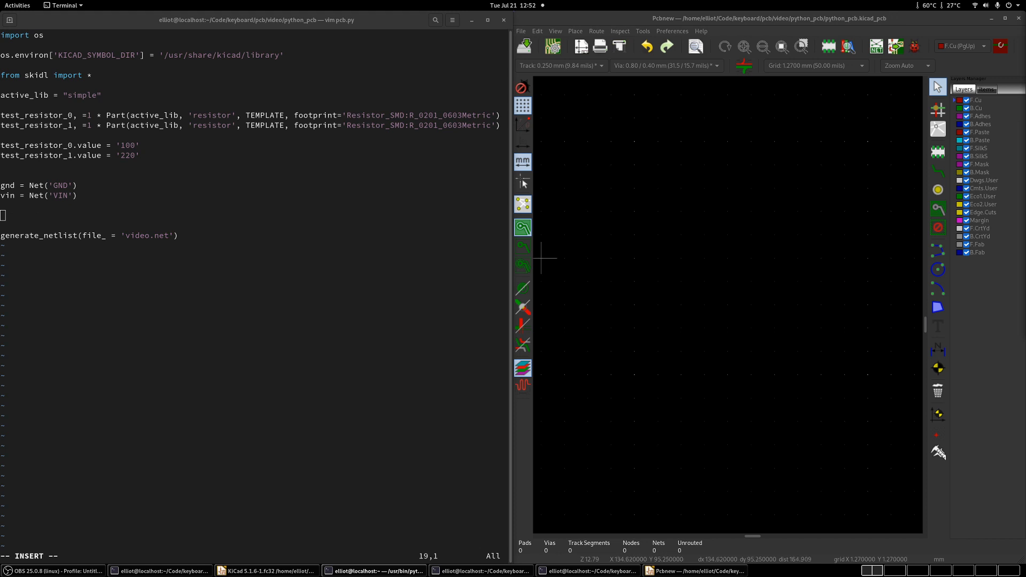
# Add gnd += test_resistor_0[1] and its test_resistor_1[1] copy, then open a new line
pyautogui.write('gnd')
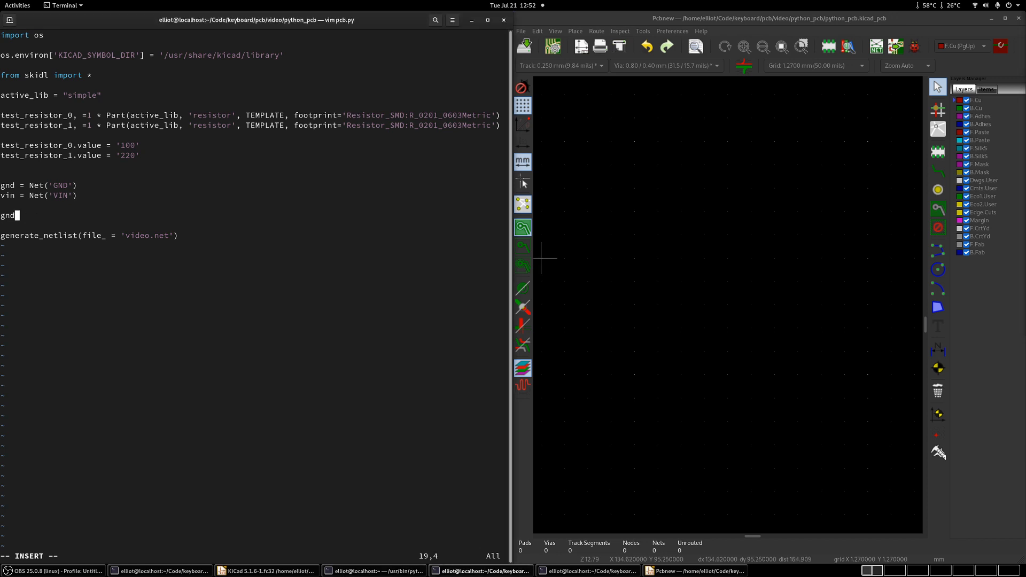
pyautogui.write('+=')
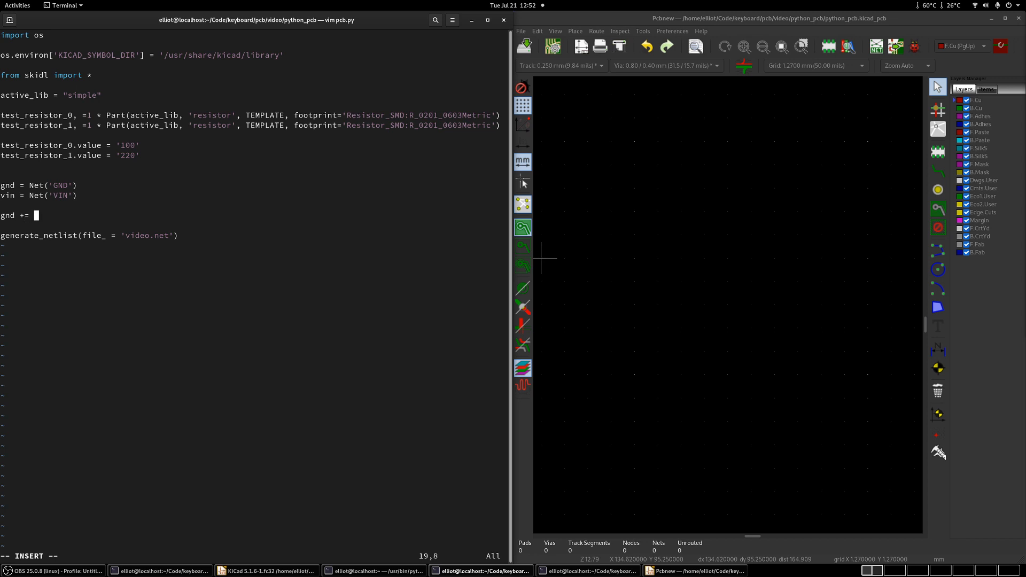
pyautogui.write('test')
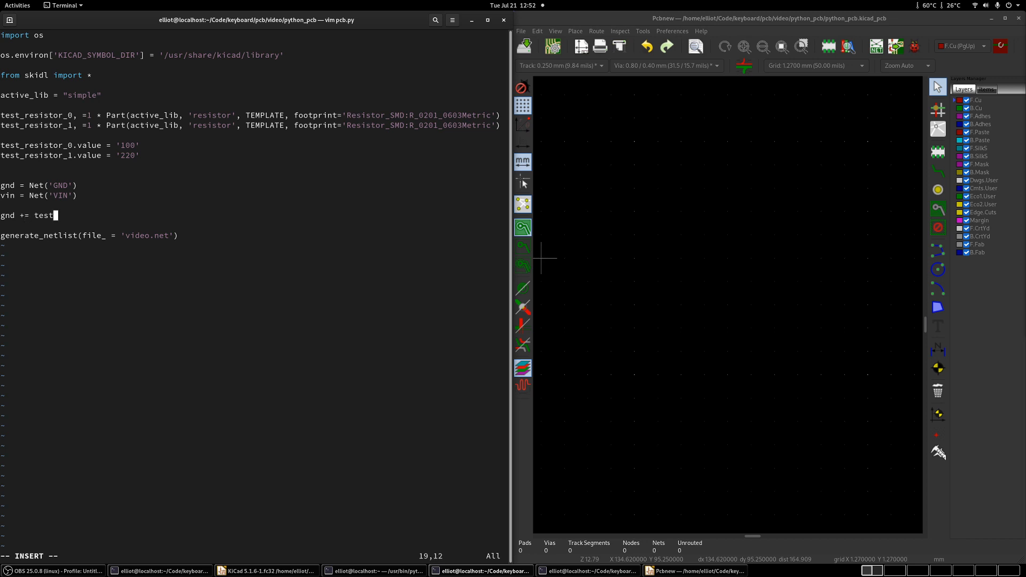
pyautogui.write('_resisto')
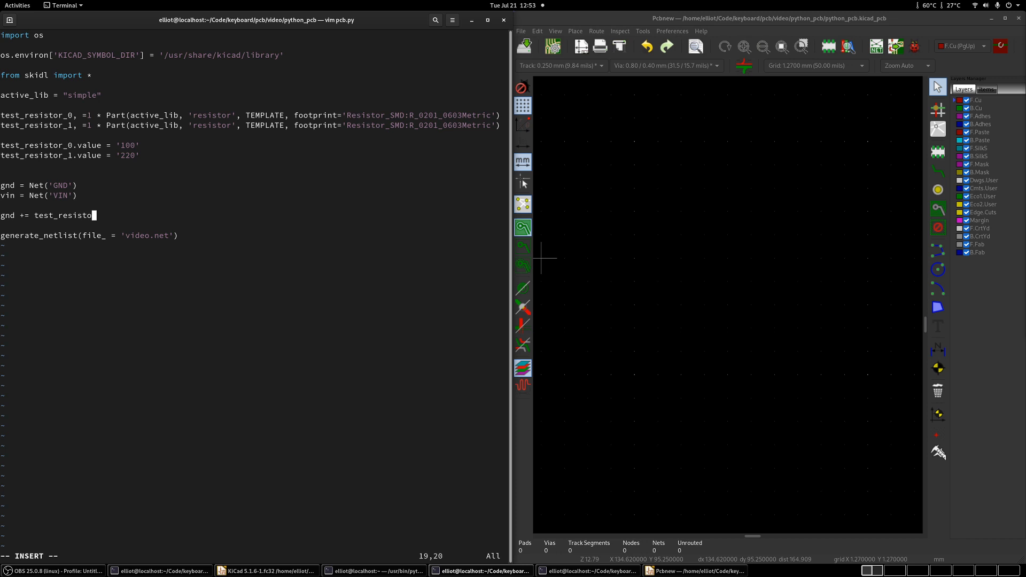
pyautogui.write('r_')
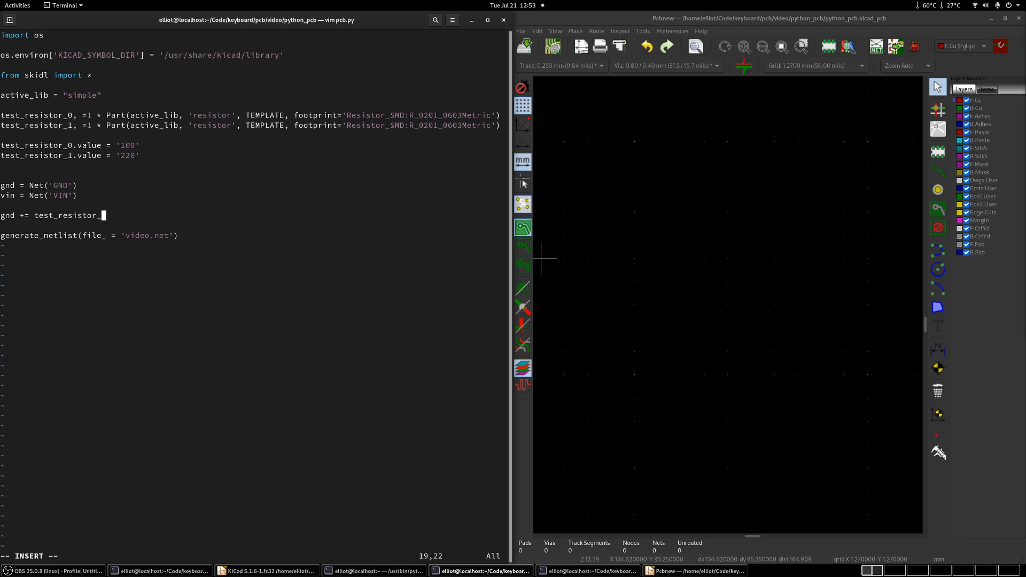
pyautogui.write('0[')
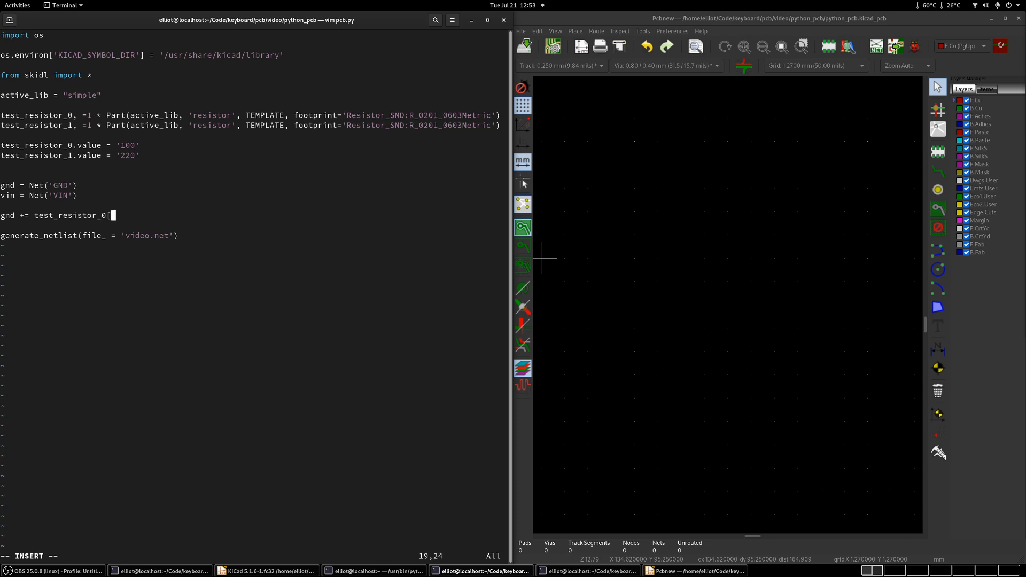
pyautogui.write('1')
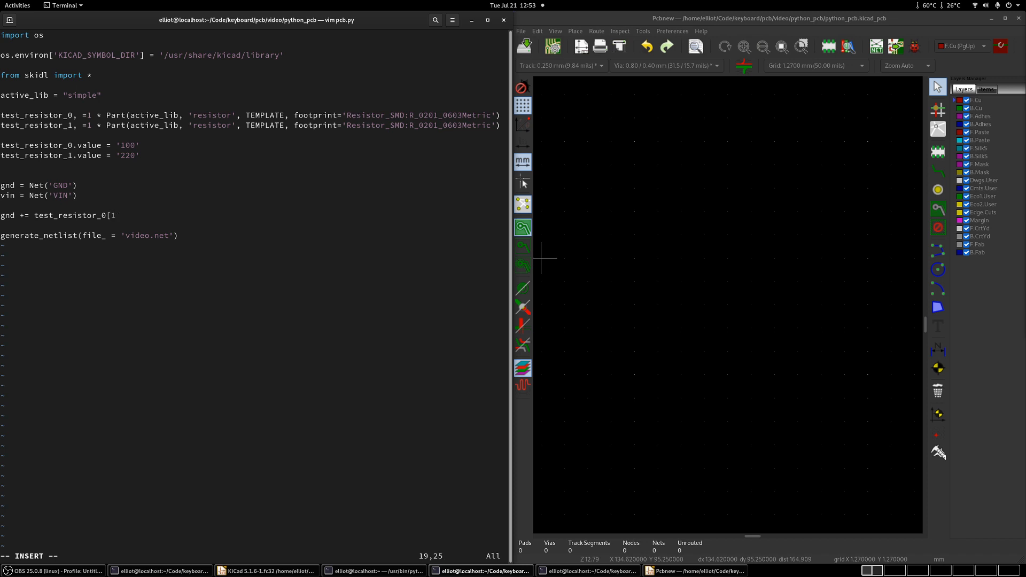
pyautogui.write(']')
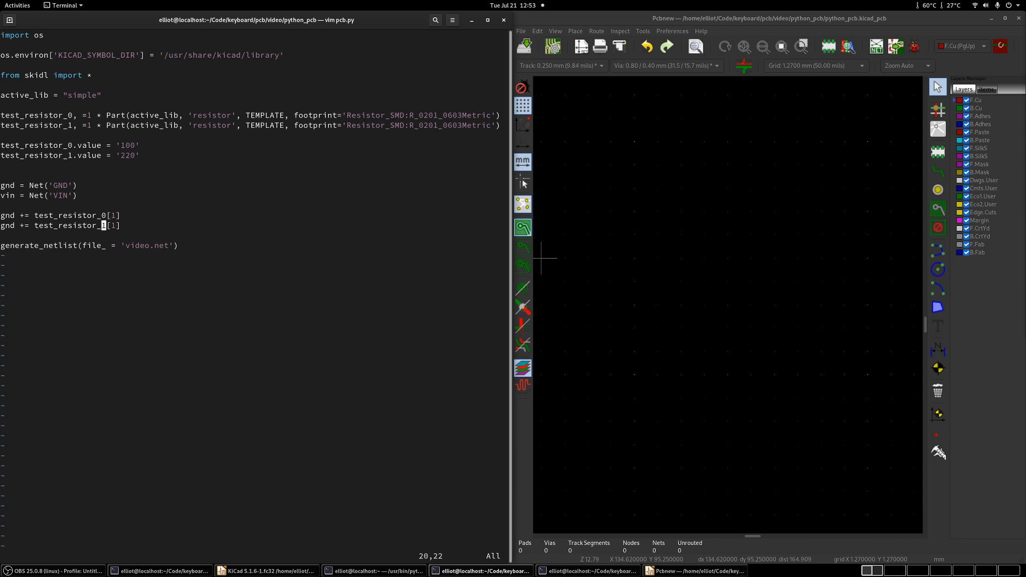
pyautogui.press('o')
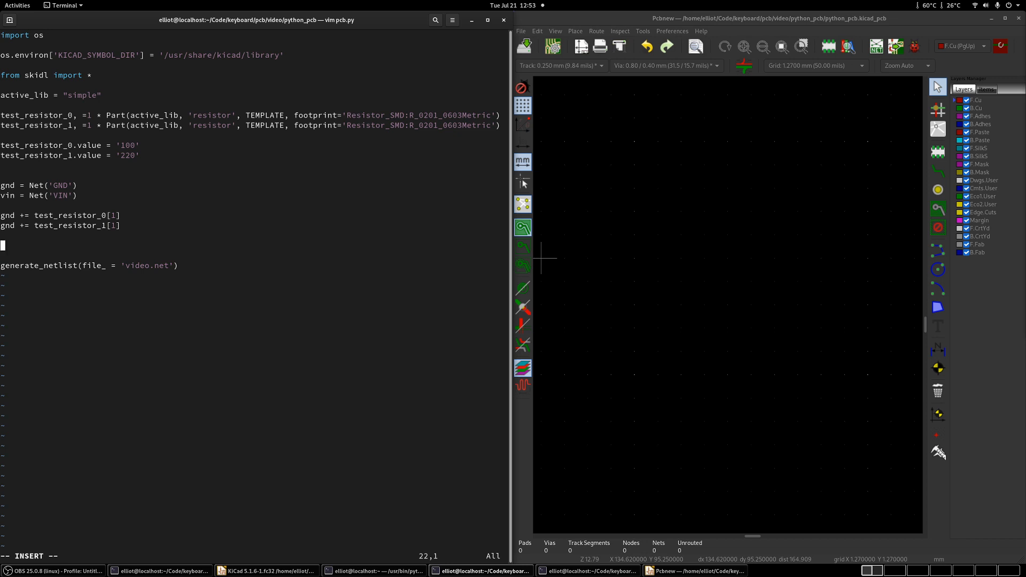
# Write vin += test_resistor_0[2], test_resistor_1[2], correcting a typo in the name
pyautogui.write('vin')
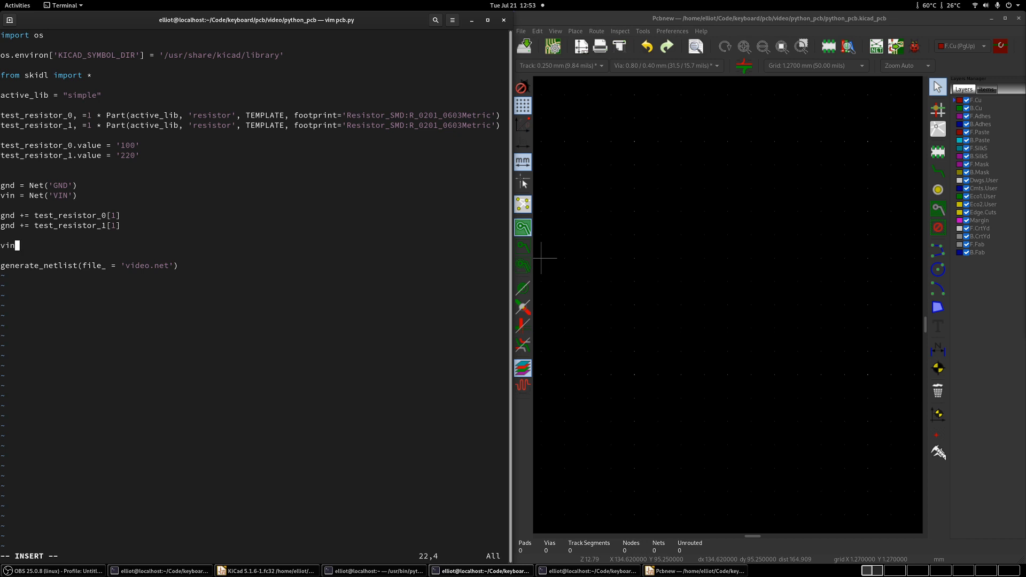
pyautogui.write('+=')
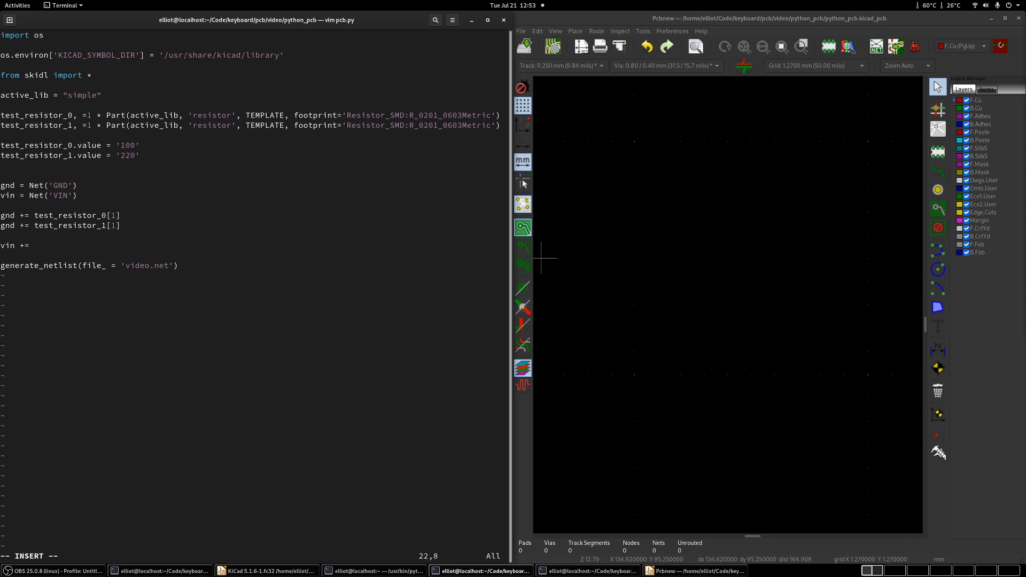
pyautogui.write('te')
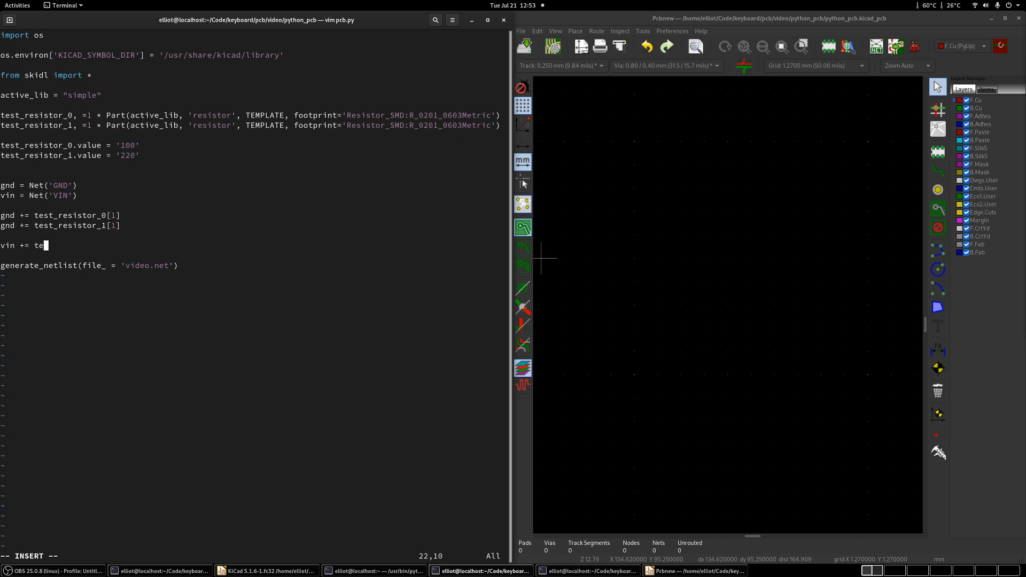
pyautogui.write('st_resistor_')
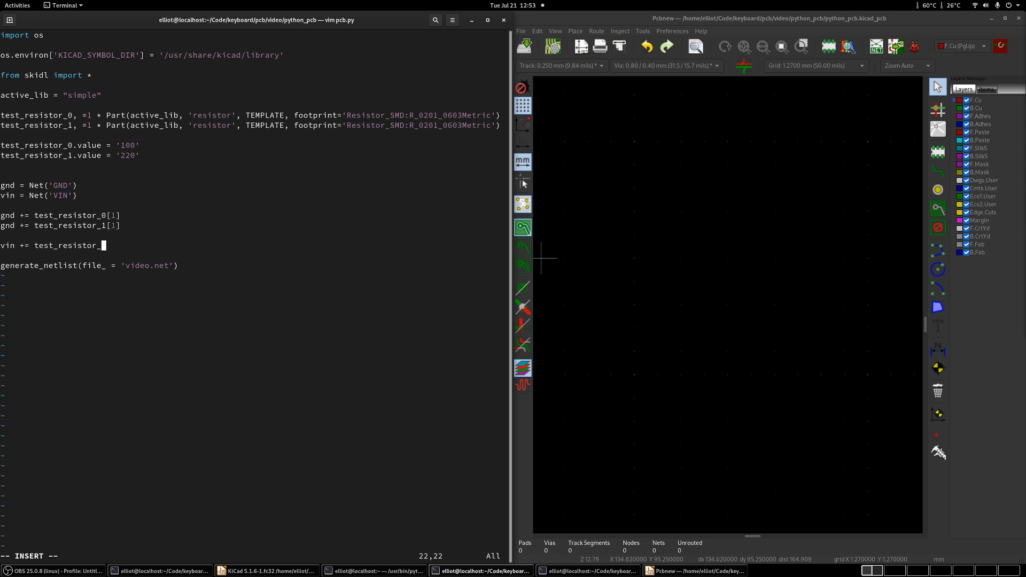
pyautogui.write('0[2')
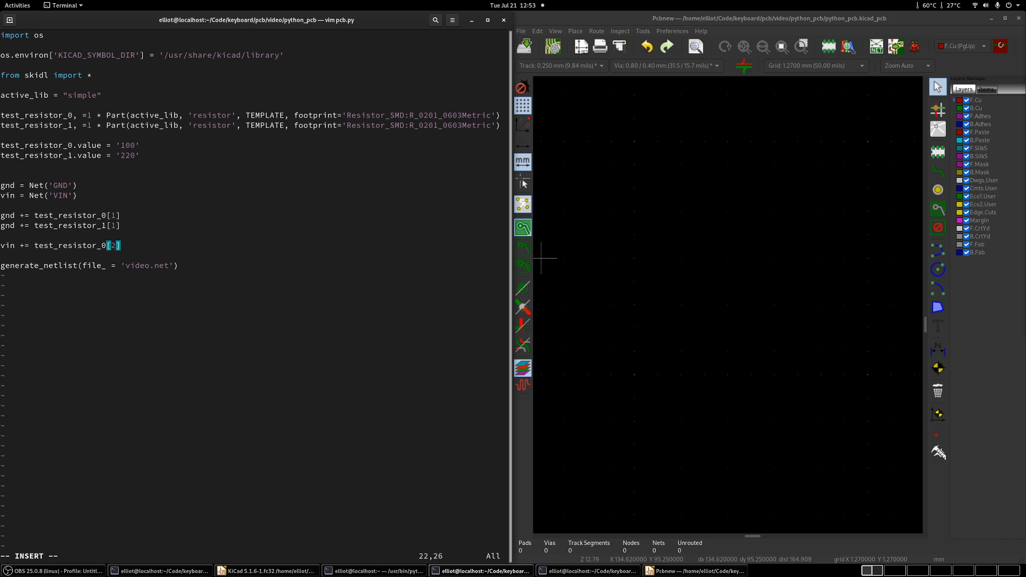
pyautogui.write('],')
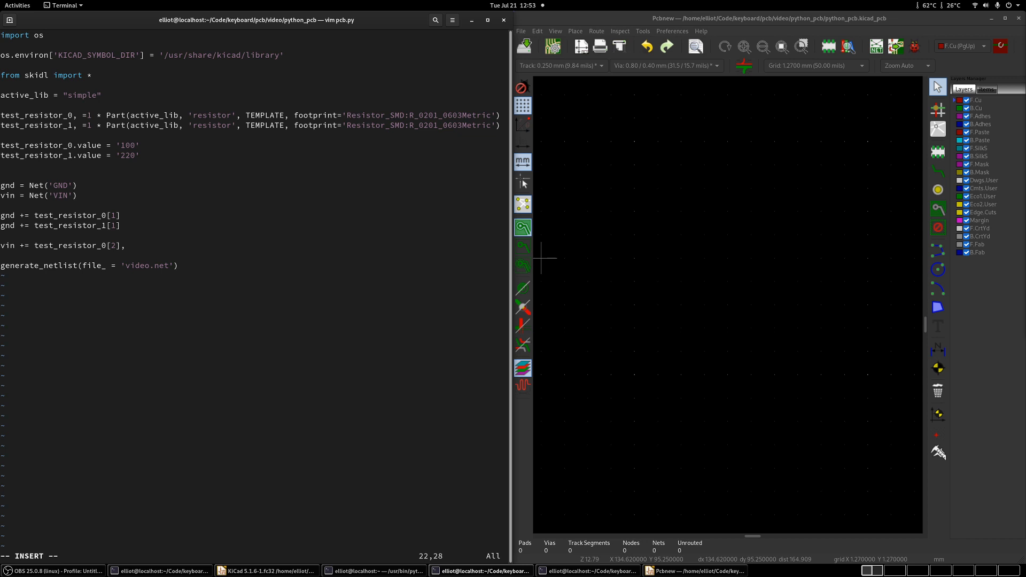
pyautogui.write('test_Resistor[2')
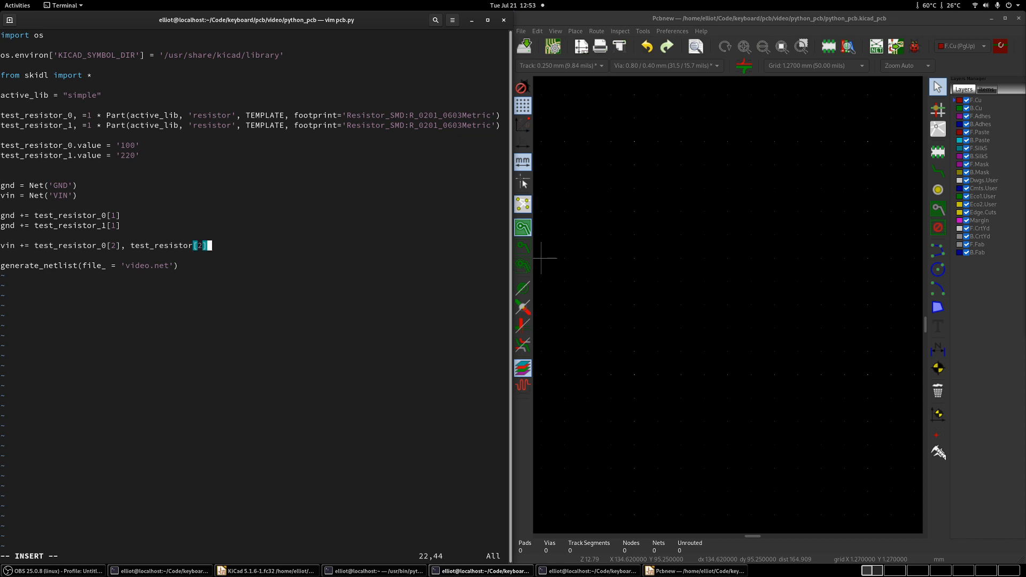
pyautogui.press('BackSpace')
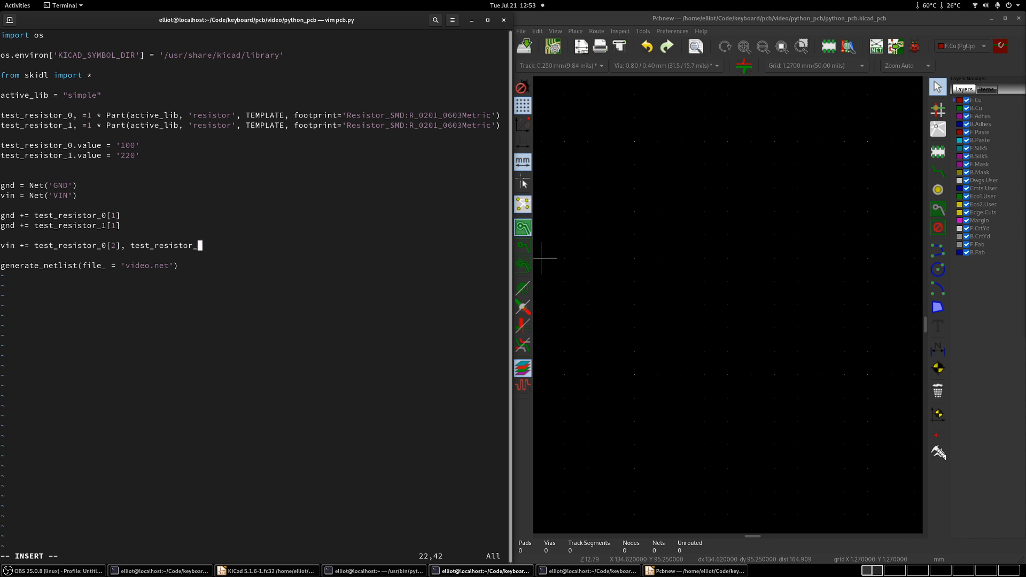
pyautogui.write('1[2]')
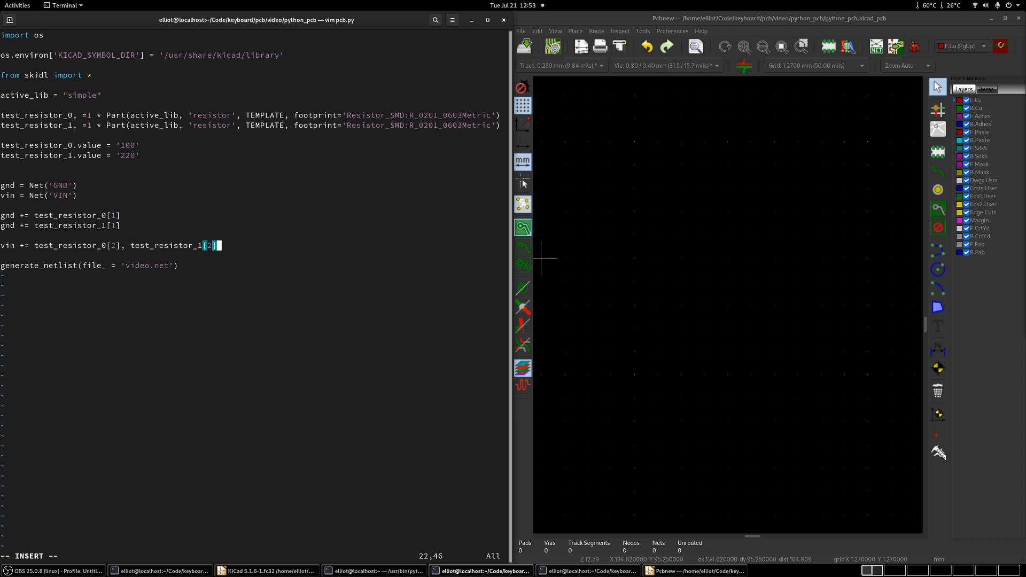
pyautogui.press('Escape')
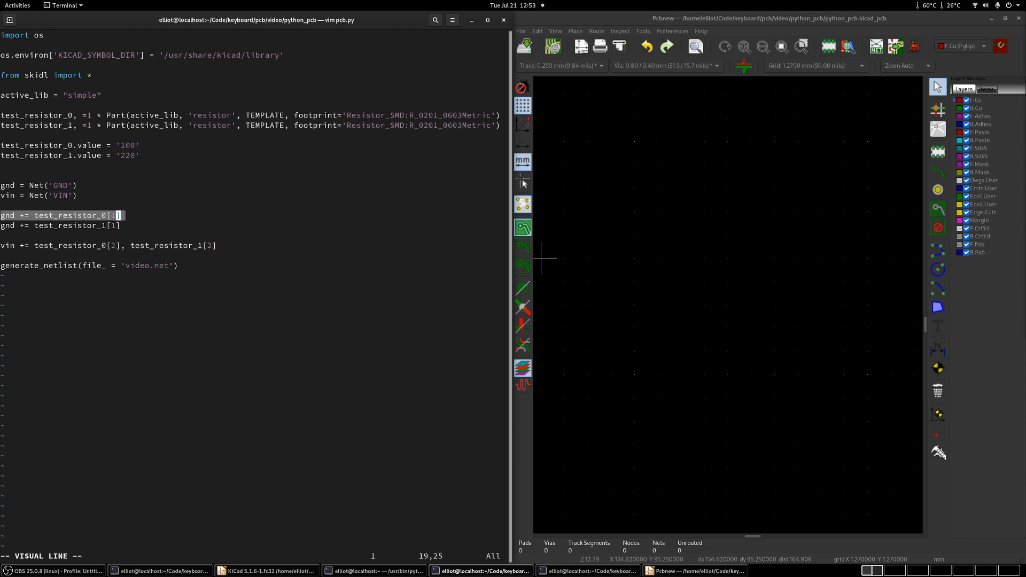
# Save pcb.py and rerun python pcb.py to regenerate the netlist
pyautogui.press('j')
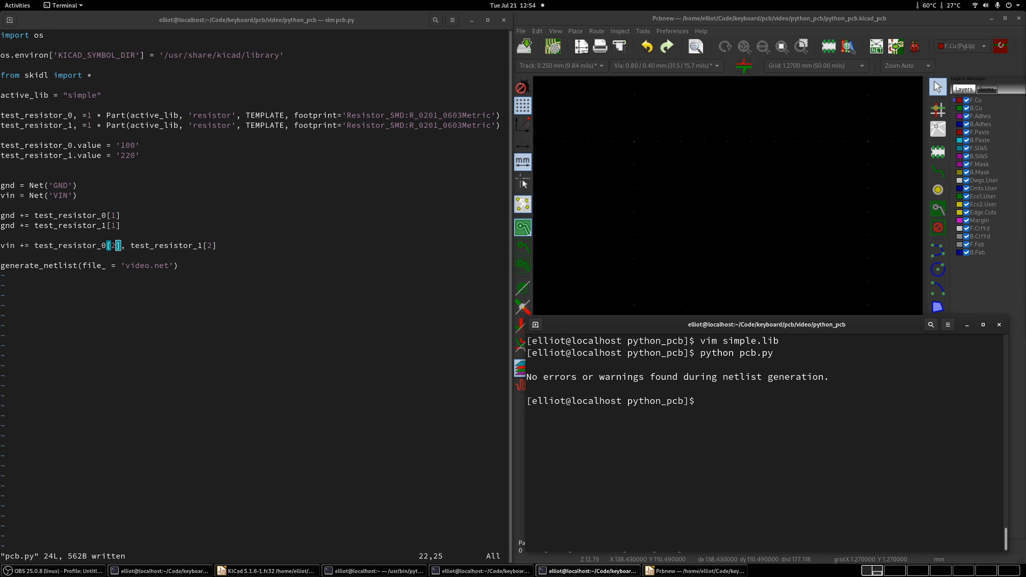
pyautogui.write('python pcb.py')
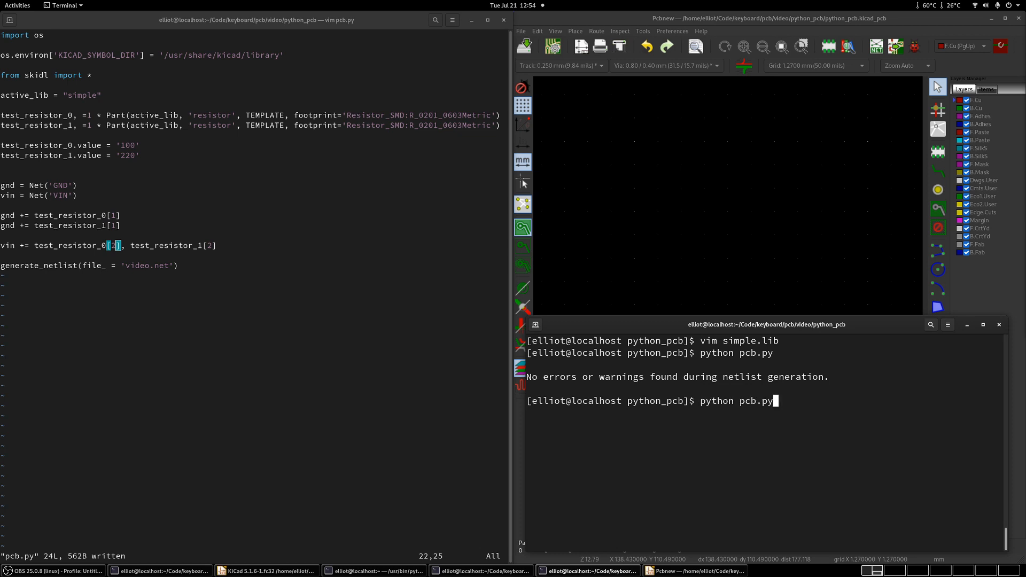
pyautogui.click(719, 196)
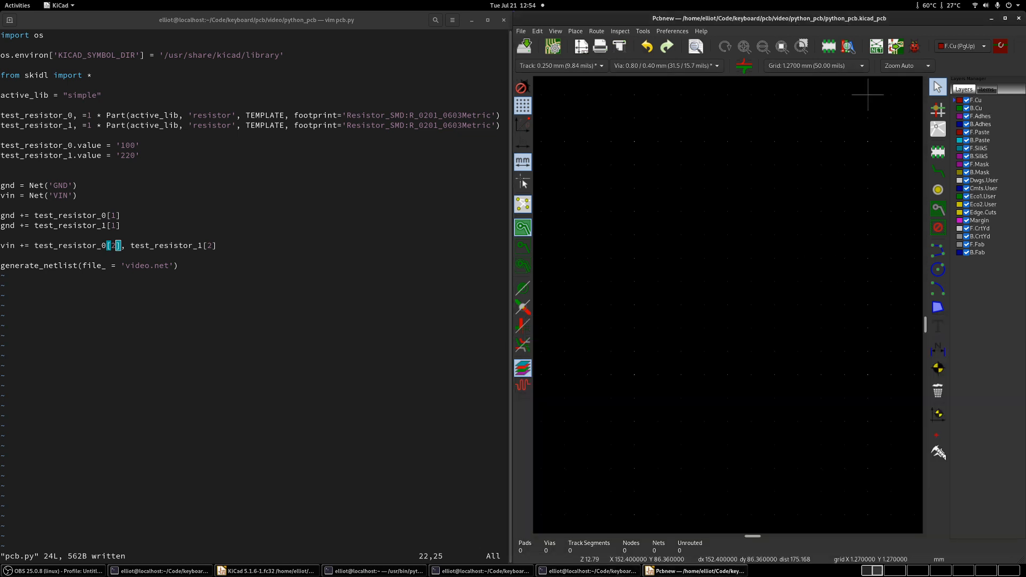
# Reload the regenerated netlist with Update PCB, adding R1 100 and R2 220 with two nets
pyautogui.click(641, 31)
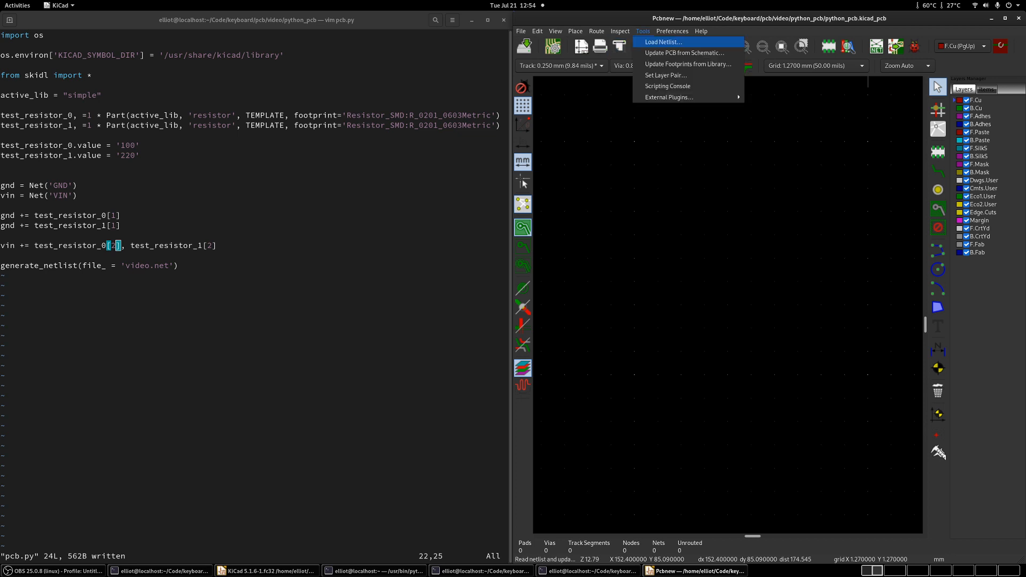
pyautogui.click(662, 42)
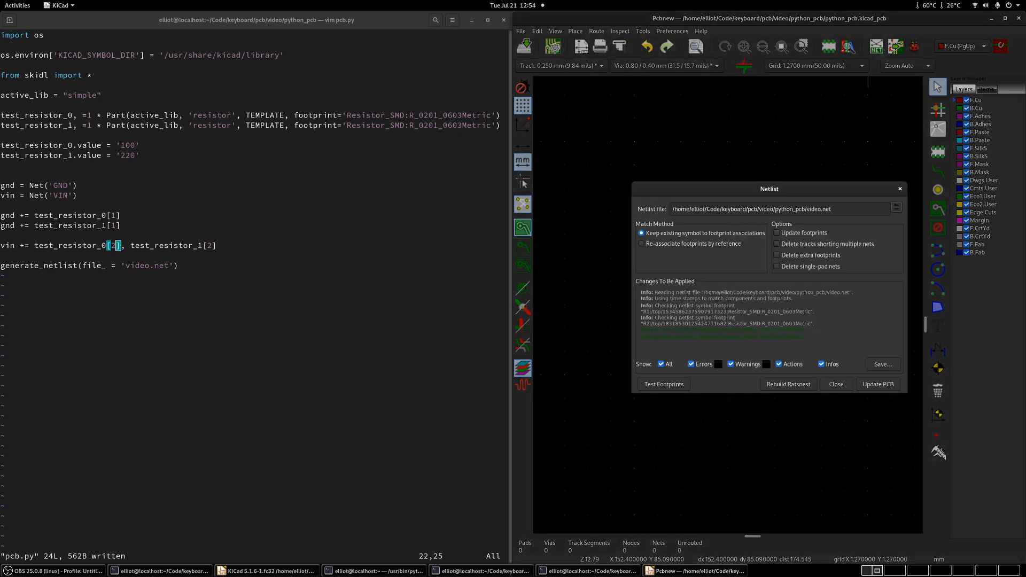
pyautogui.click(878, 384)
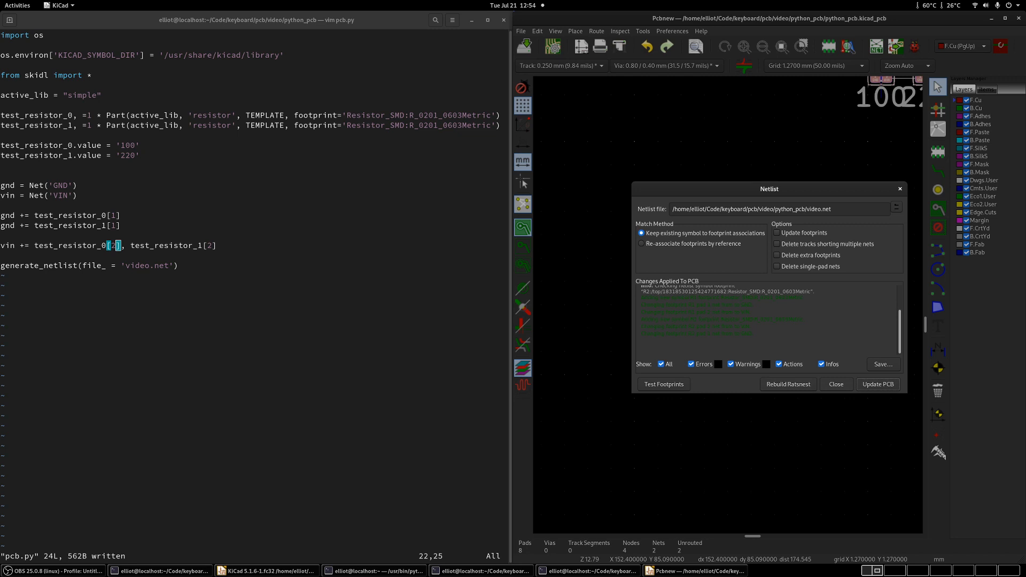
pyautogui.click(836, 385)
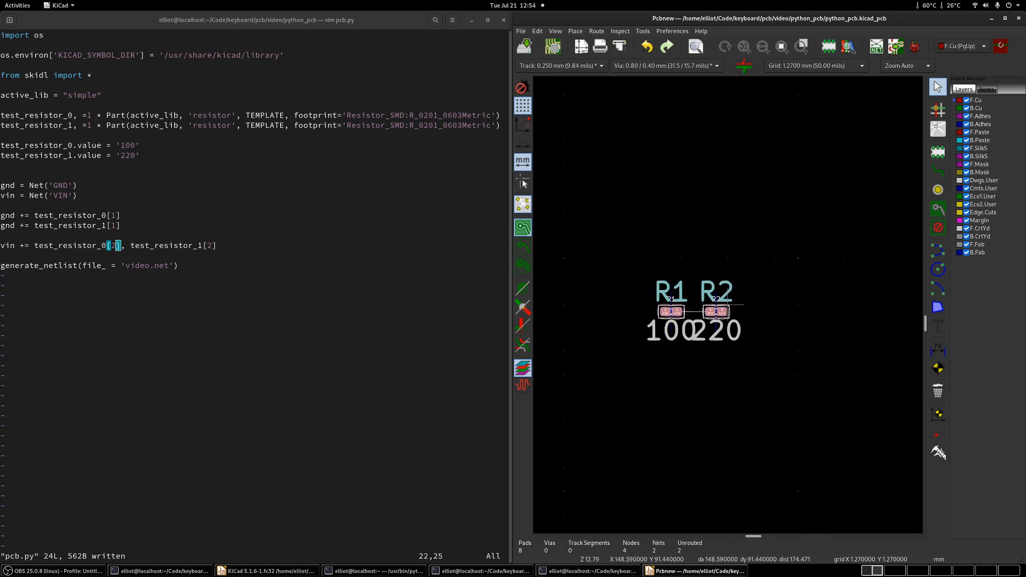
# Box-select the R2 footprint and begin moving it away from R1
pyautogui.moveTo(680, 233); pyautogui.dragTo(775, 391)
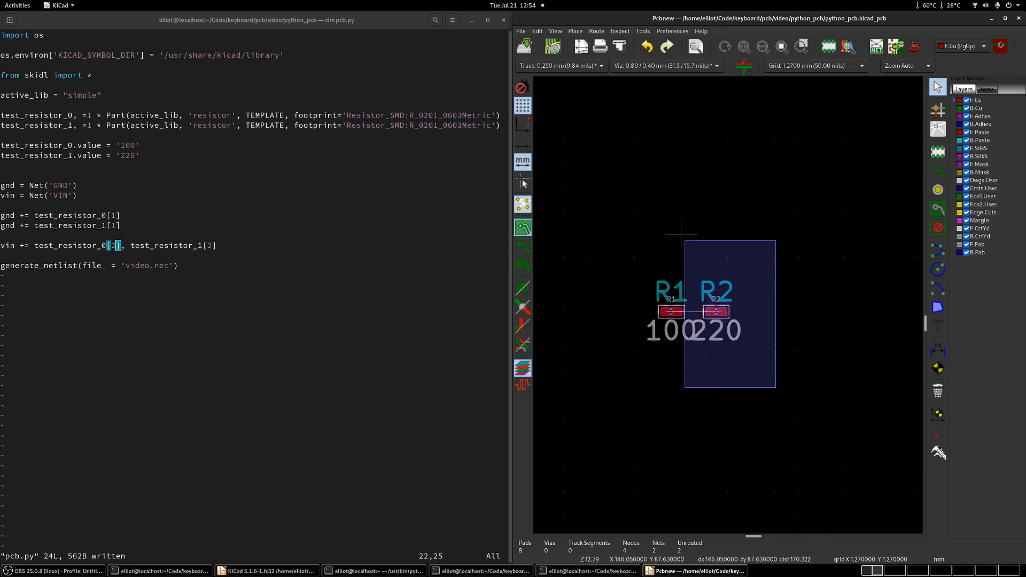
pyautogui.click(715, 311)
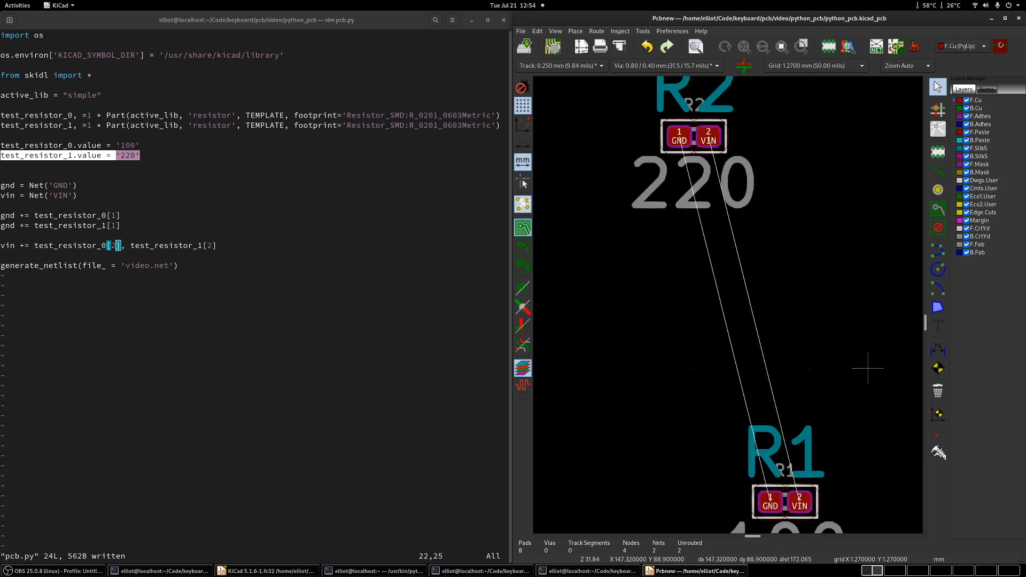
pyautogui.moveTo(752, 252)
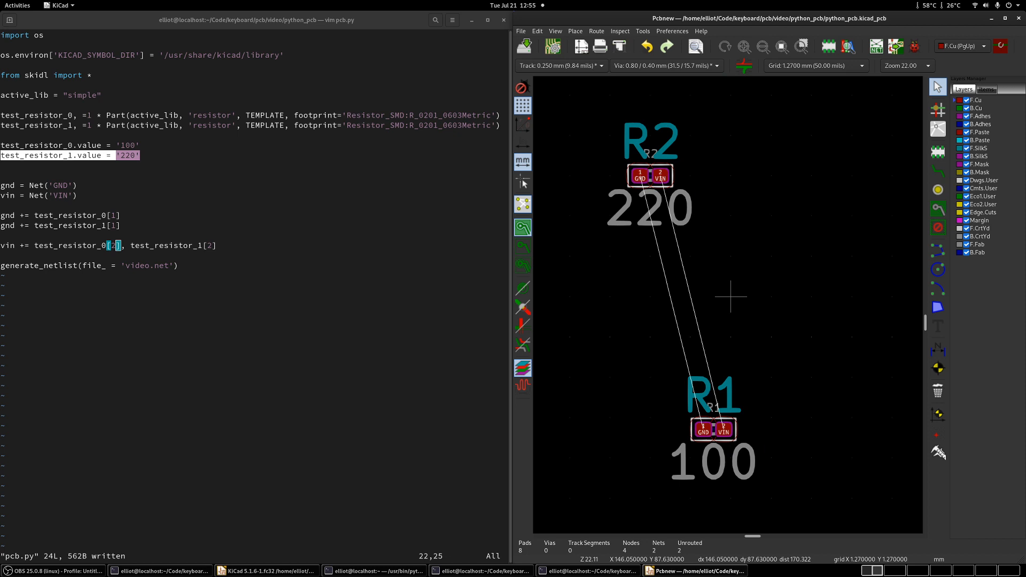
# Drop R2 to the right of R1 at about the same height
pyautogui.click(649, 177)
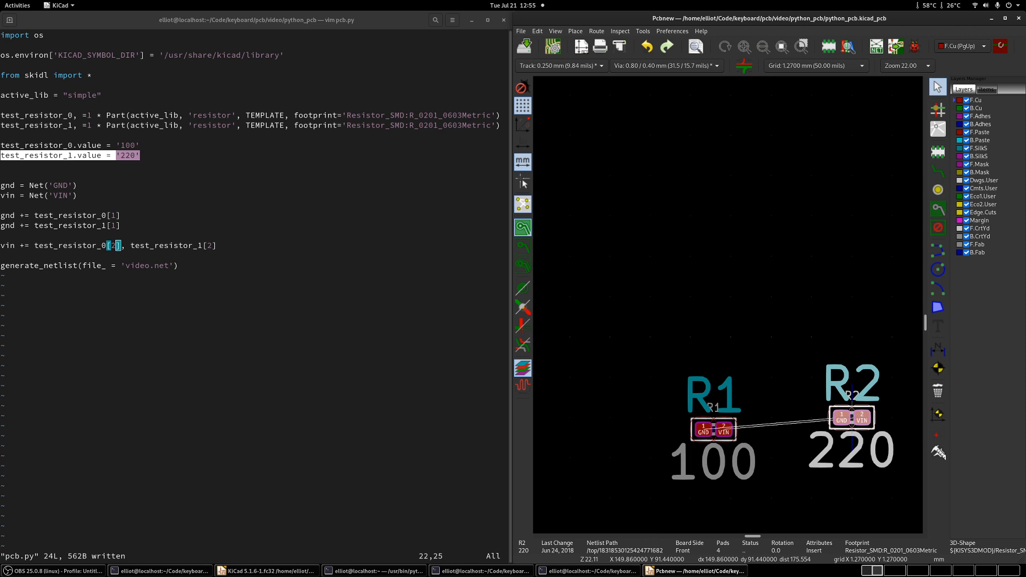
pyautogui.moveTo(811, 336)
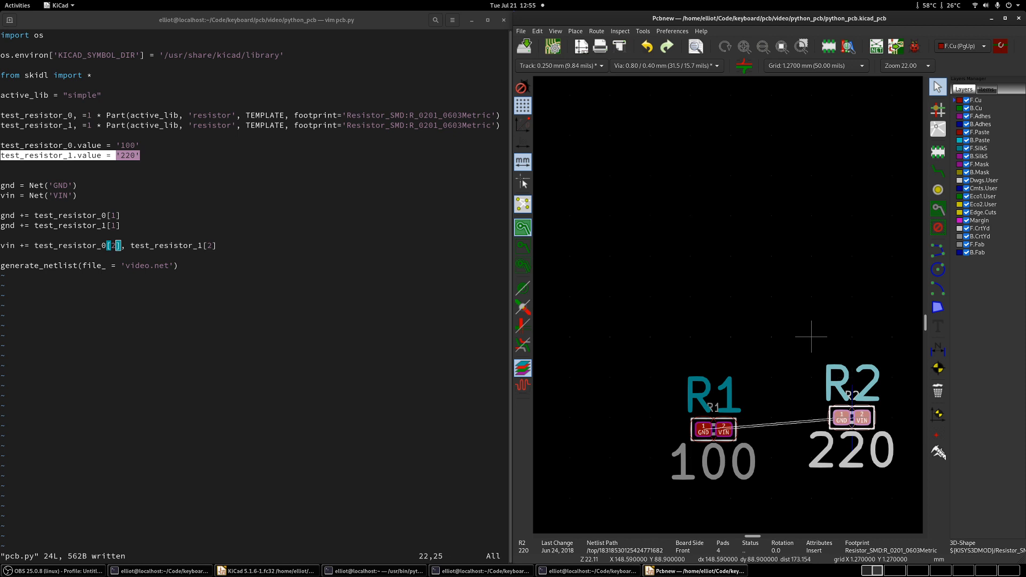
pyautogui.moveTo(772, 458)
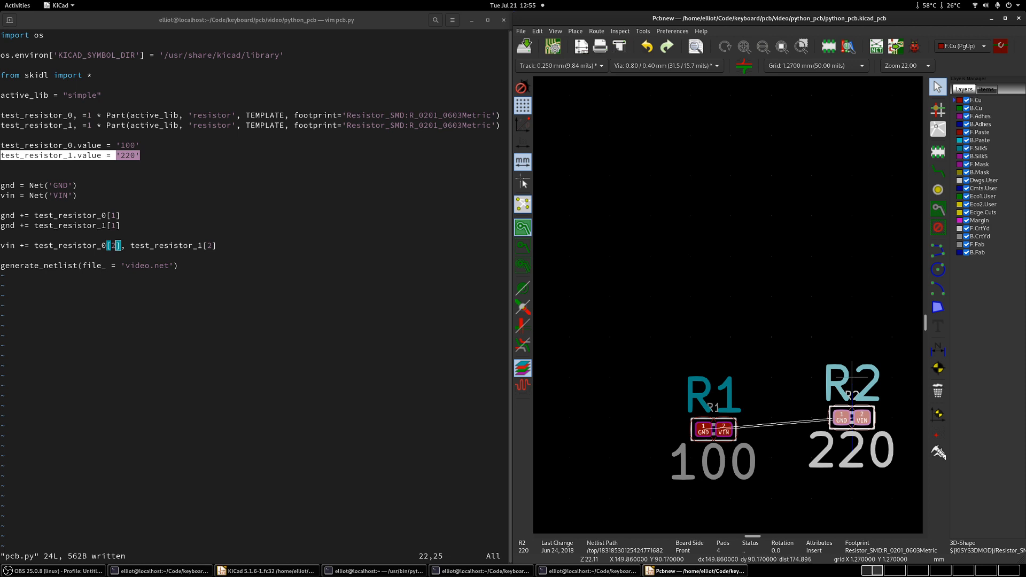
pyautogui.moveTo(771, 256)
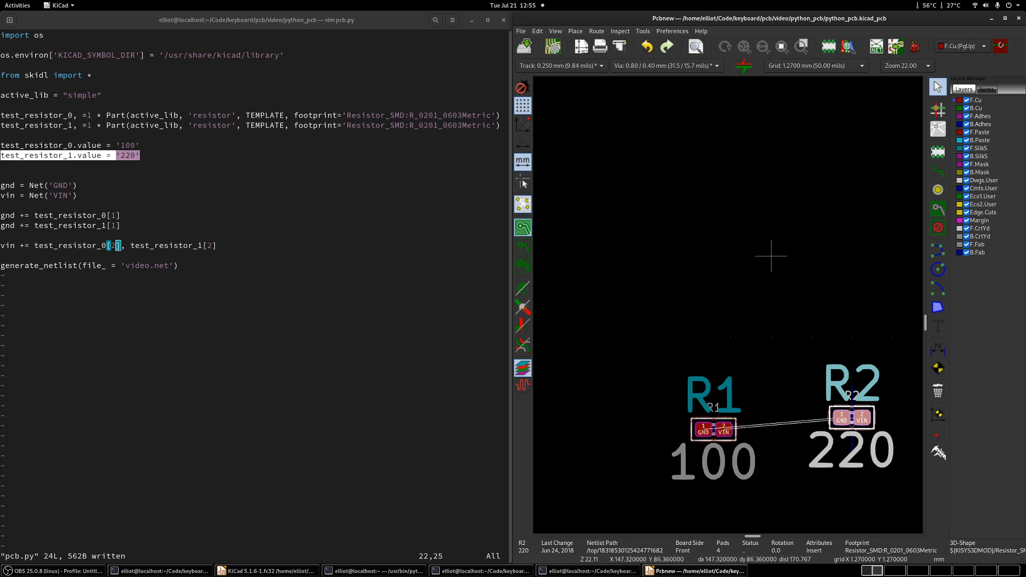
pyautogui.moveTo(689, 256)
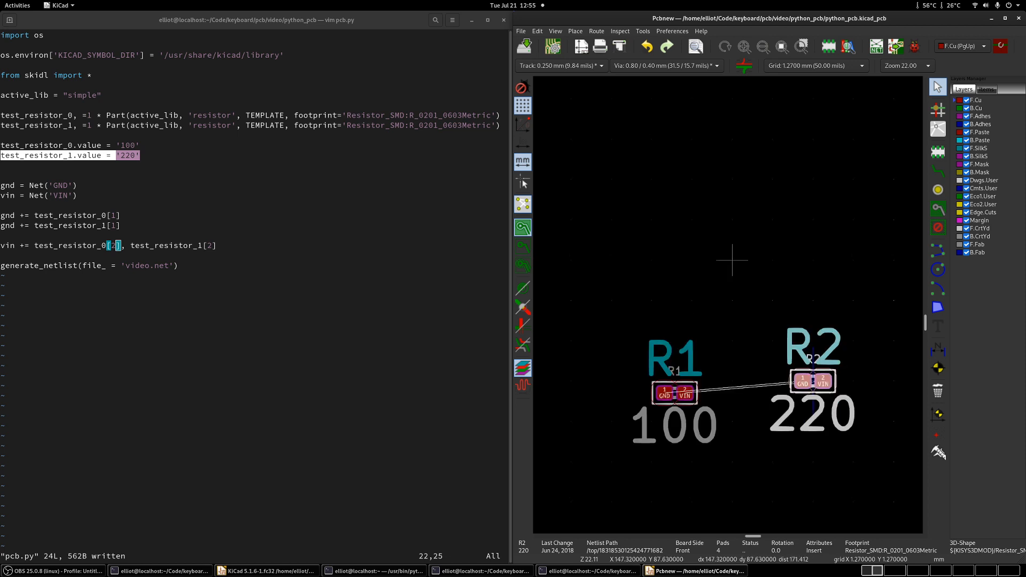
pyautogui.moveTo(813, 382)
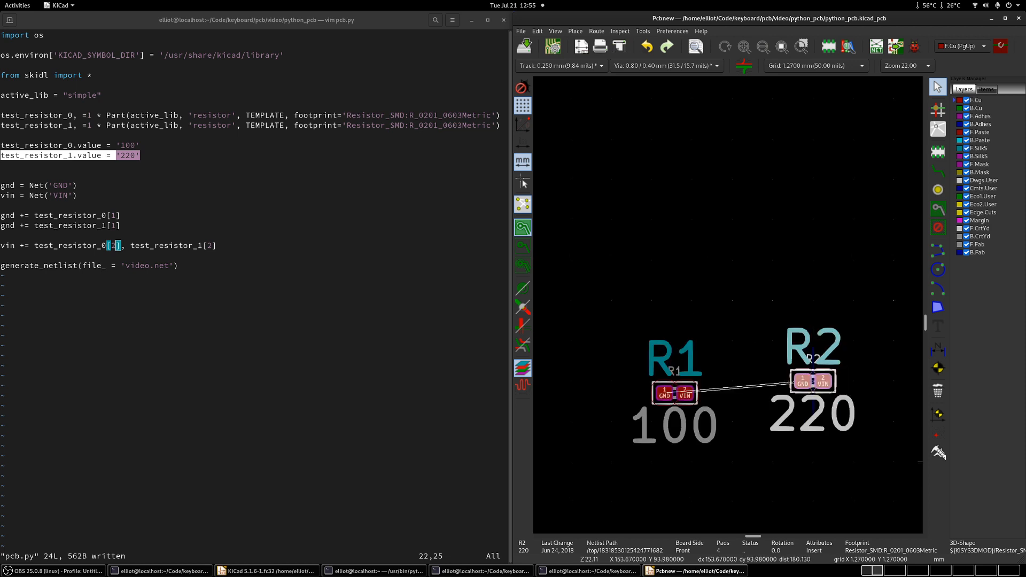